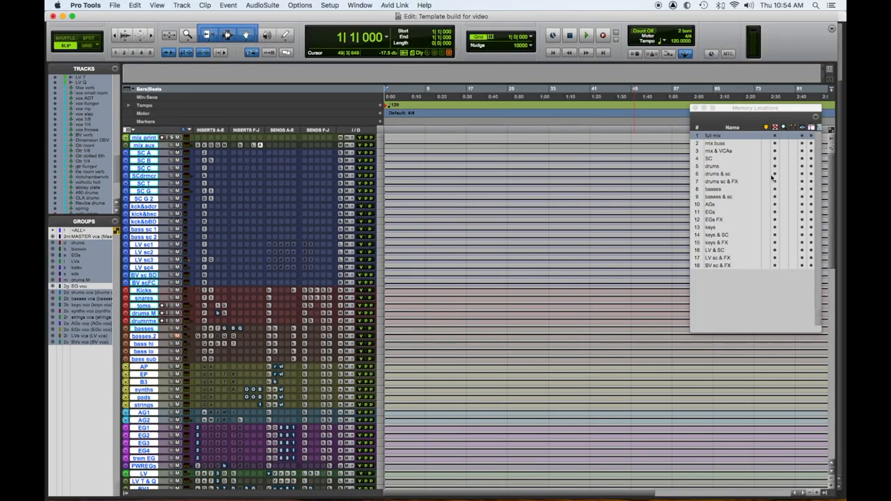
# Reposition the Memory Locations window and recall the 'mix buss' location showing mix print and mix buss tracks.
pyautogui.moveTo(755, 108); pyautogui.dragTo(632, 140)
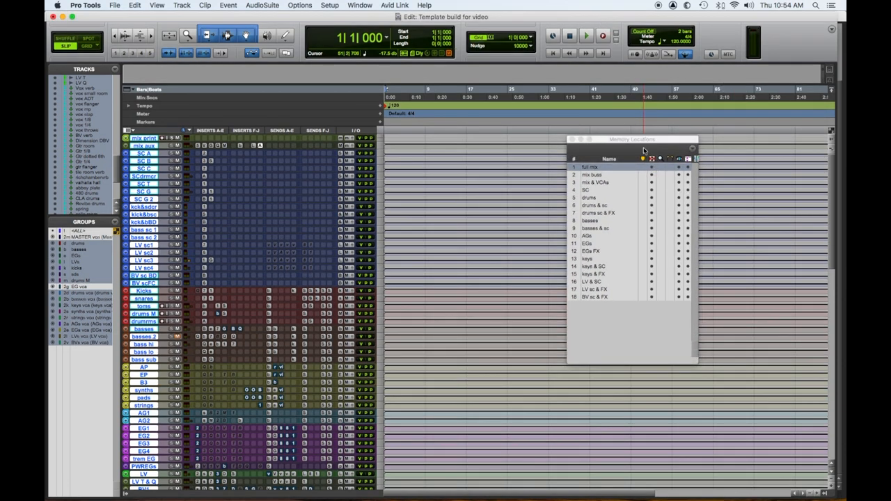
pyautogui.moveTo(632, 139); pyautogui.dragTo(690, 127)
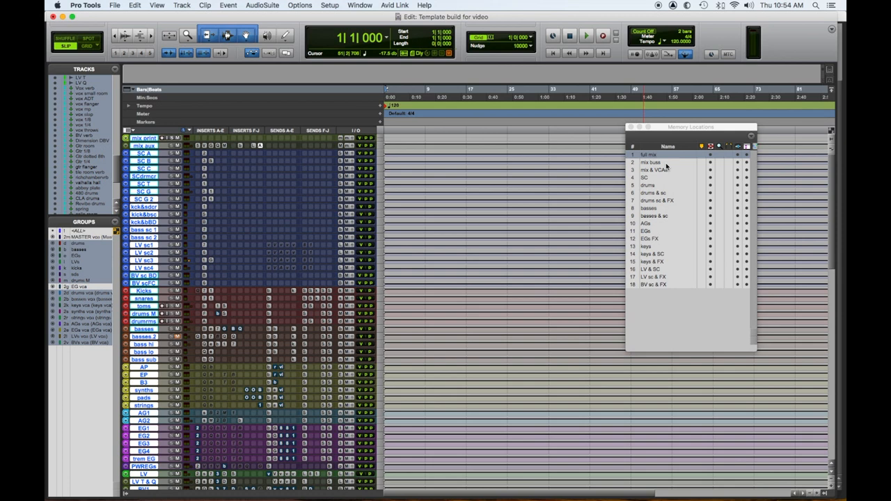
pyautogui.click(651, 161)
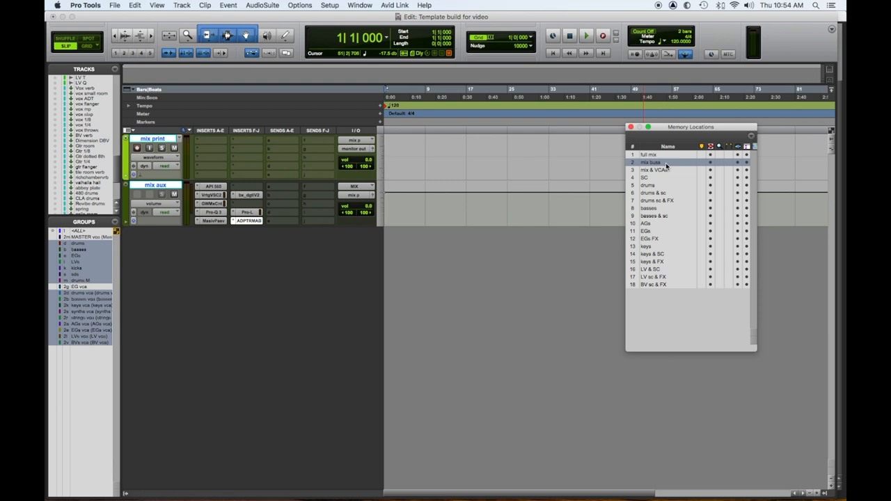
pyautogui.doubleClick(650, 161)
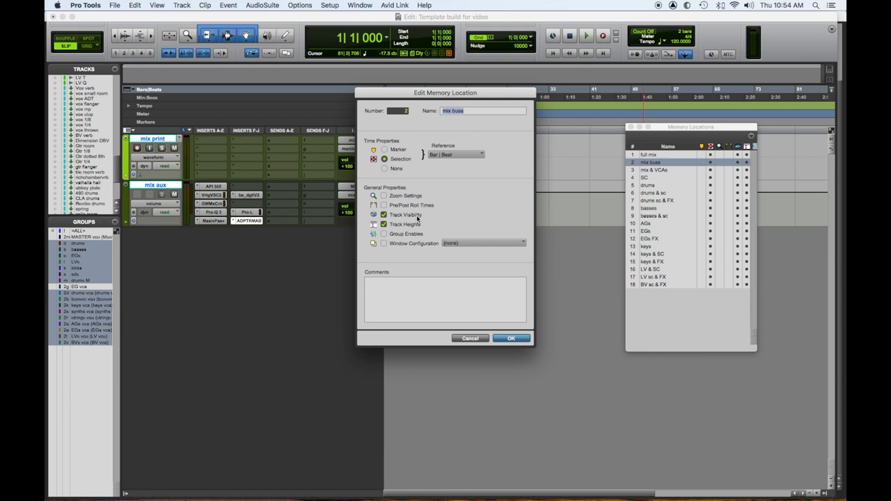
pyautogui.moveTo(420, 231)
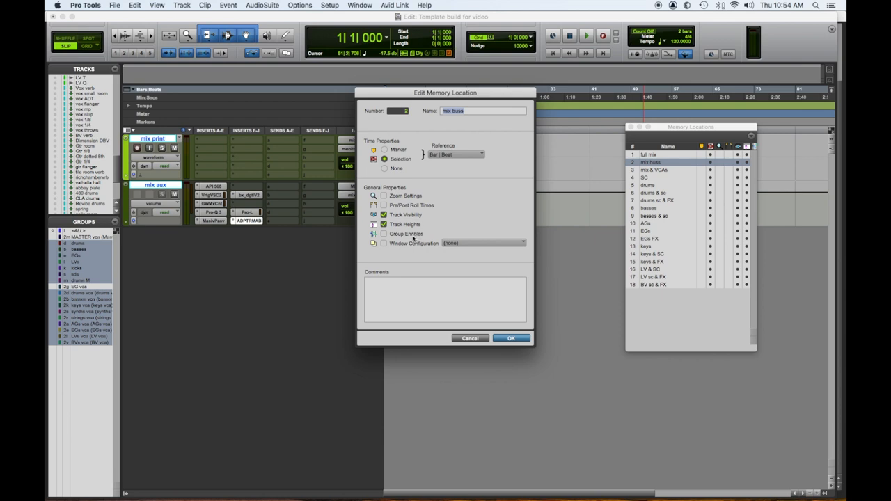
pyautogui.click(511, 338)
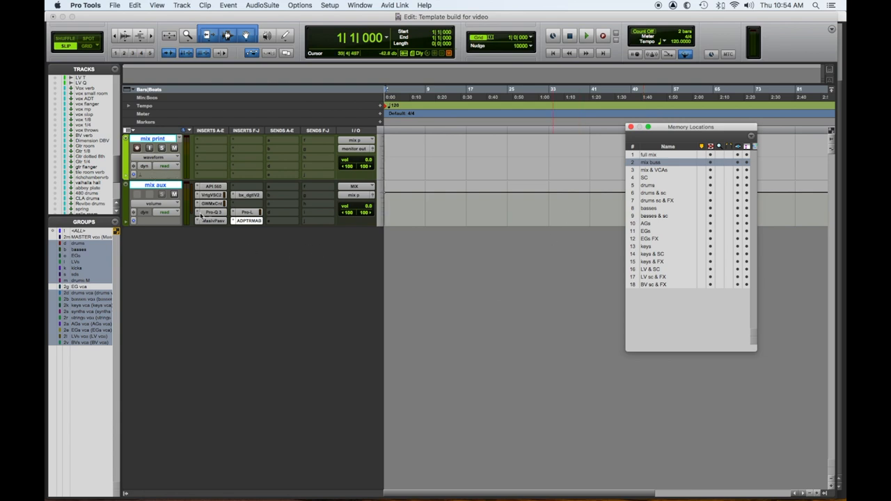
pyautogui.moveTo(155, 139)
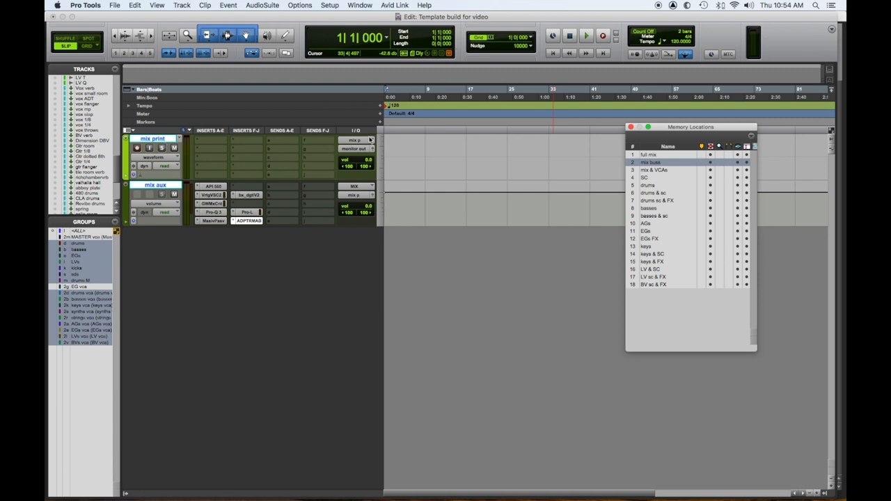
pyautogui.moveTo(362, 142)
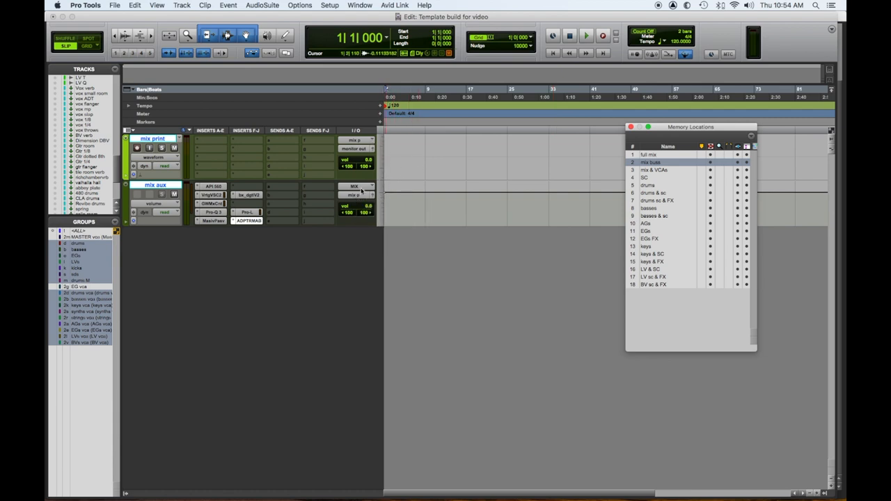
pyautogui.moveTo(361, 194)
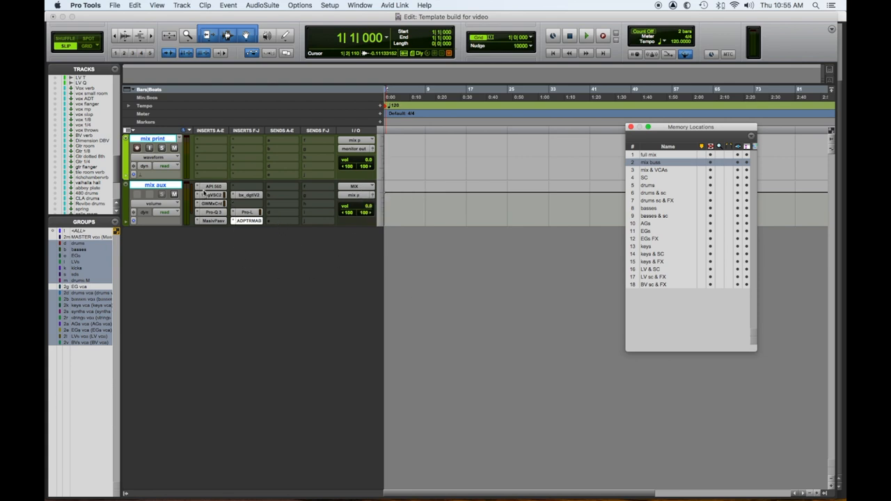
pyautogui.click(215, 187)
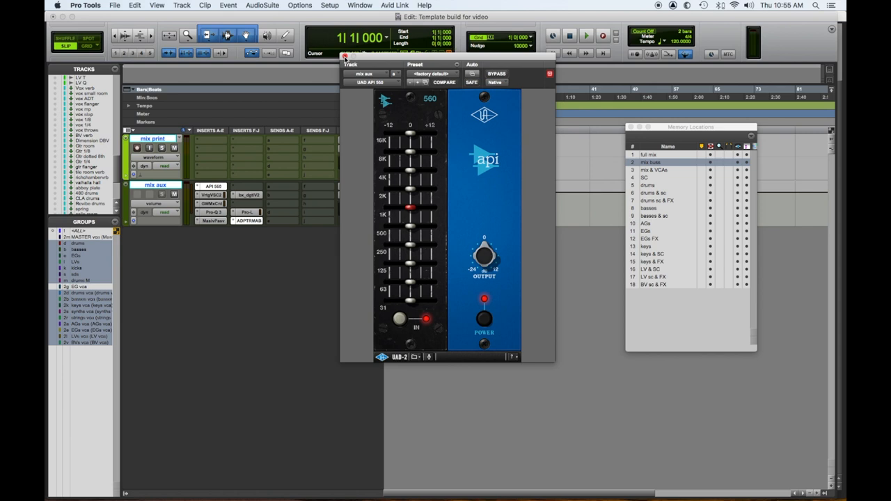
pyautogui.click(345, 56)
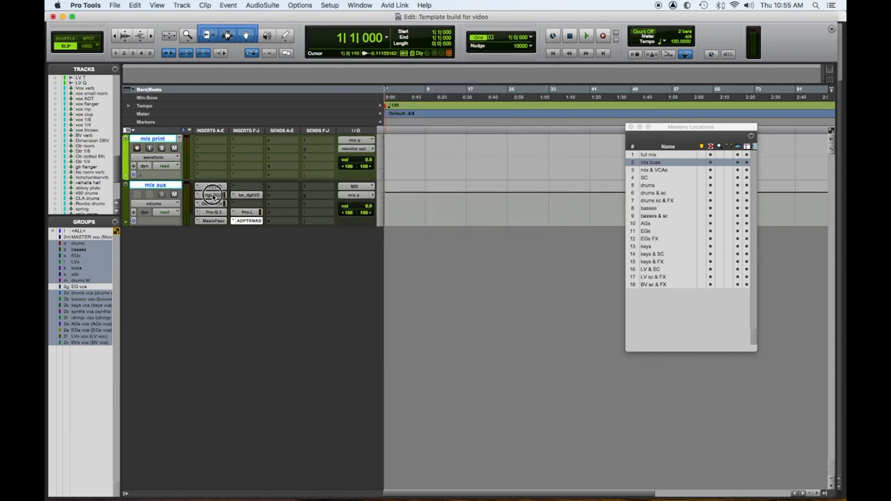
pyautogui.click(213, 195)
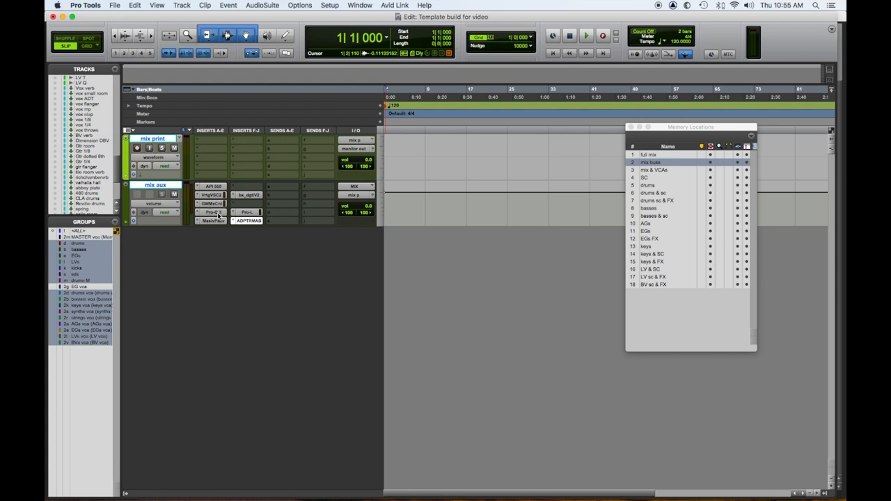
pyautogui.click(212, 211)
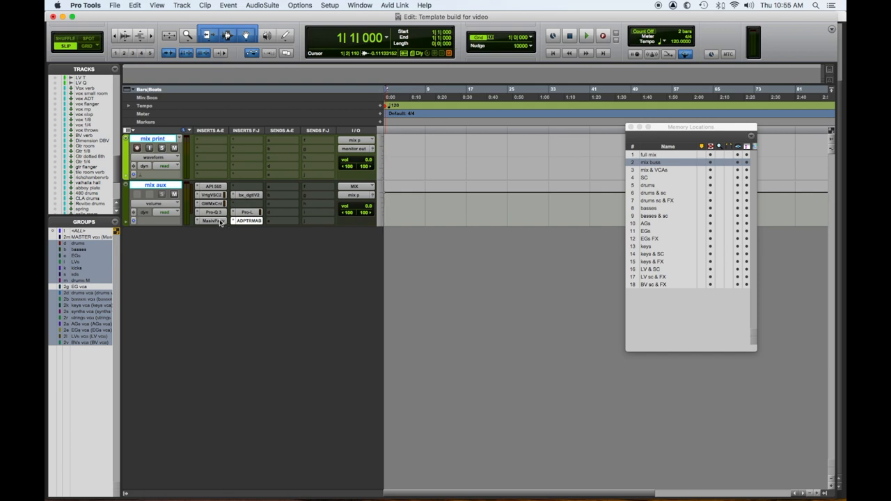
pyautogui.click(211, 219)
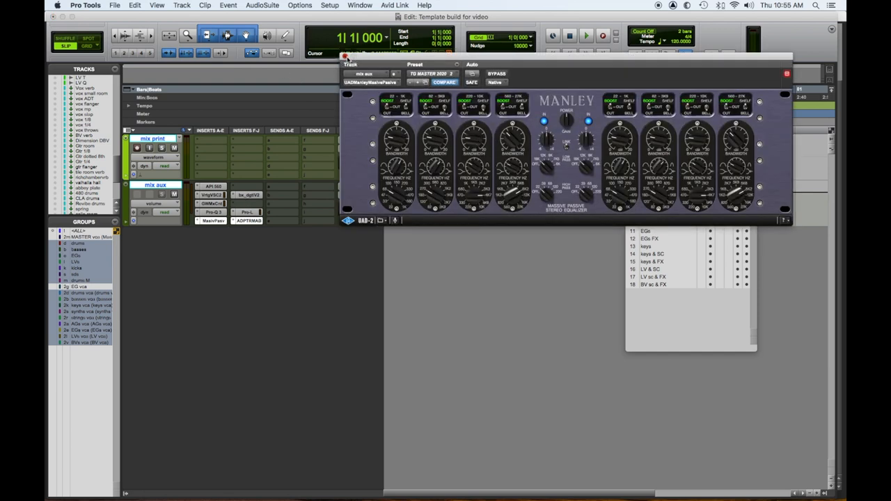
pyautogui.click(248, 195)
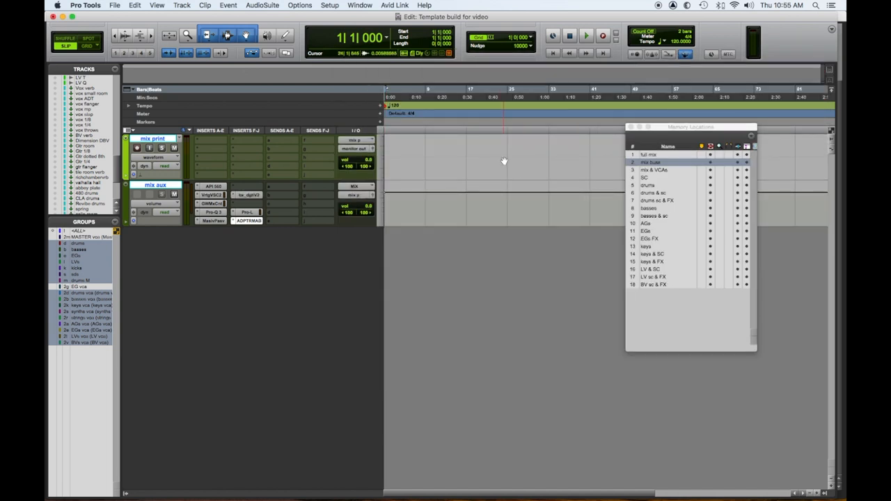
pyautogui.click(247, 211)
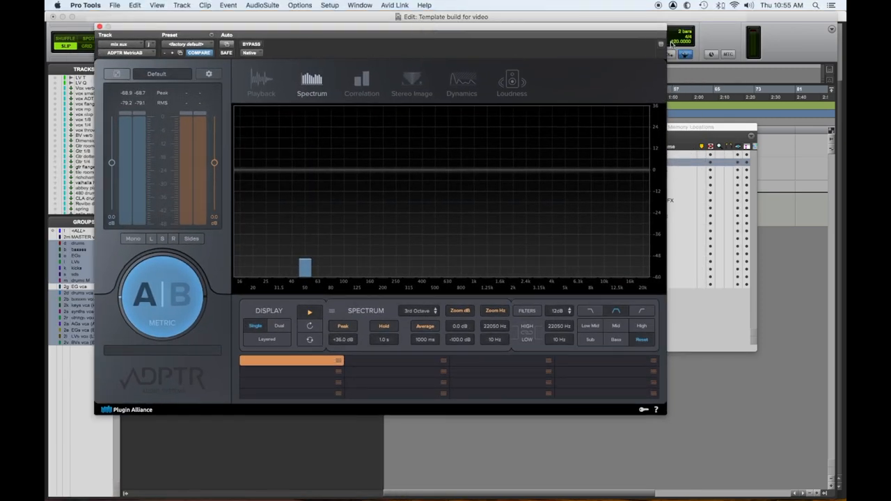
pyautogui.moveTo(609, 84)
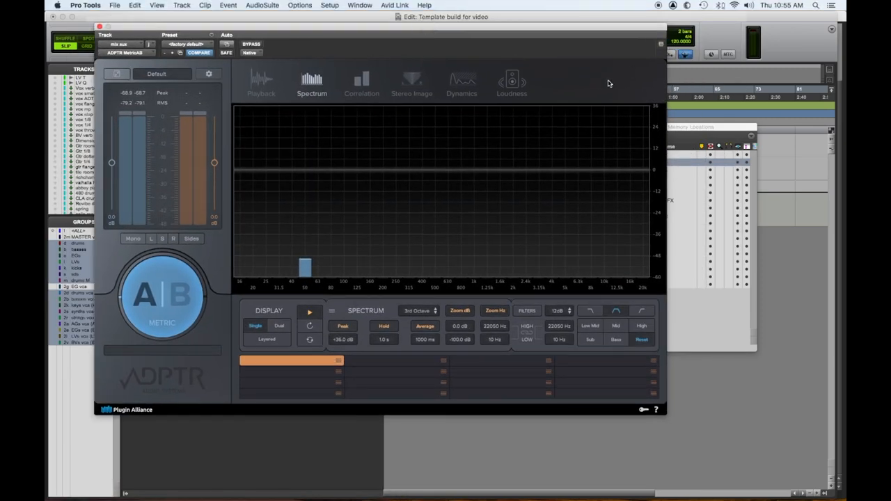
pyautogui.moveTo(473, 404)
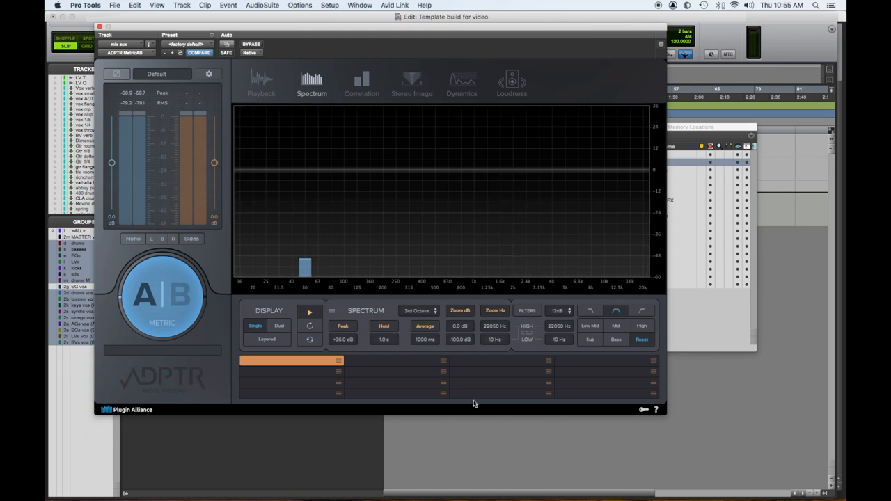
pyautogui.moveTo(337, 367)
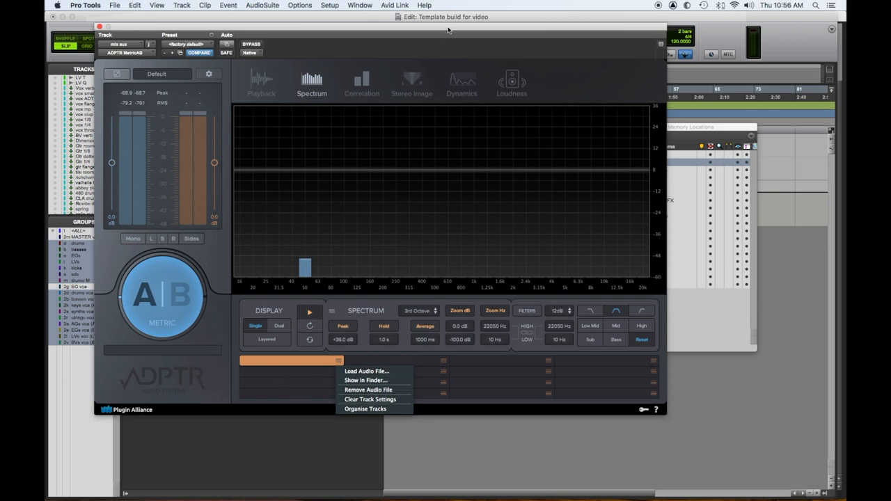
pyautogui.moveTo(295, 188)
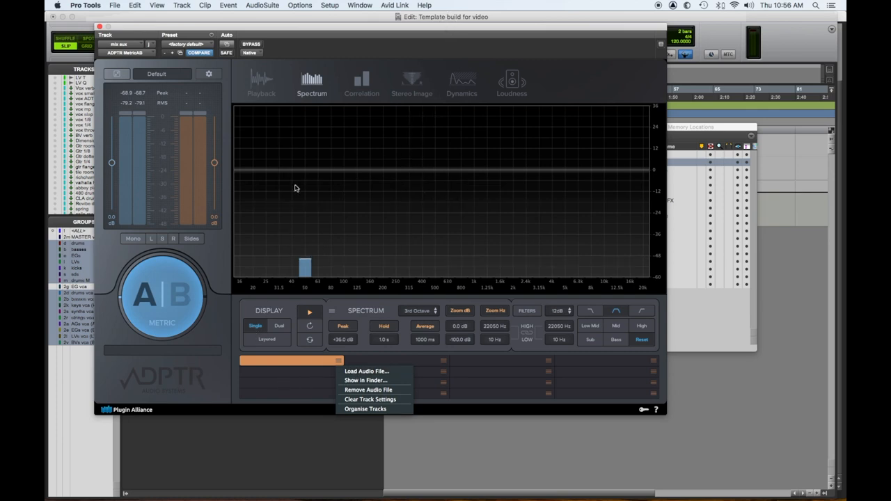
# Dismiss the track file options list on the mix buss track.
pyautogui.click(161, 295)
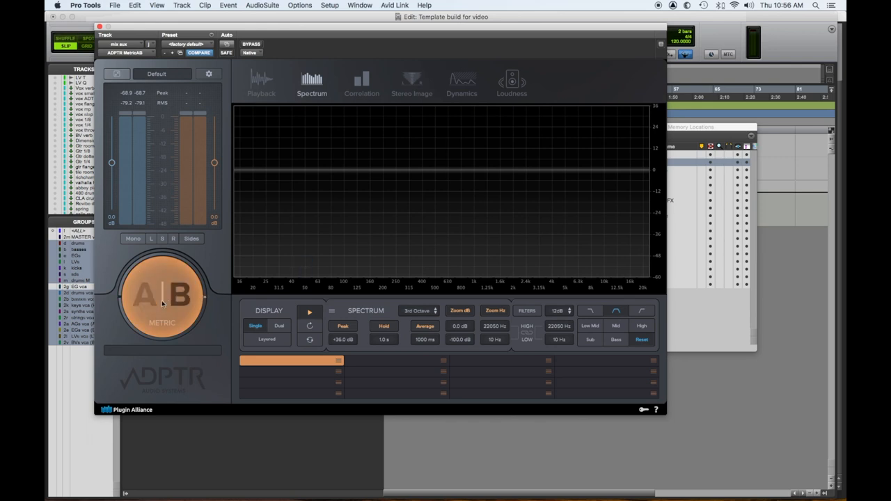
# Close the Metric AB plug-in window to return to the edit window.
pyautogui.click(180, 294)
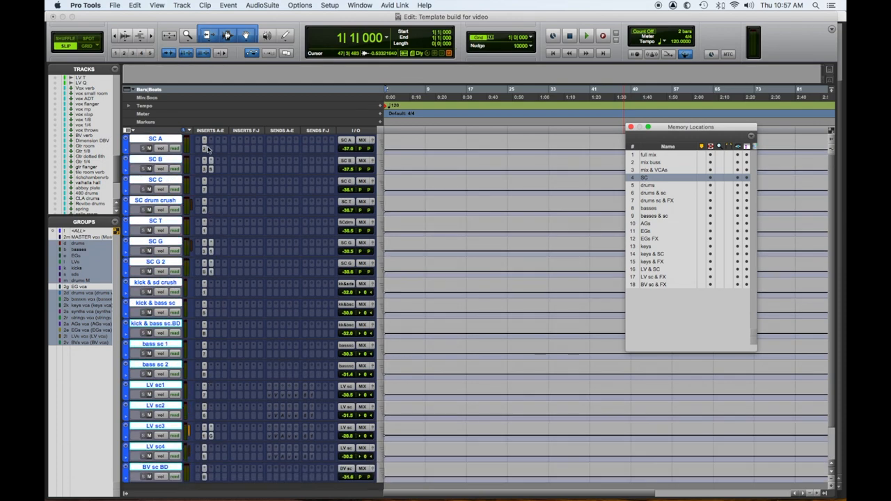
# Open and close the API 2500 compressor on a side-chain track to review it.
pyautogui.click(209, 148)
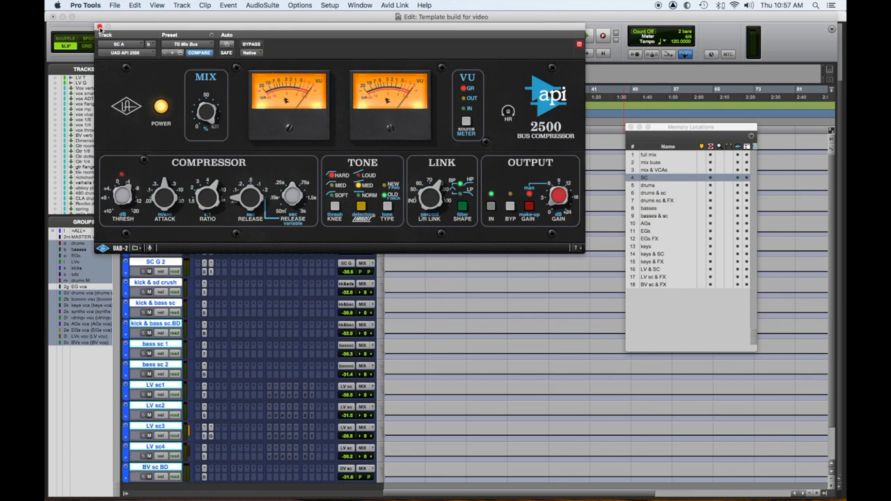
pyautogui.click(99, 27)
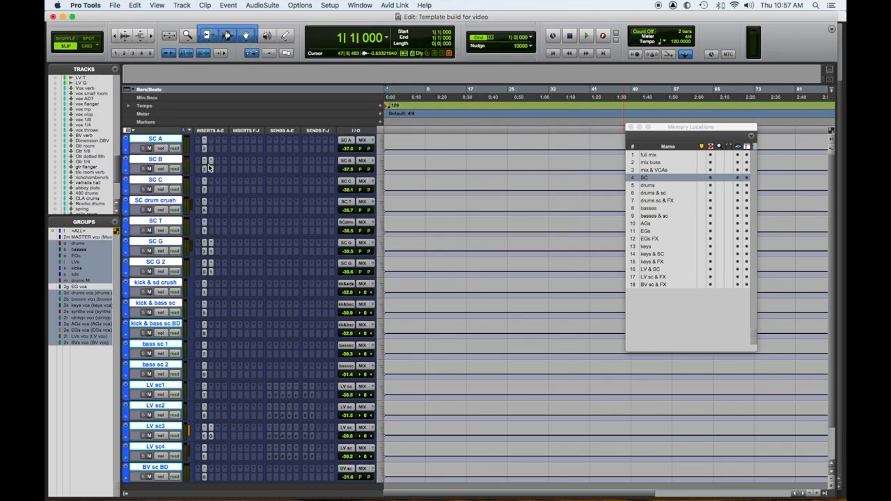
pyautogui.click(209, 147)
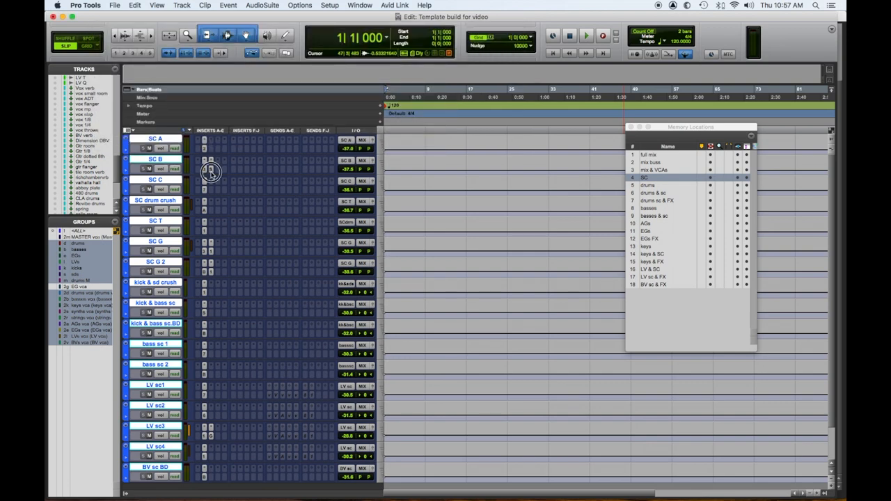
# Review the Vitalizer on SC B and the 1176 limiting amplifier, closing each plug-in window.
pyautogui.click(210, 160)
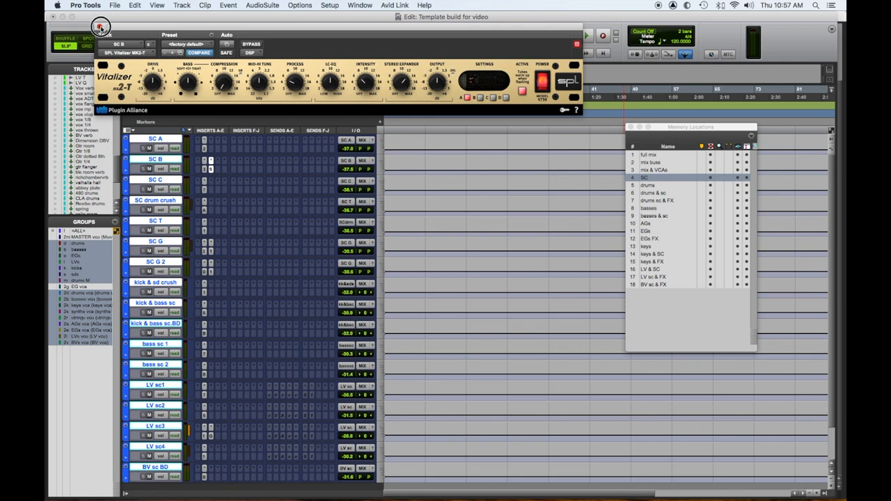
pyautogui.click(100, 25)
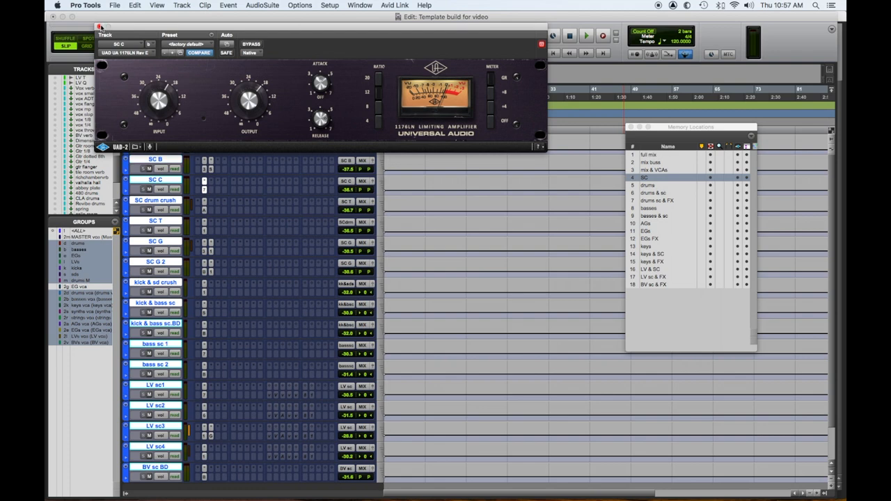
pyautogui.click(99, 28)
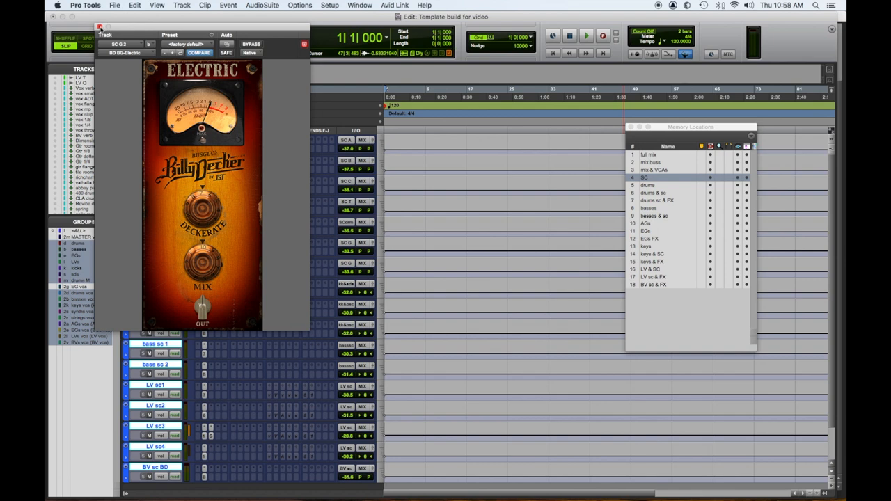
# Close the Electric plug-in, then review and close the Bass saturation plug-in on the bass side-chain.
pyautogui.click(100, 28)
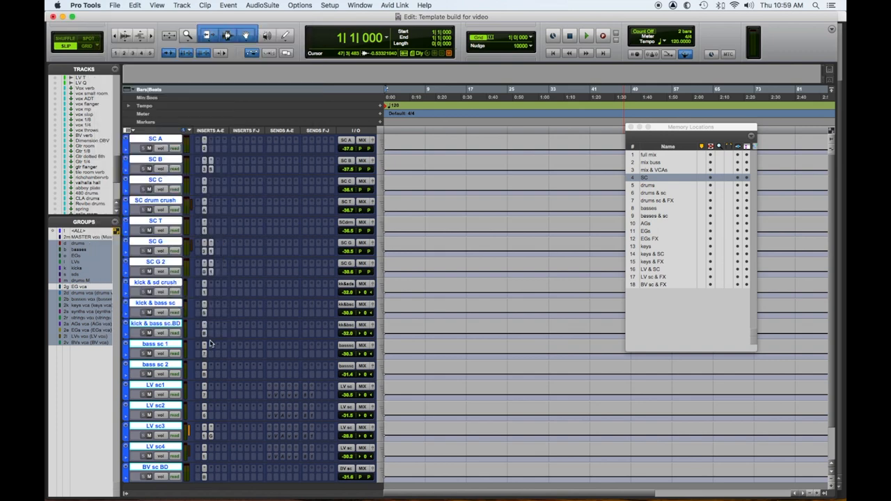
pyautogui.click(203, 345)
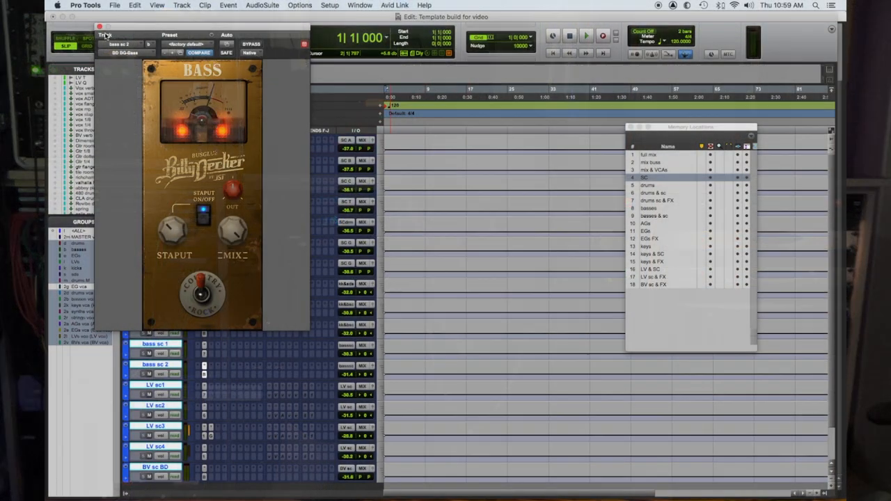
pyautogui.click(103, 33)
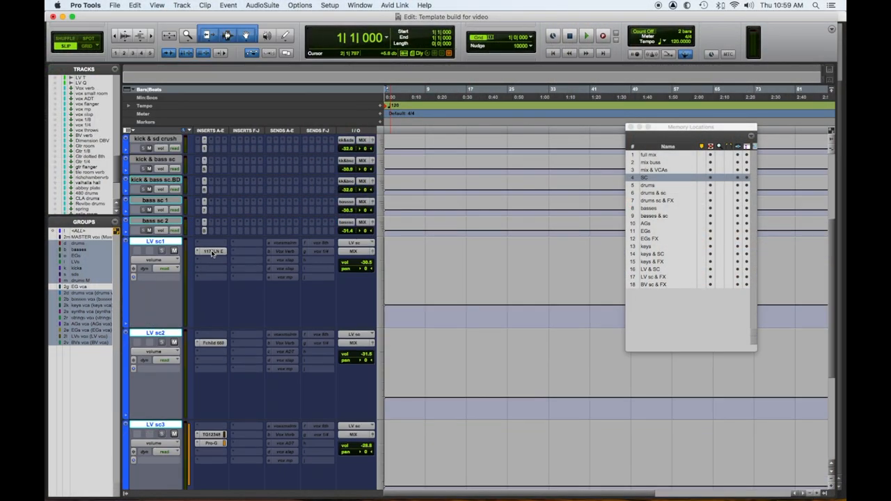
# Recall memory location 19 'BV sc & FX' to show the backing vocal tracks and effects.
pyautogui.click(220, 342)
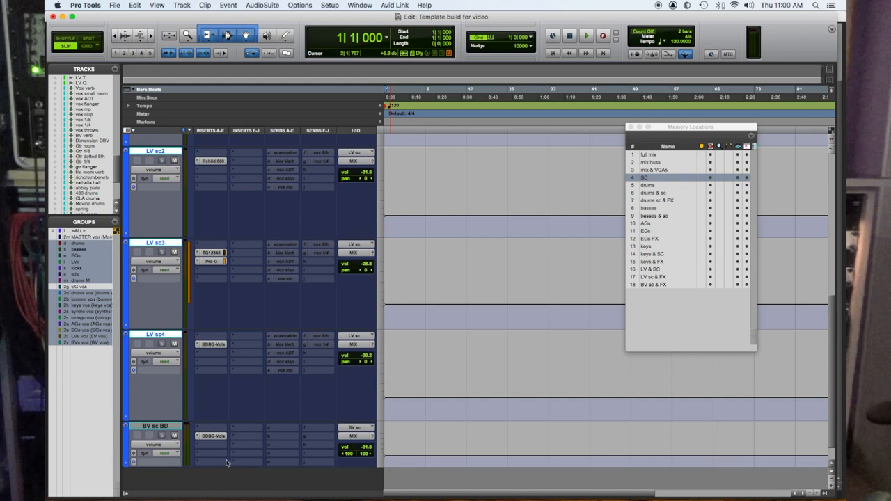
pyautogui.click(209, 162)
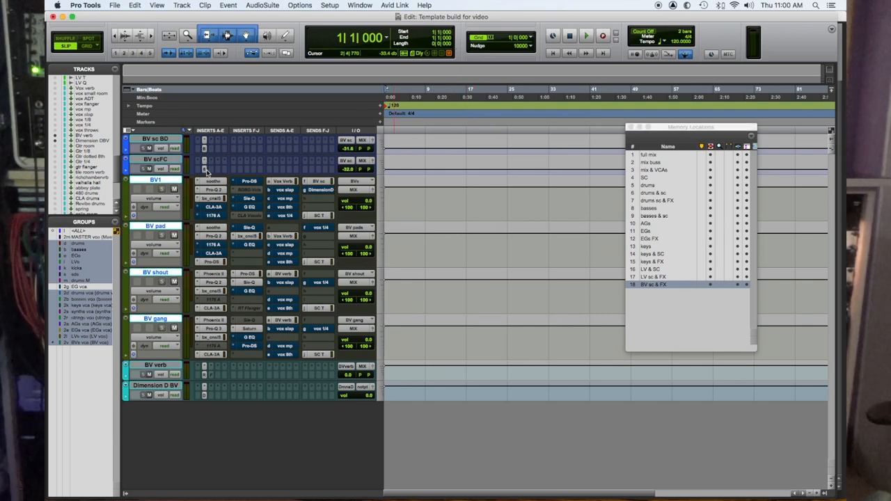
pyautogui.moveTo(206, 118)
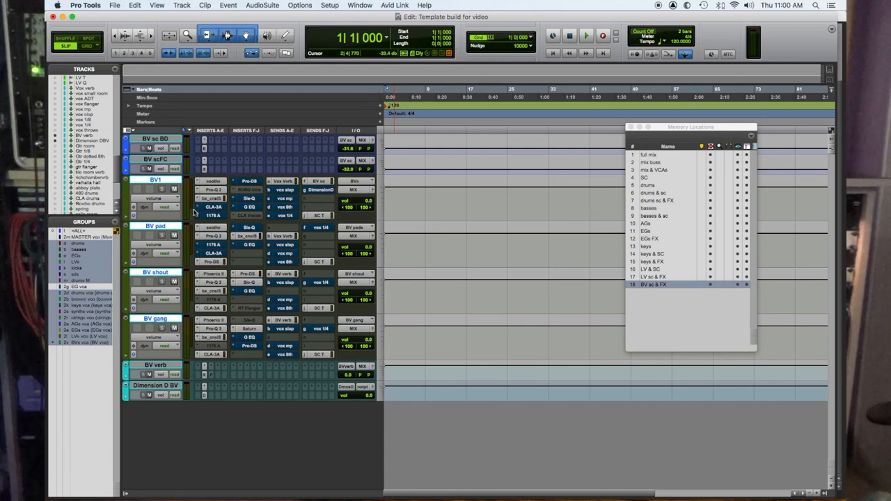
pyautogui.moveTo(153, 368)
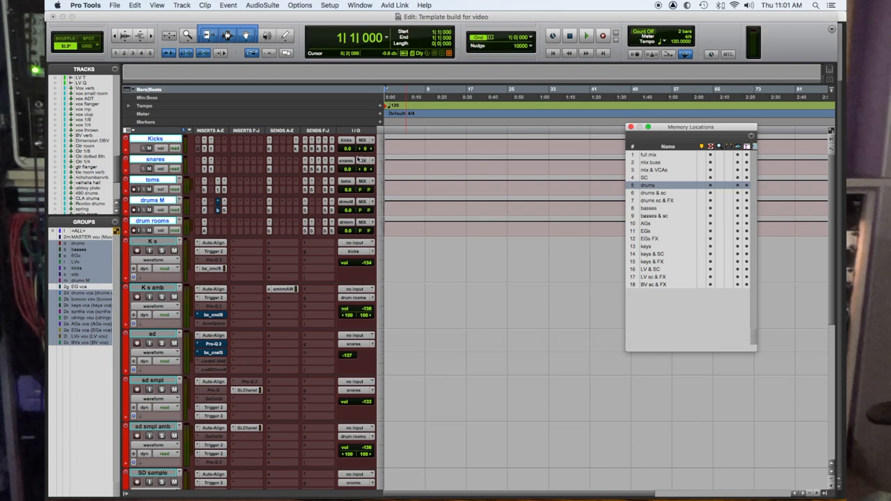
# Recall the drums location at a larger track height and check the drum tracks' I/O routing.
pyautogui.click(389, 164)
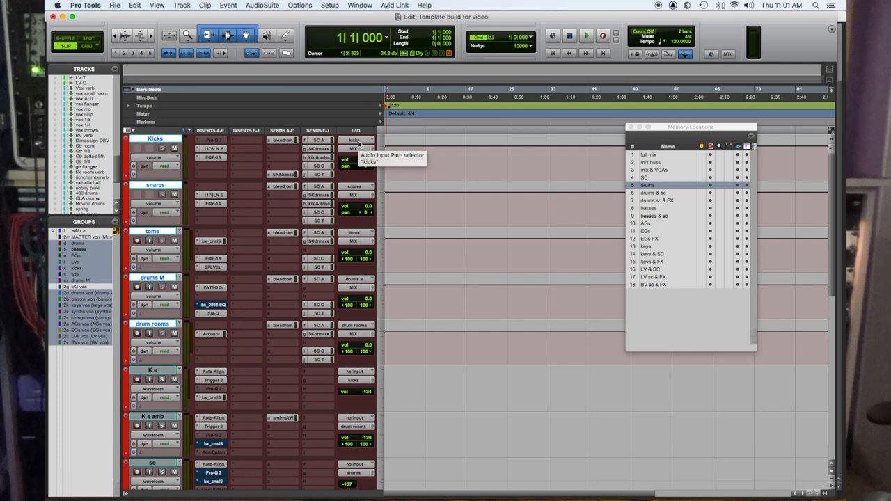
pyautogui.moveTo(178, 155)
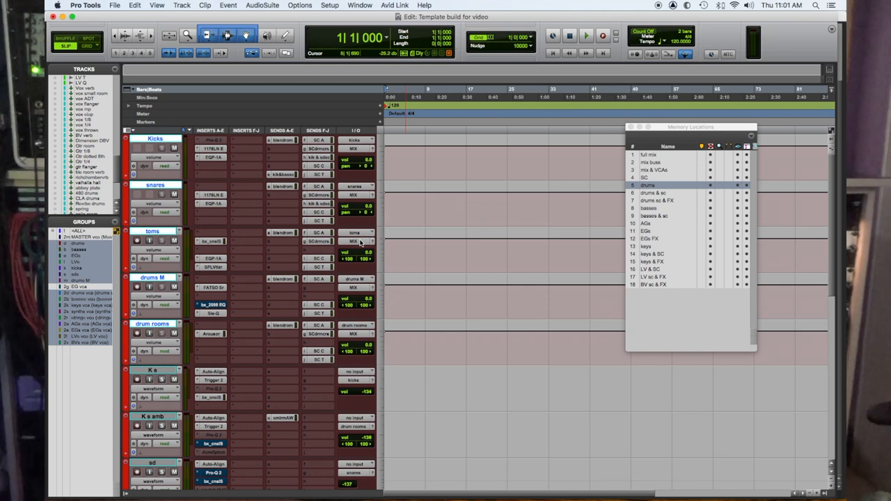
pyautogui.moveTo(355, 249)
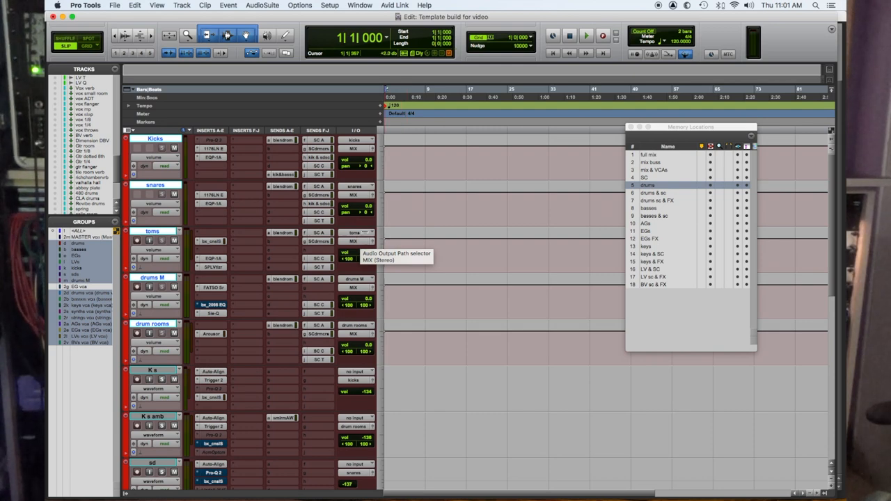
pyautogui.click(213, 139)
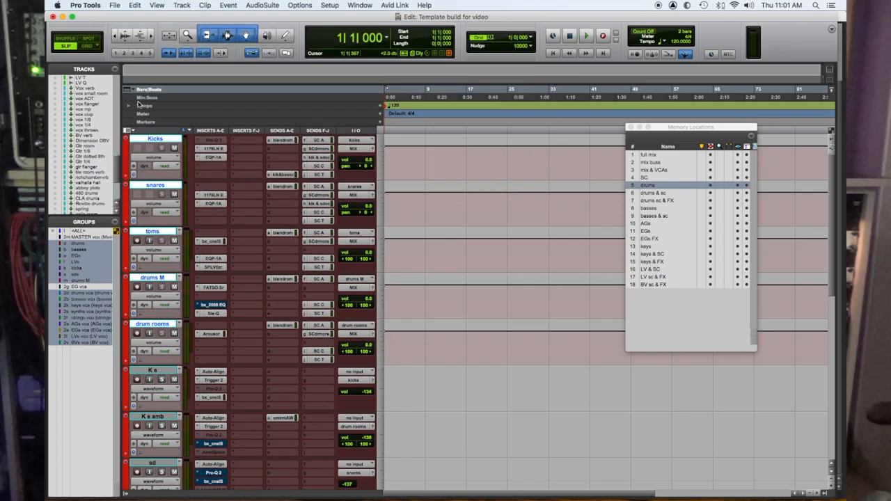
pyautogui.moveTo(217, 249)
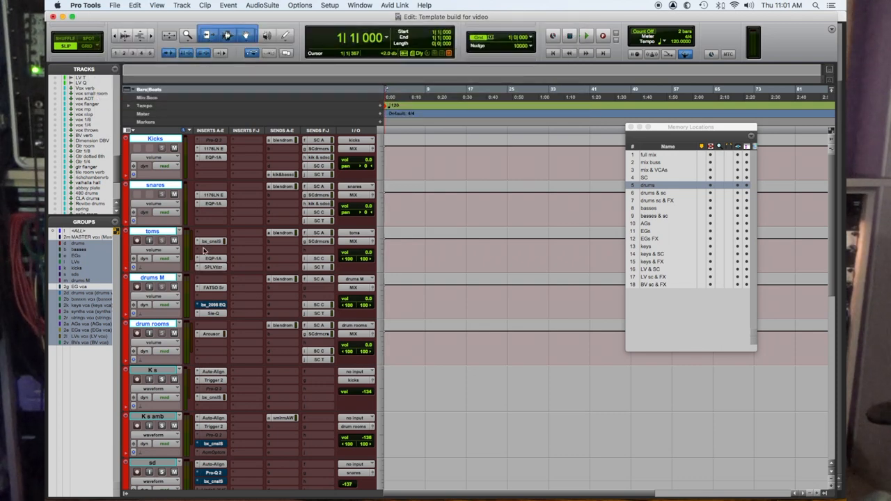
pyautogui.moveTo(220, 292)
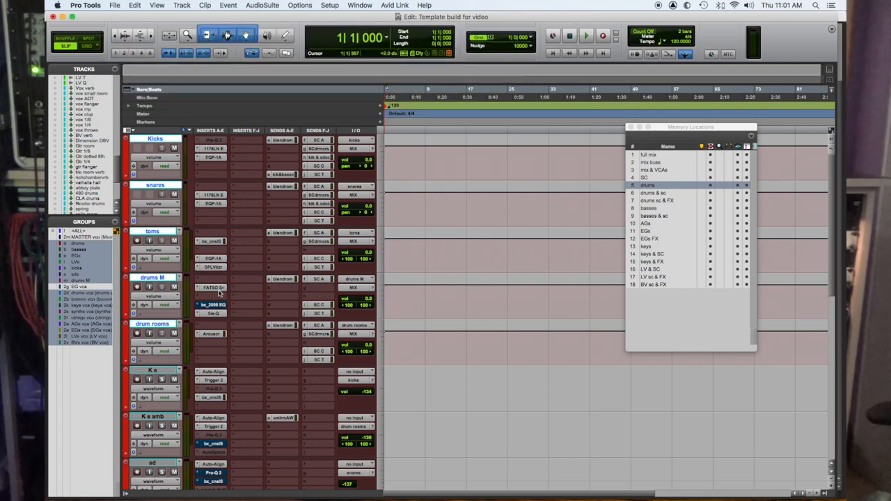
# Open the FATSO compressor insert on the drums M track.
pyautogui.click(211, 286)
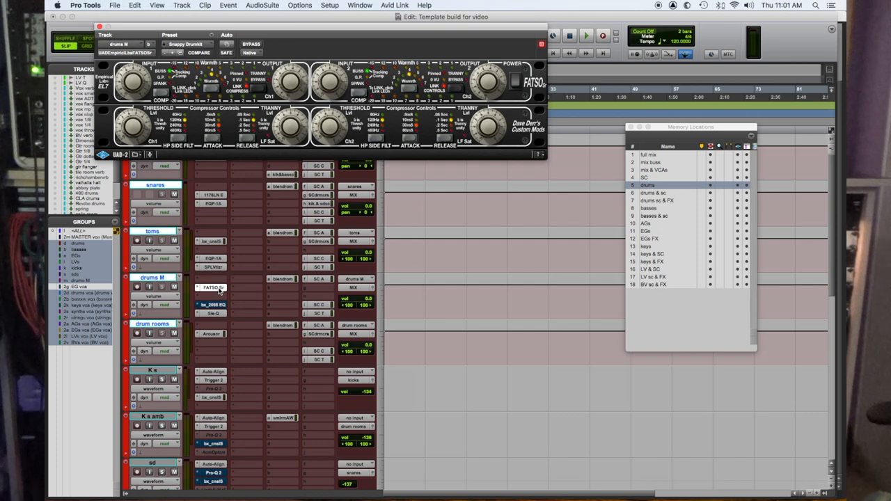
pyautogui.moveTo(220, 308)
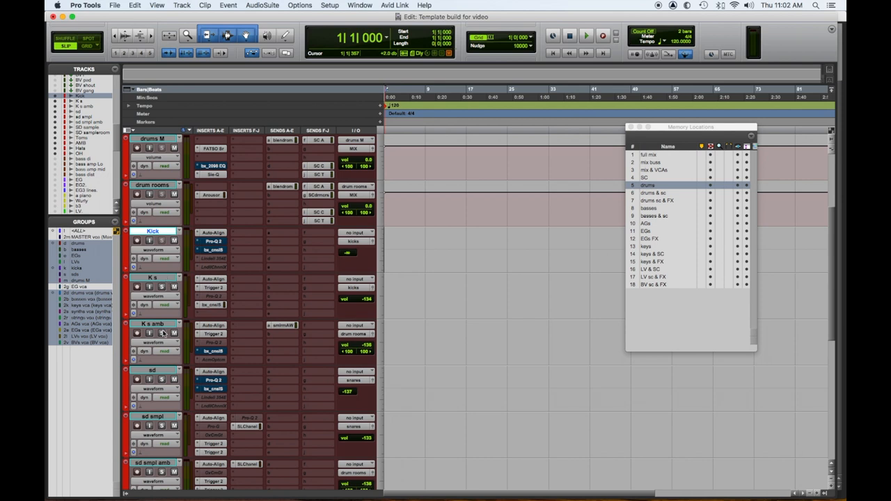
pyautogui.moveTo(192, 268)
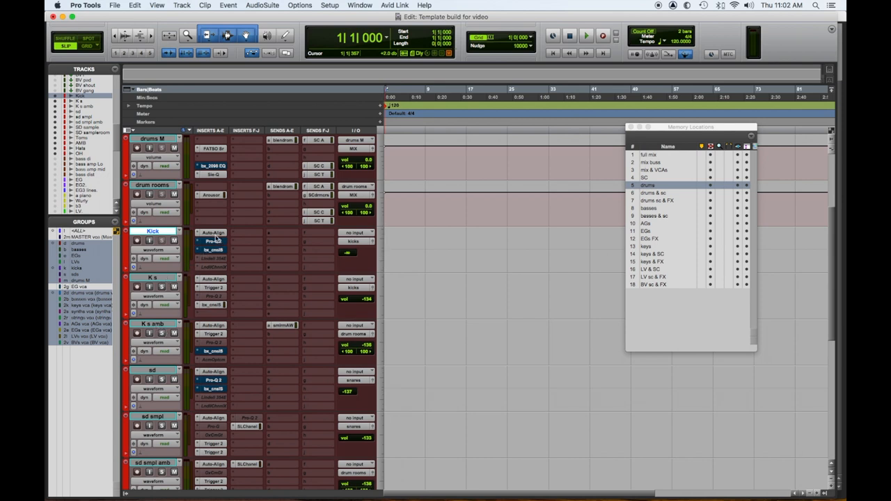
# Review the Auto-Align and Pro-Q 2 inserts on the Kick track.
pyautogui.click(212, 231)
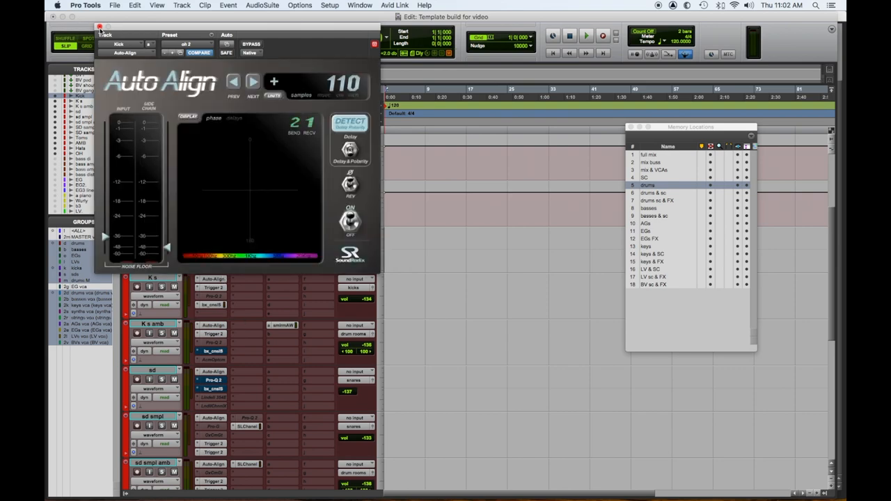
pyautogui.click(100, 27)
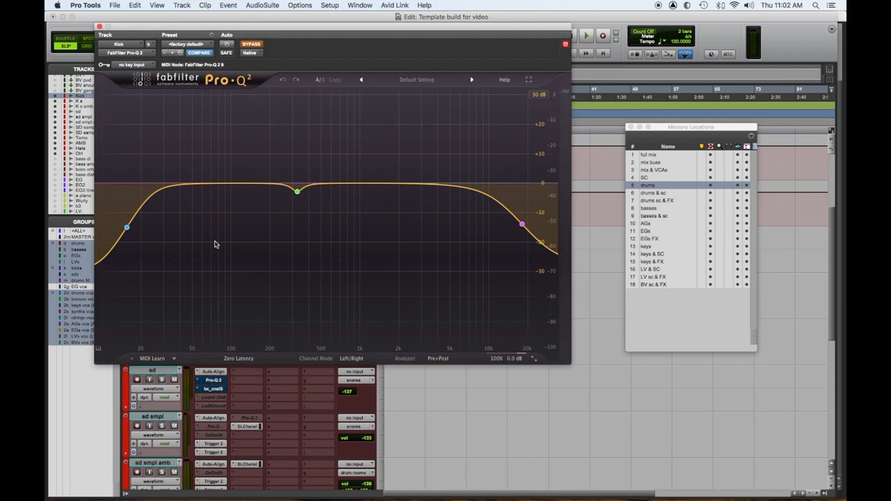
pyautogui.moveTo(146, 180)
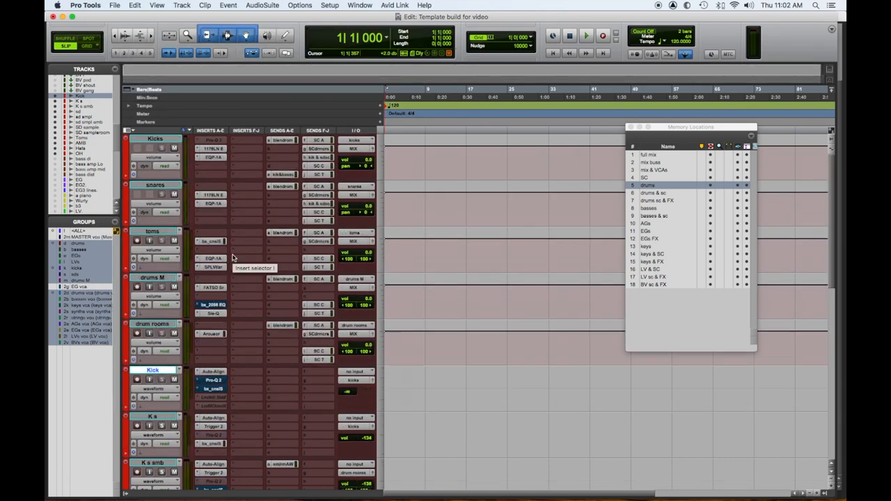
pyautogui.moveTo(315, 67)
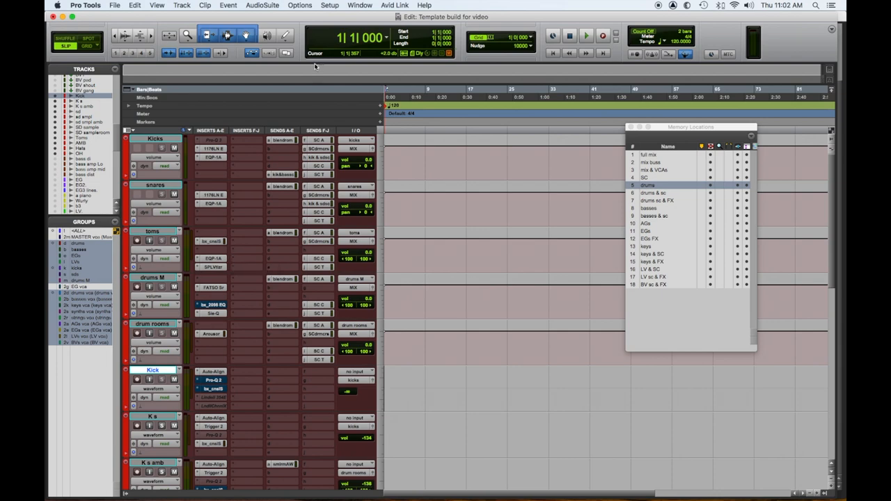
# Switch to the Mix window with Cmd+= to view the tracks as mixer channels.
pyautogui.press('cmd+=')
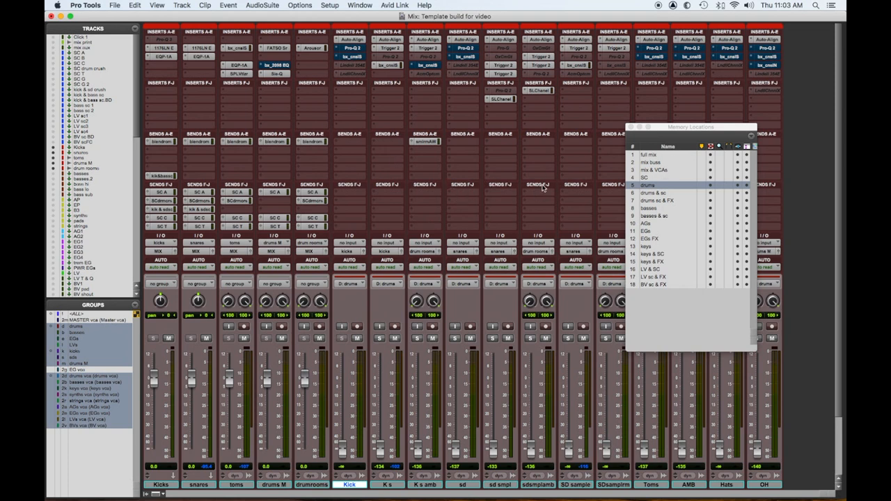
pyautogui.moveTo(206, 484)
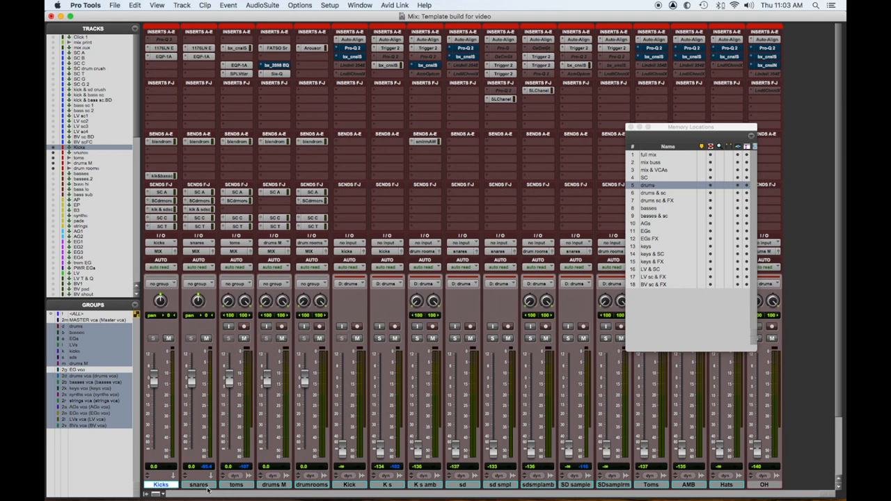
pyautogui.moveTo(161, 146)
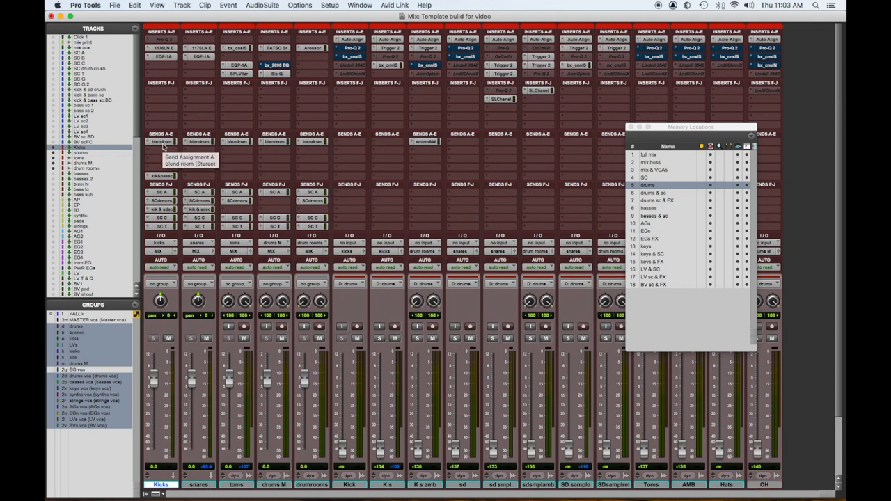
pyautogui.moveTo(262, 215)
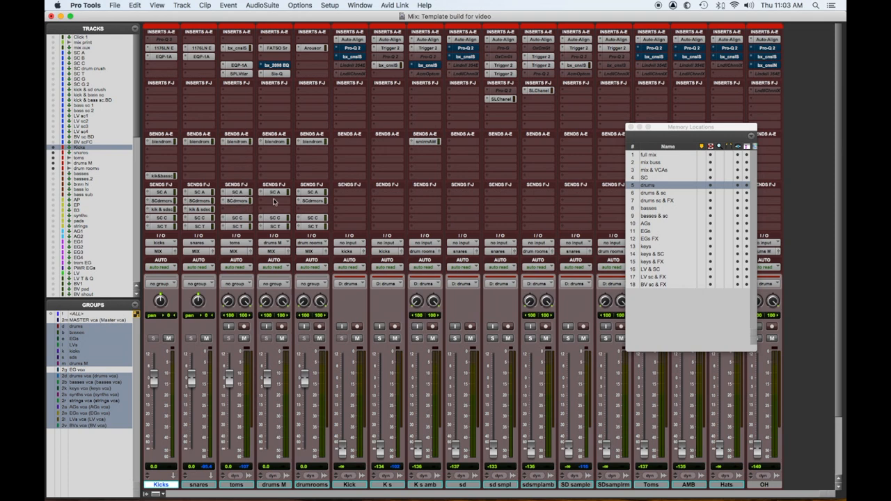
pyautogui.moveTo(495, 215)
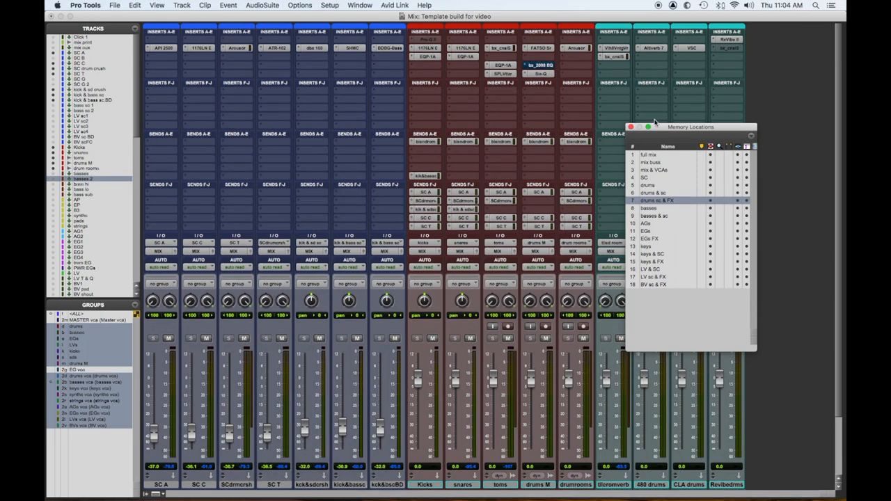
pyautogui.moveTo(689, 127); pyautogui.dragTo(384, 96)
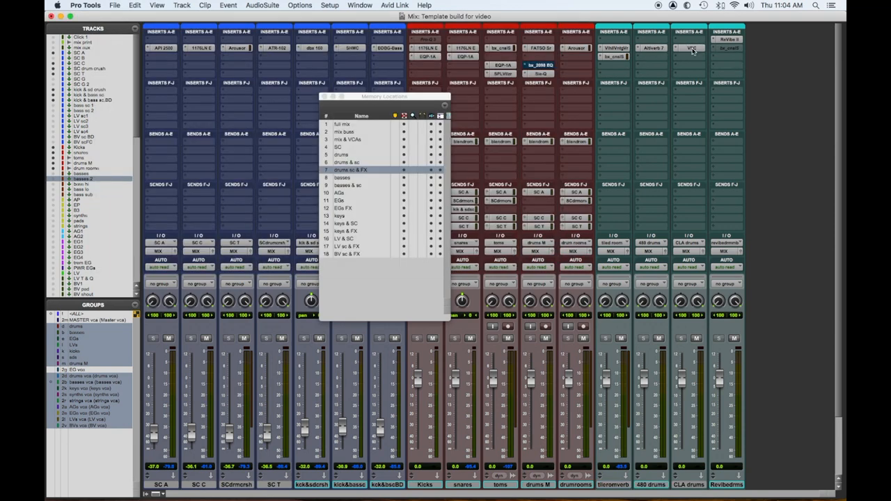
pyautogui.click(687, 48)
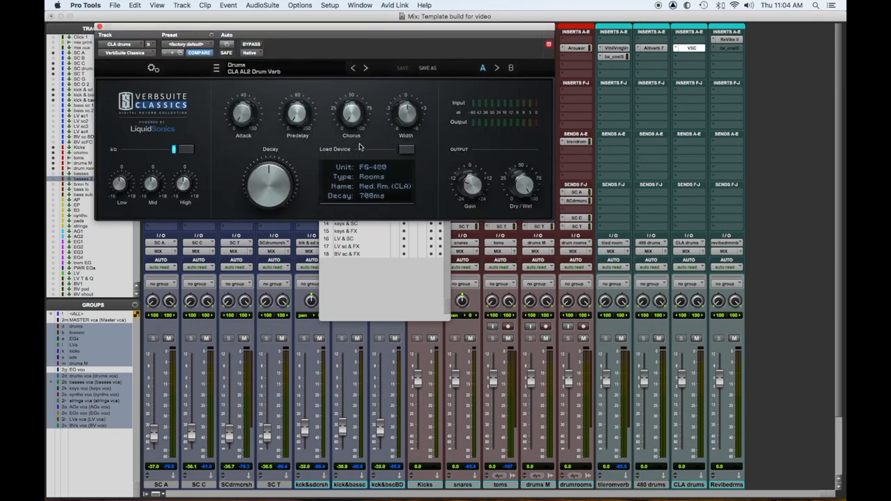
pyautogui.moveTo(428, 203)
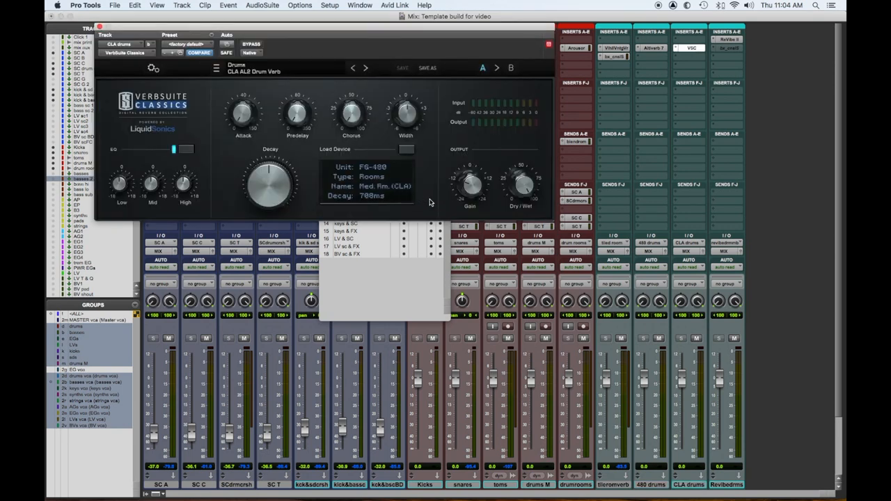
pyautogui.moveTo(216, 91)
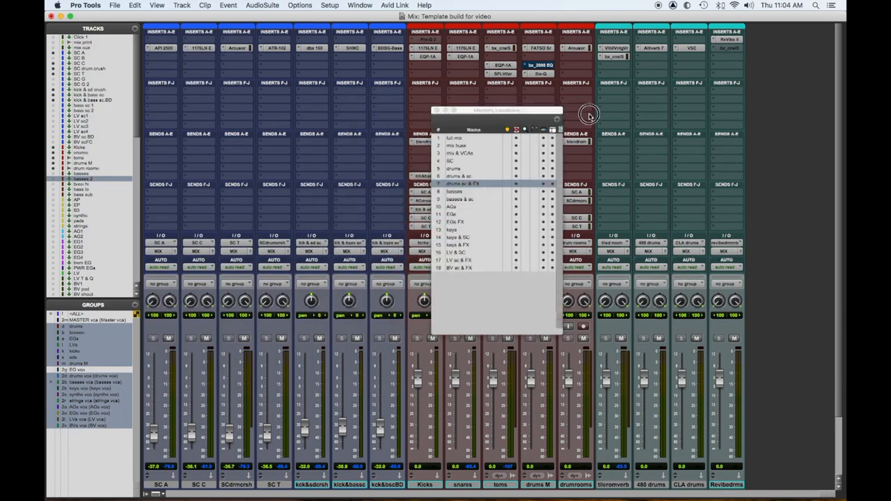
# Recall 'basses' with the Memory Locations list moved right, and review the amp simulator and SSL inserts.
pyautogui.moveTo(498, 112); pyautogui.dragTo(718, 117)
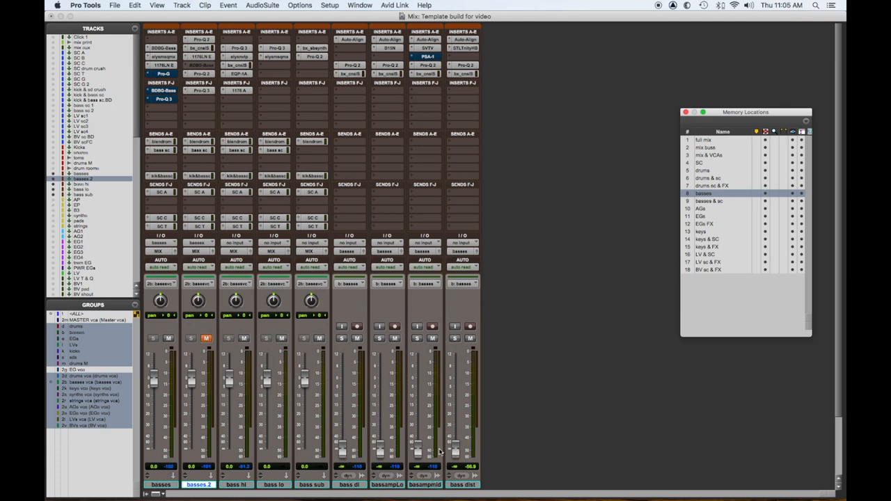
pyautogui.moveTo(368, 44)
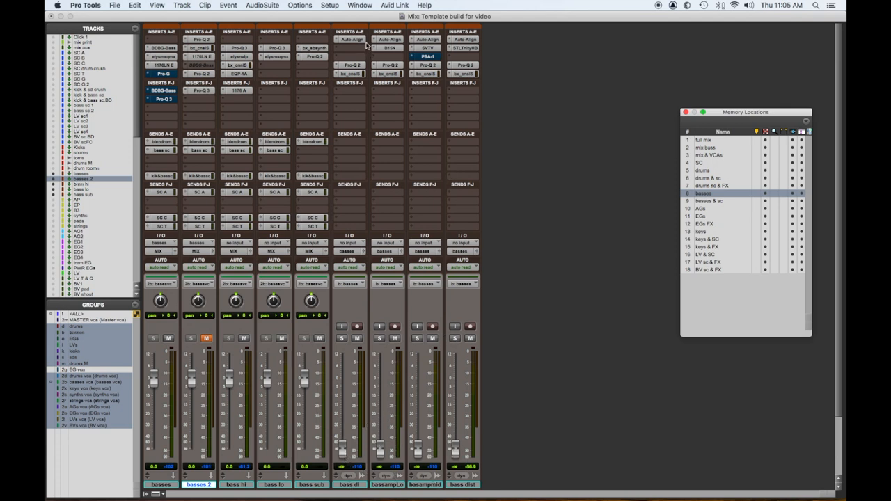
pyautogui.moveTo(356, 39)
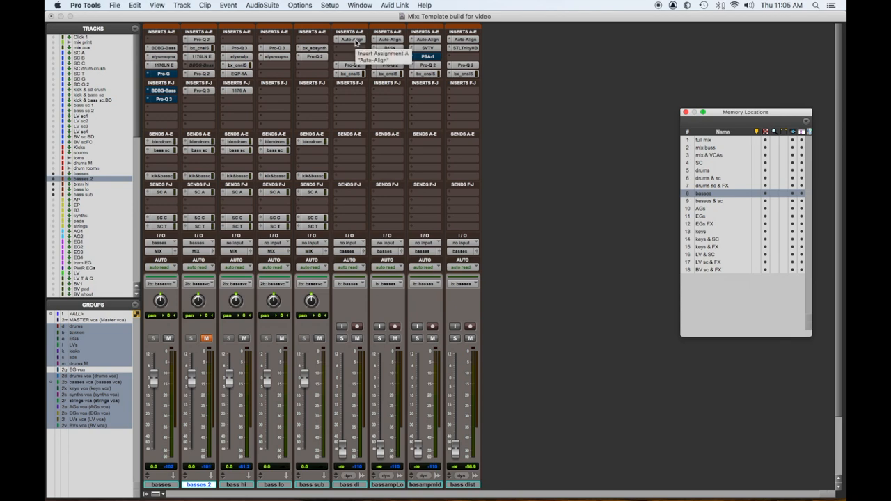
pyautogui.click(348, 39)
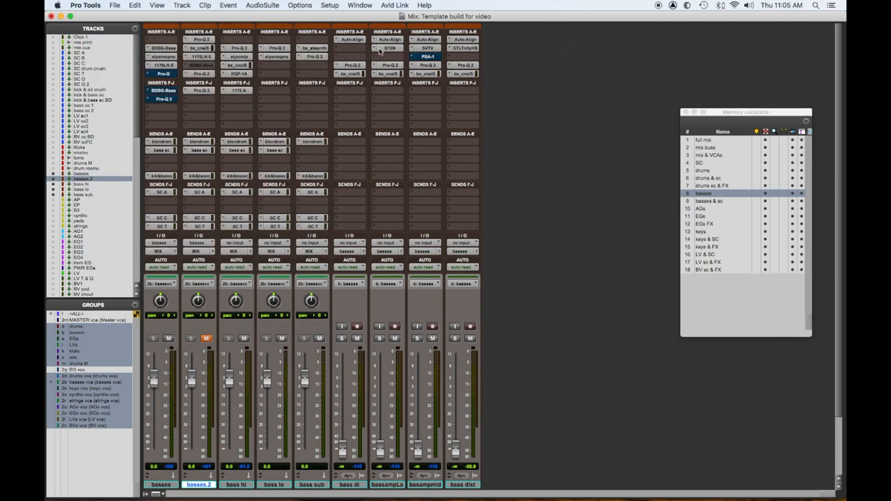
pyautogui.click(389, 56)
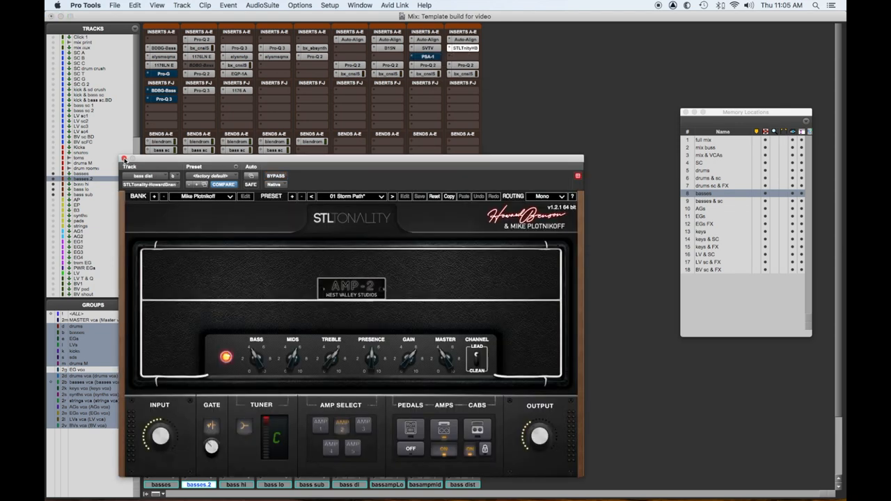
pyautogui.click(125, 158)
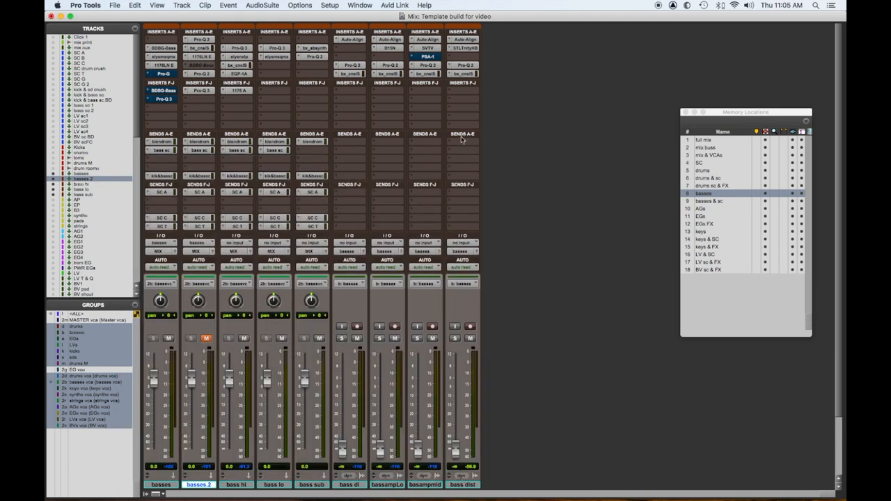
pyautogui.moveTo(461, 140)
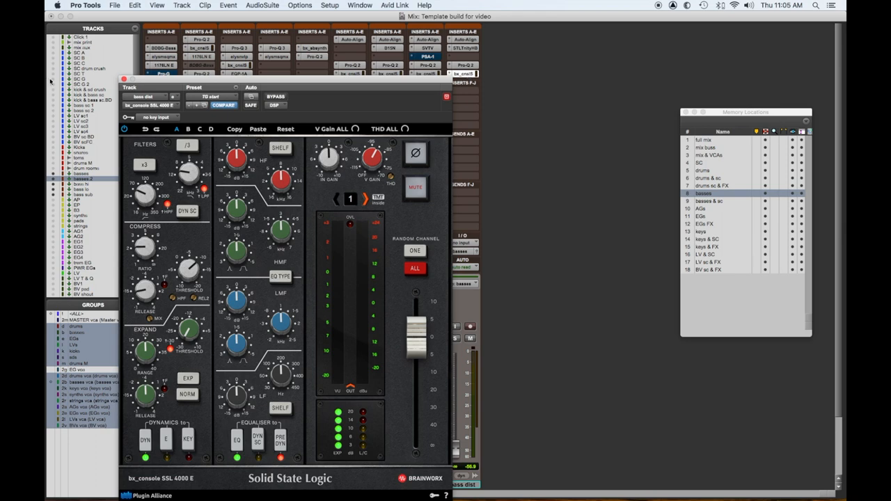
pyautogui.click(125, 78)
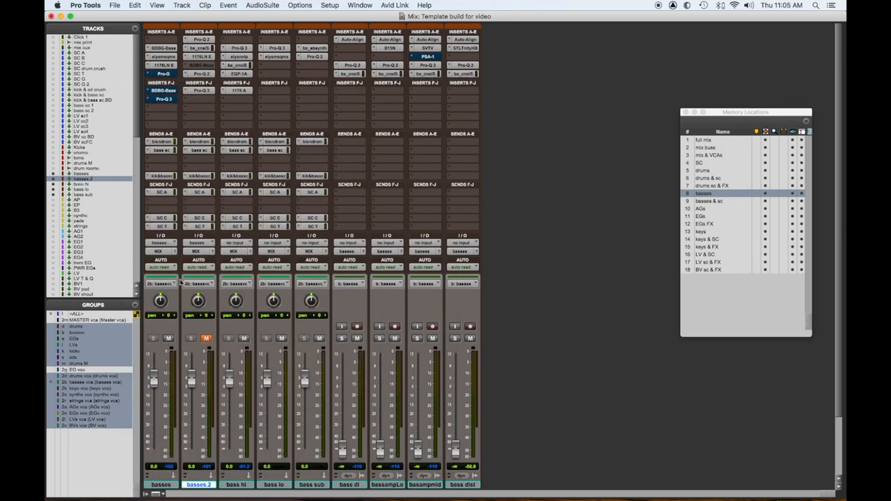
pyautogui.moveTo(136, 381)
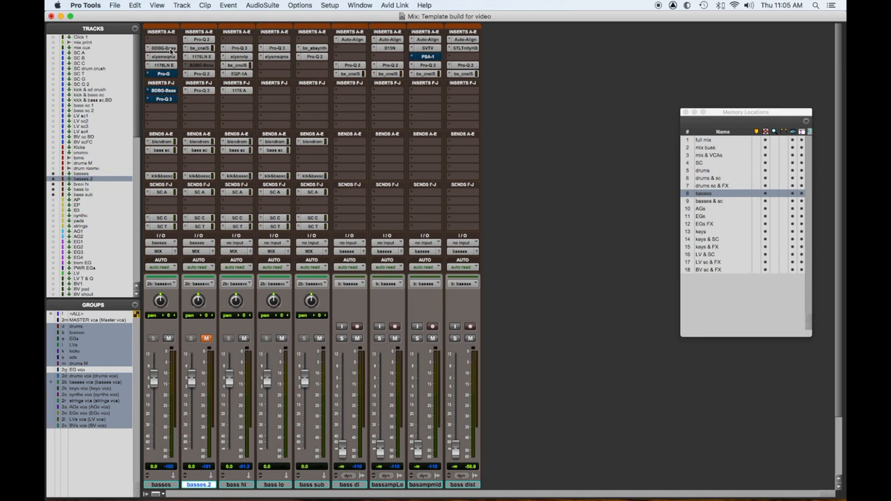
# Review the tube bass enhancer, elysia EQ, UA 1176 and FabFilter Pro-G inserts, closing each.
pyautogui.click(163, 47)
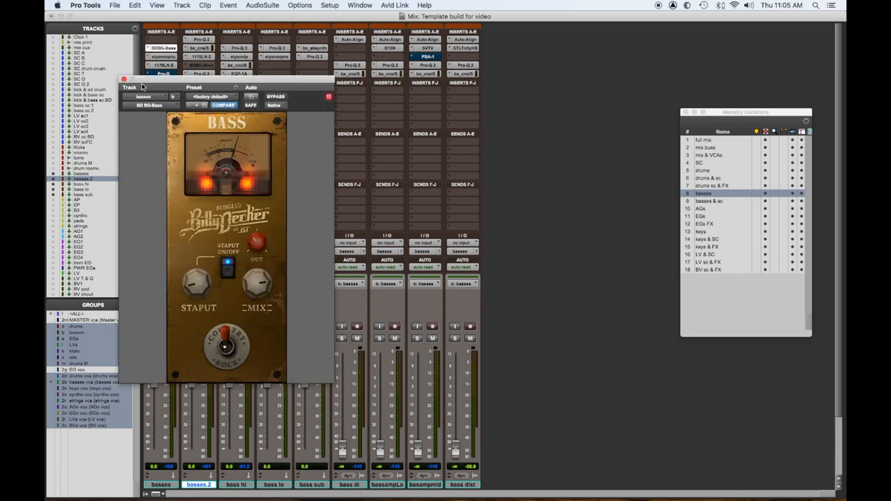
pyautogui.click(125, 78)
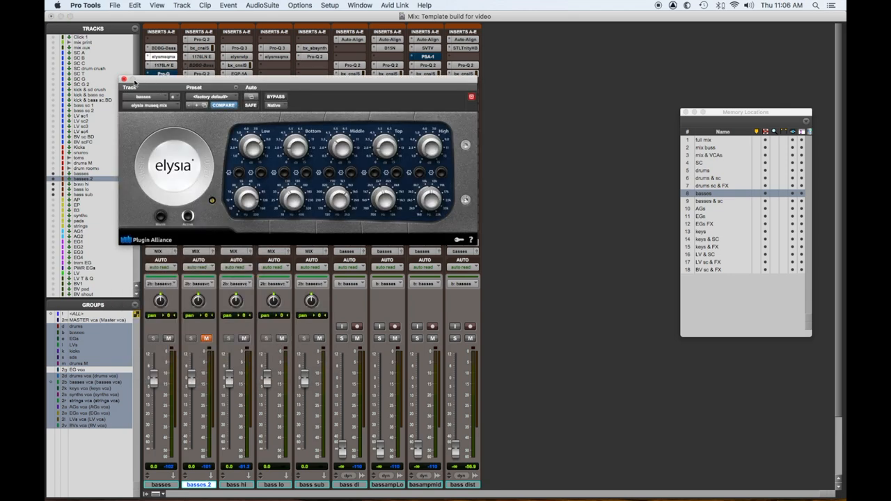
pyautogui.click(125, 80)
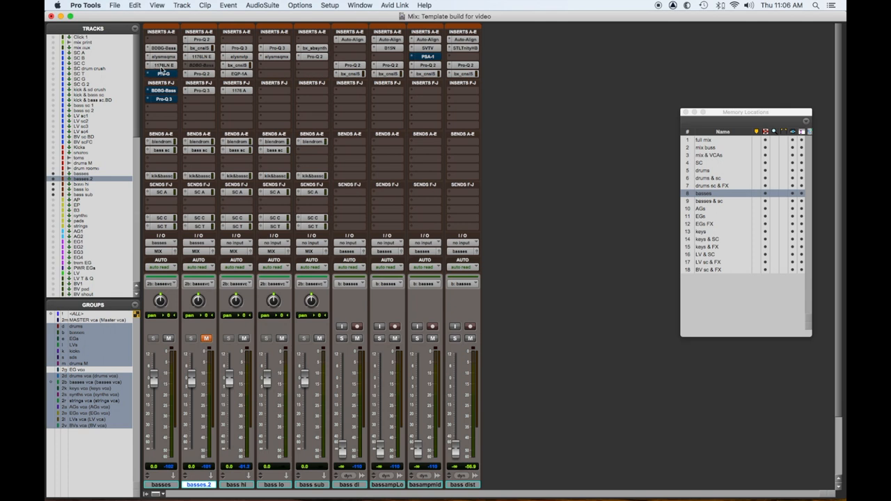
pyautogui.click(162, 72)
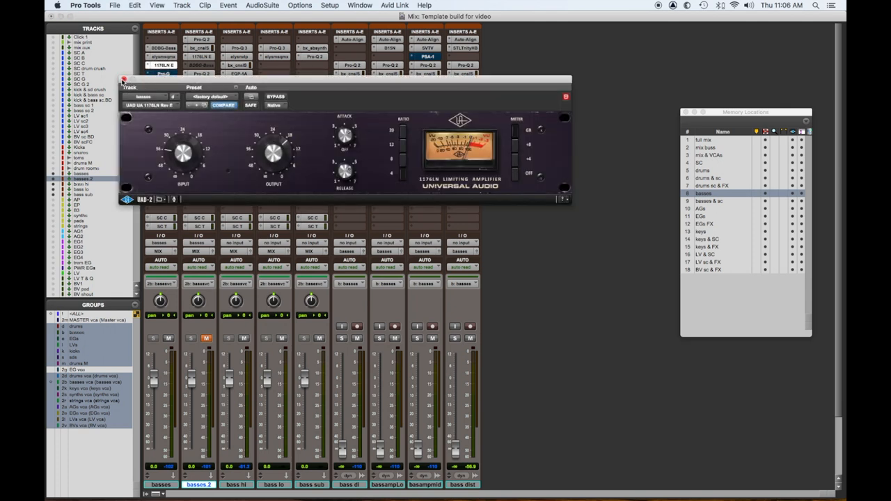
pyautogui.click(124, 79)
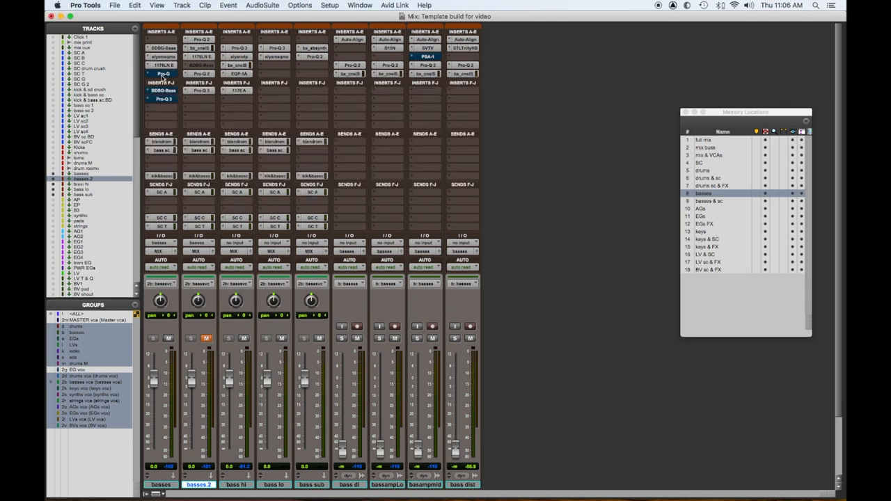
pyautogui.click(164, 72)
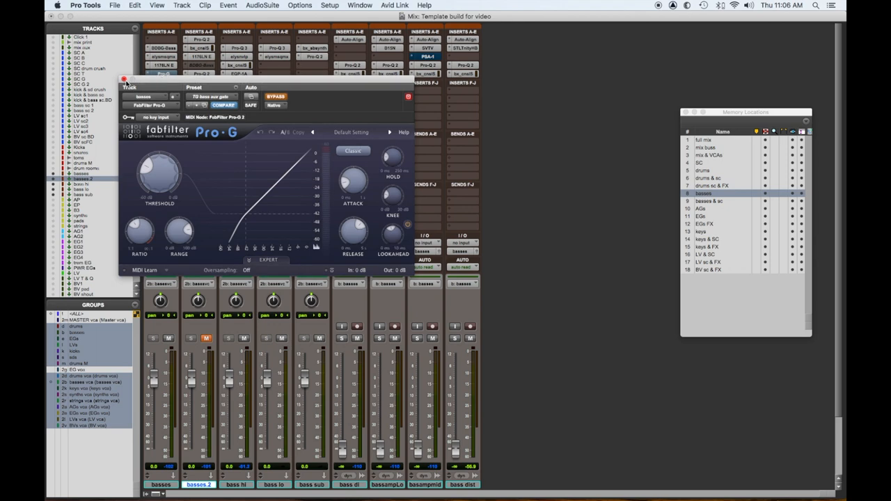
pyautogui.click(124, 79)
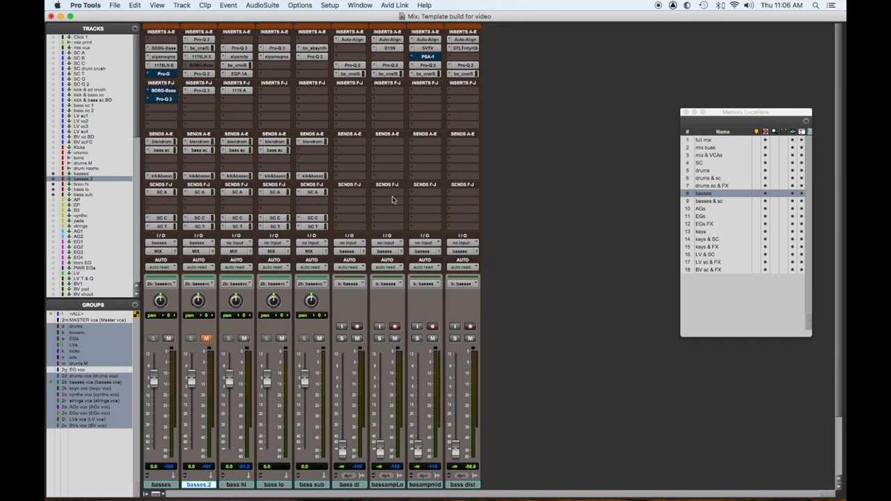
pyautogui.moveTo(323, 164)
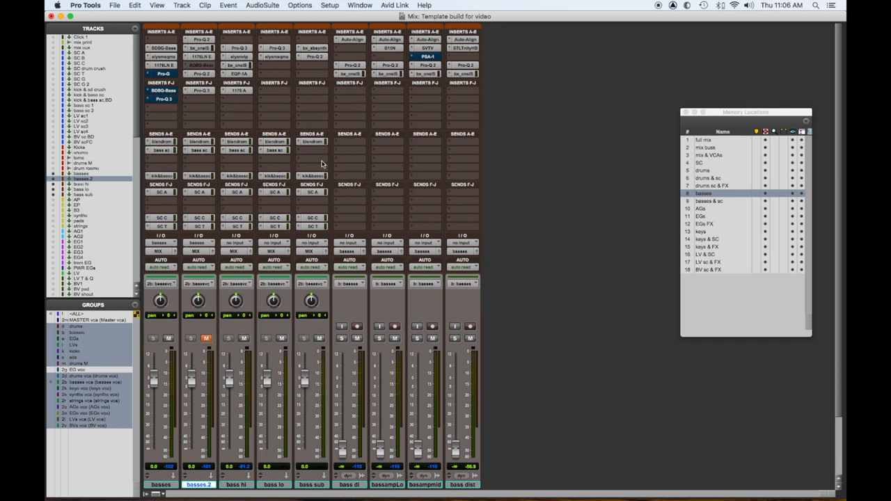
pyautogui.moveTo(205, 287)
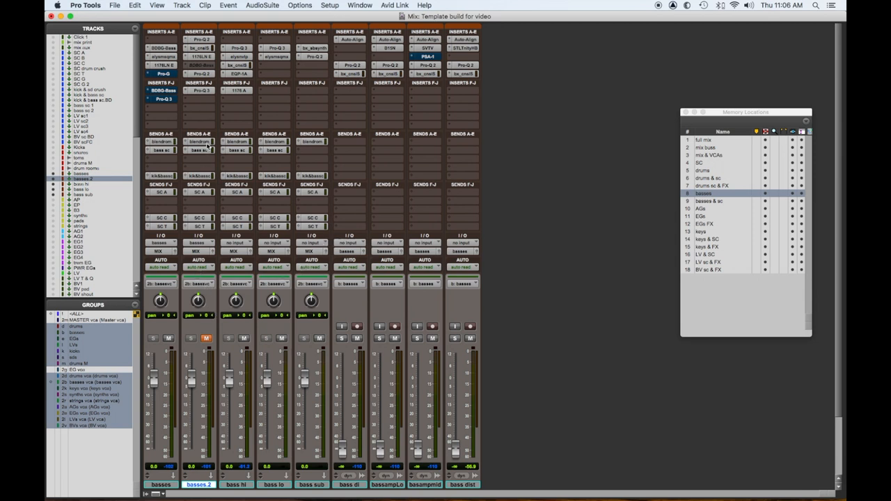
pyautogui.moveTo(244, 357)
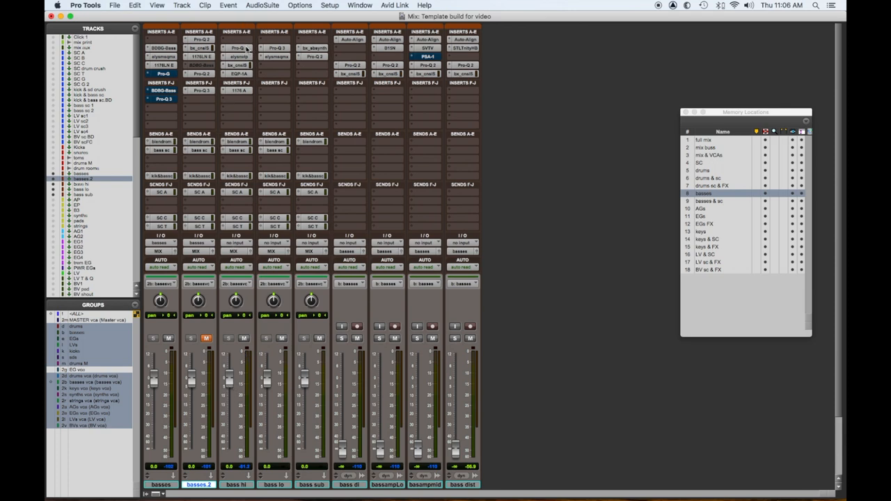
# Check the SSL channel, 1176 compressor and remaining bass inserts, closing each plugin window.
pyautogui.click(237, 47)
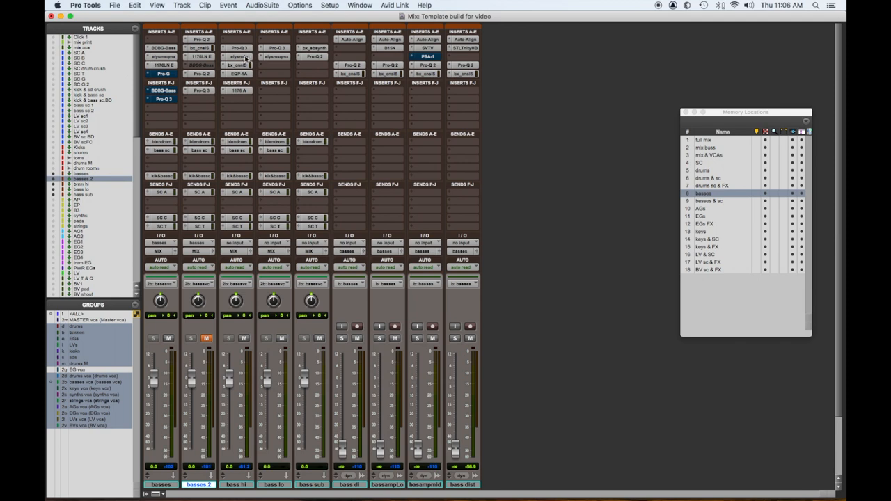
pyautogui.click(236, 55)
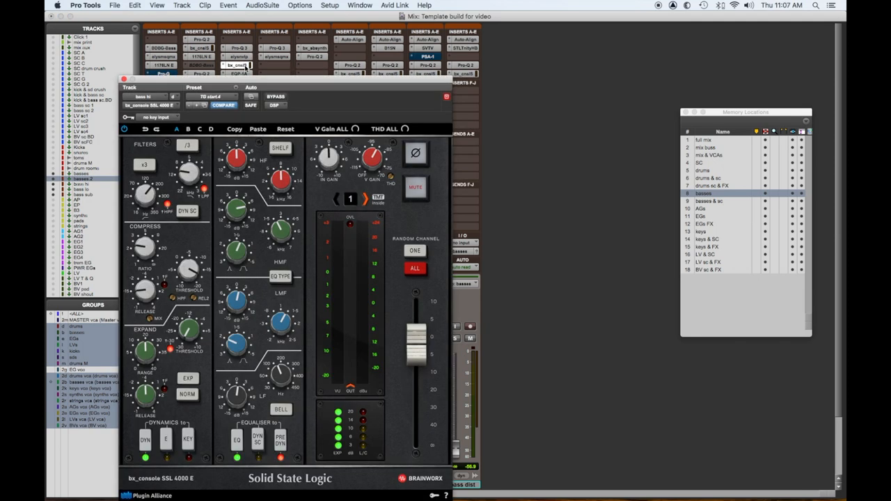
pyautogui.click(125, 78)
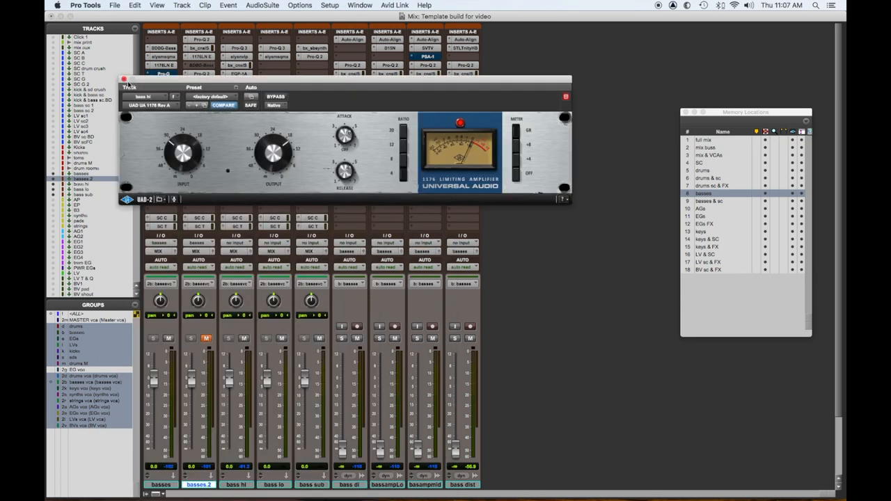
pyautogui.click(125, 78)
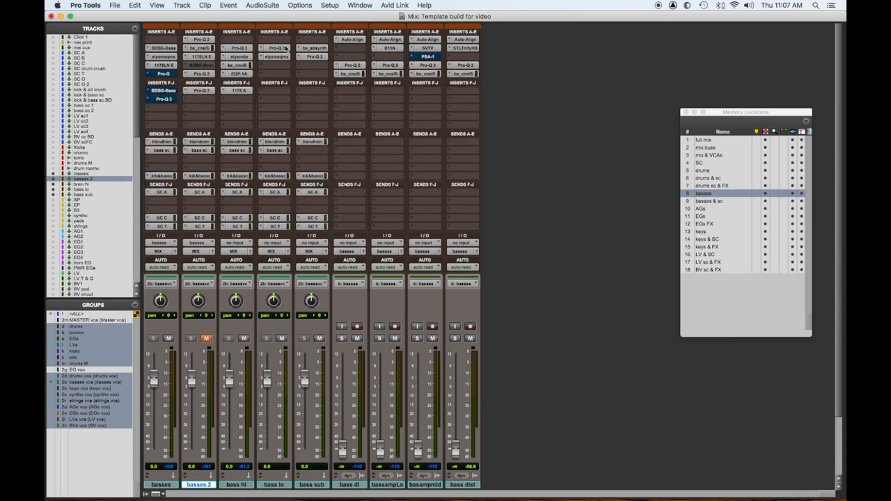
pyautogui.click(273, 47)
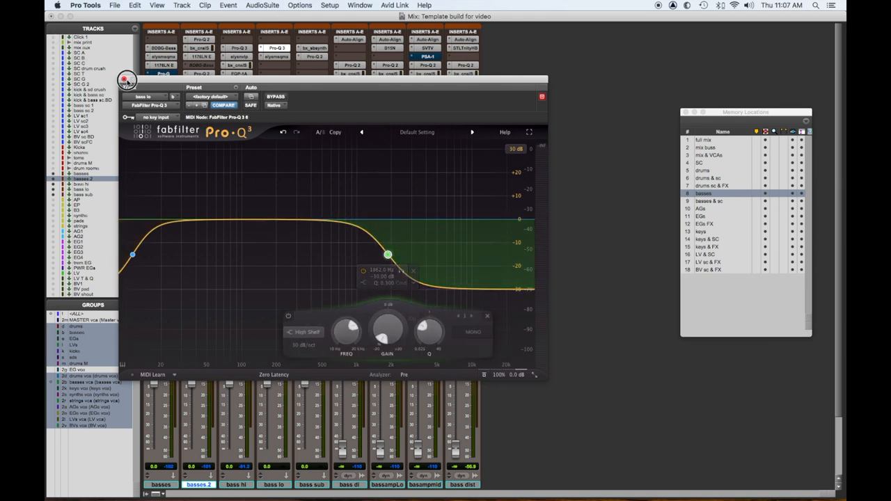
pyautogui.click(126, 78)
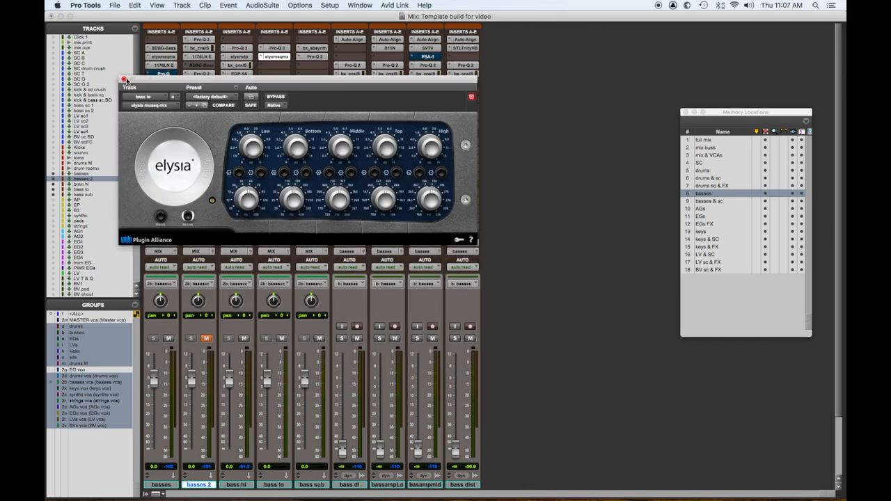
pyautogui.click(125, 78)
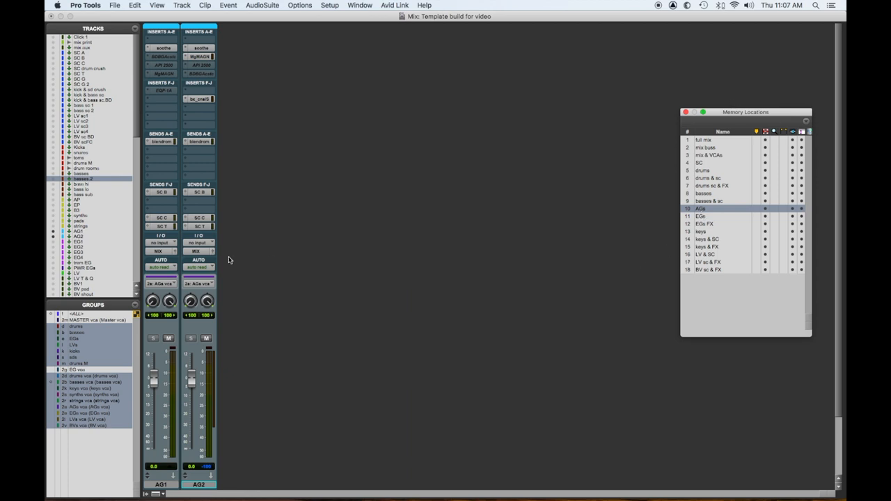
pyautogui.click(161, 242)
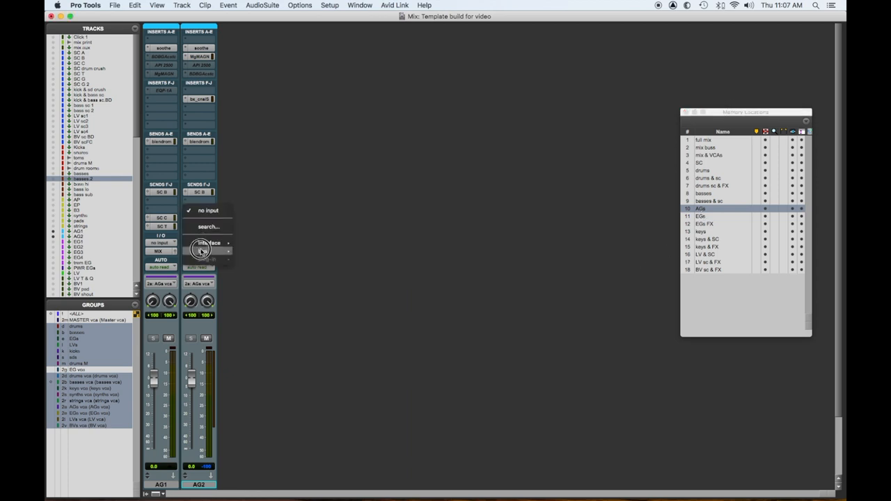
pyautogui.click(208, 243)
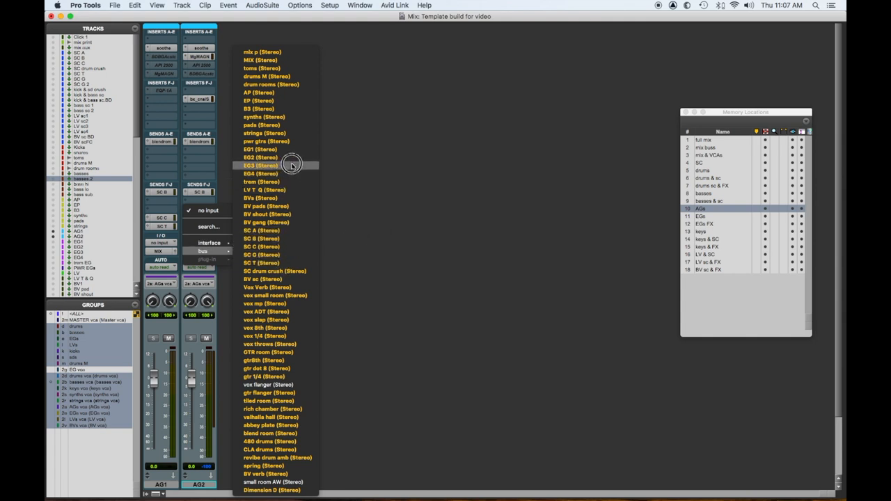
pyautogui.moveTo(278, 245)
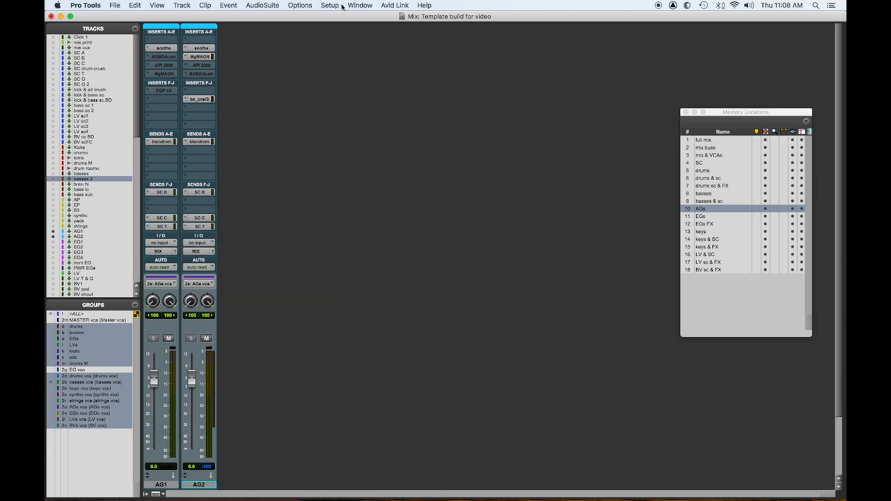
# Create a new stereo bus named AGs after the strings bus on I/O Setup's Bus page.
pyautogui.click(329, 5)
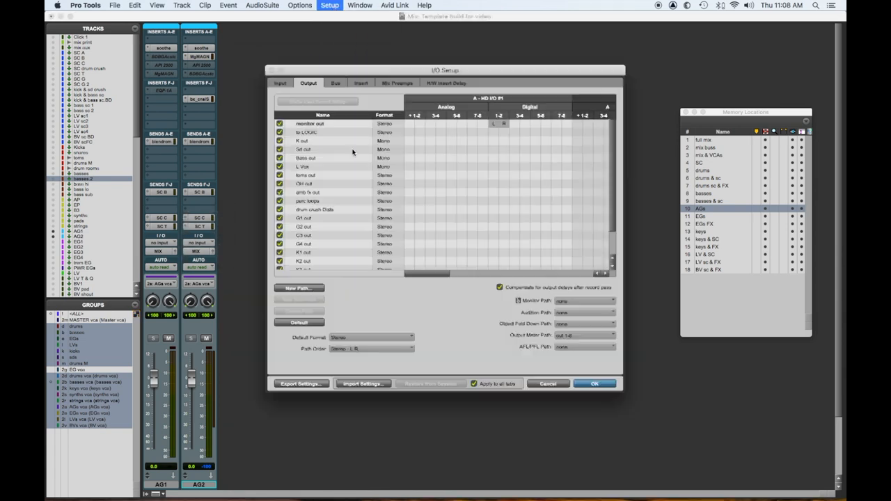
pyautogui.click(334, 83)
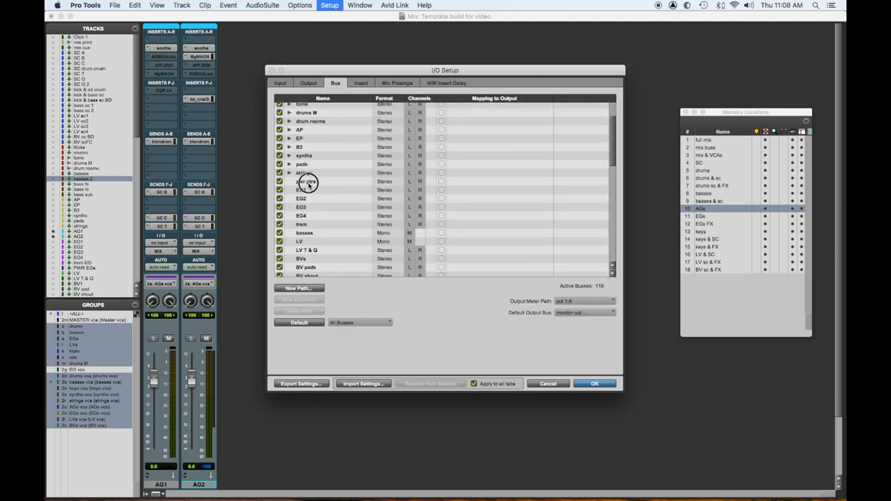
pyautogui.click(304, 173)
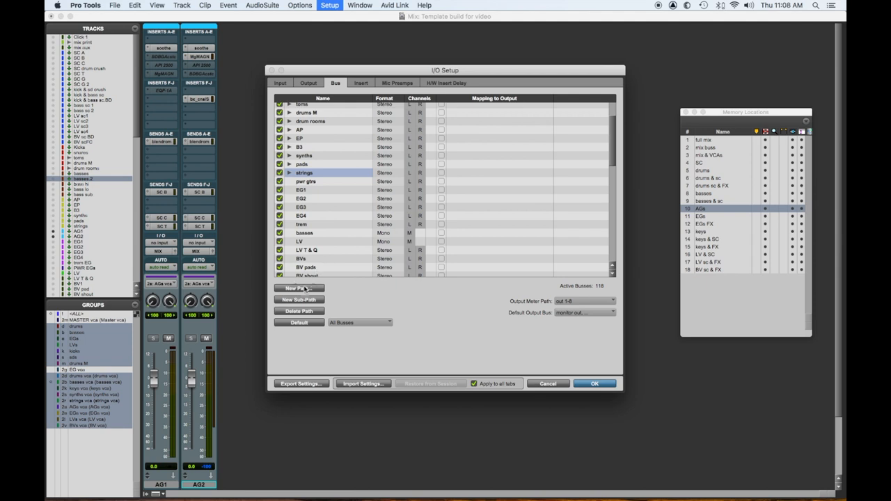
pyautogui.click(298, 286)
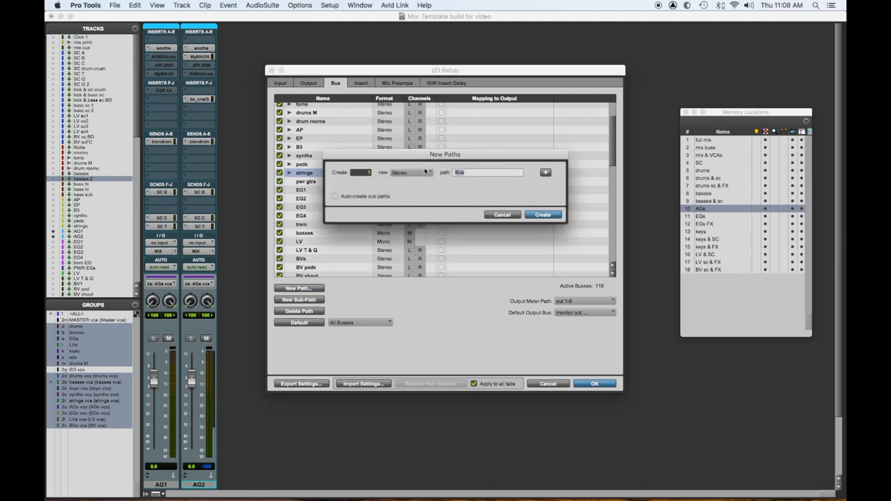
pyautogui.click(543, 215)
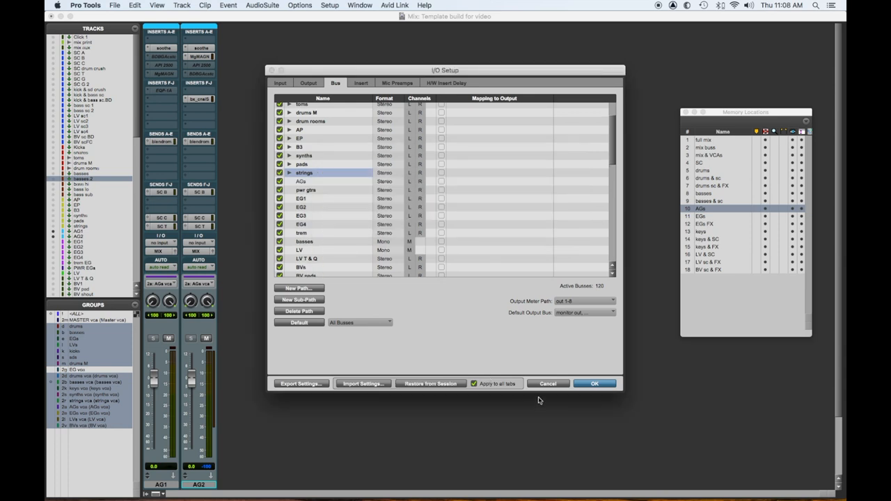
pyautogui.click(593, 384)
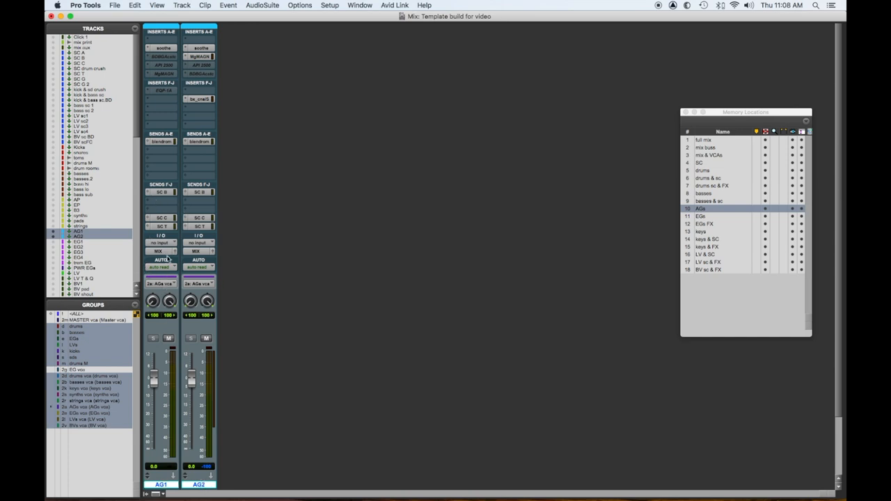
# Route the AG track's input from bus > AGs (Stereo), then bring up its soothe insert.
pyautogui.click(161, 242)
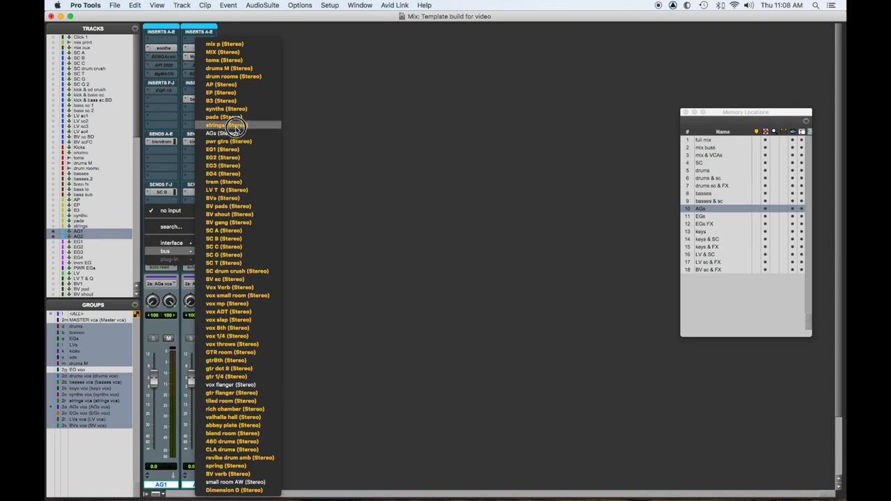
pyautogui.click(220, 126)
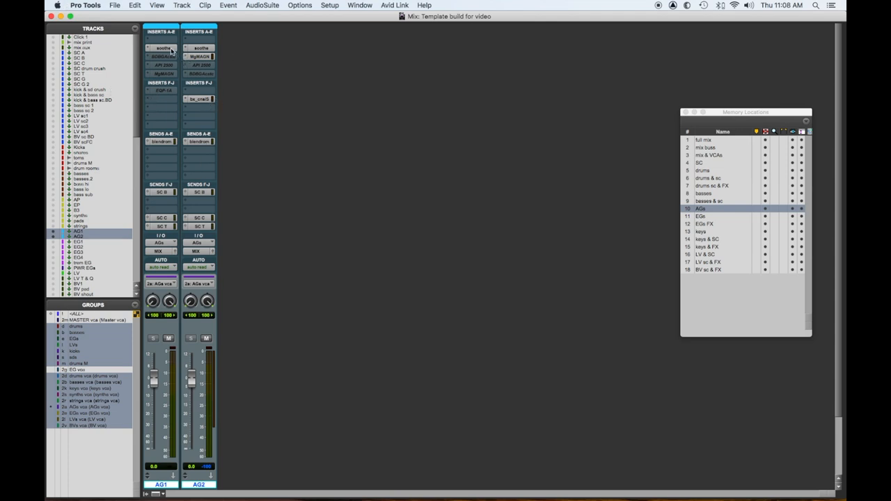
pyautogui.click(162, 47)
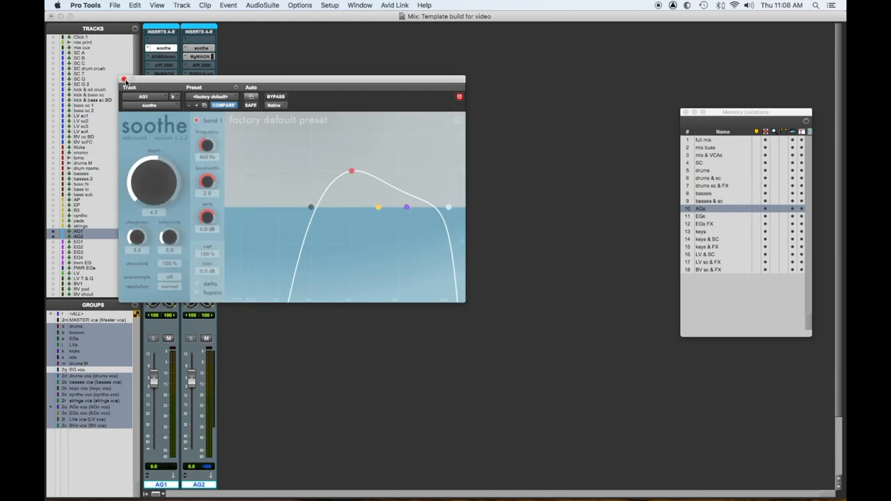
# Close soothe, then review the Acoustic plugin and 2500 bus compressor on AG1.
pyautogui.click(124, 78)
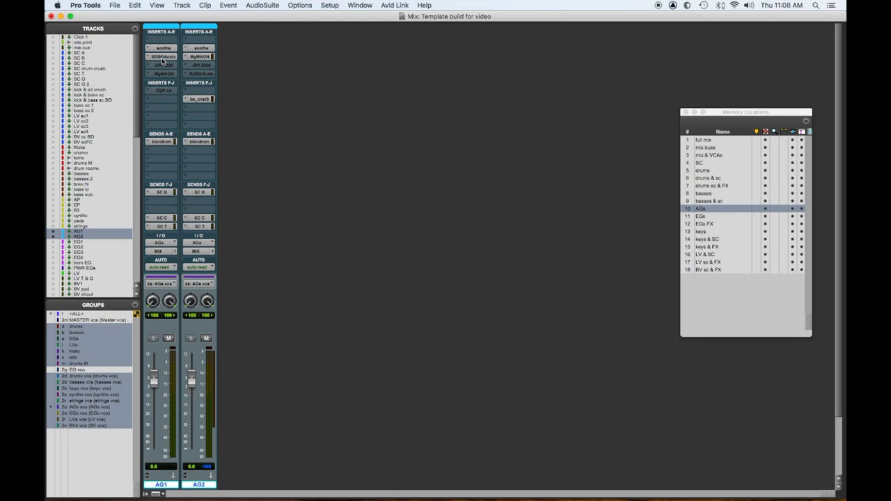
pyautogui.click(162, 55)
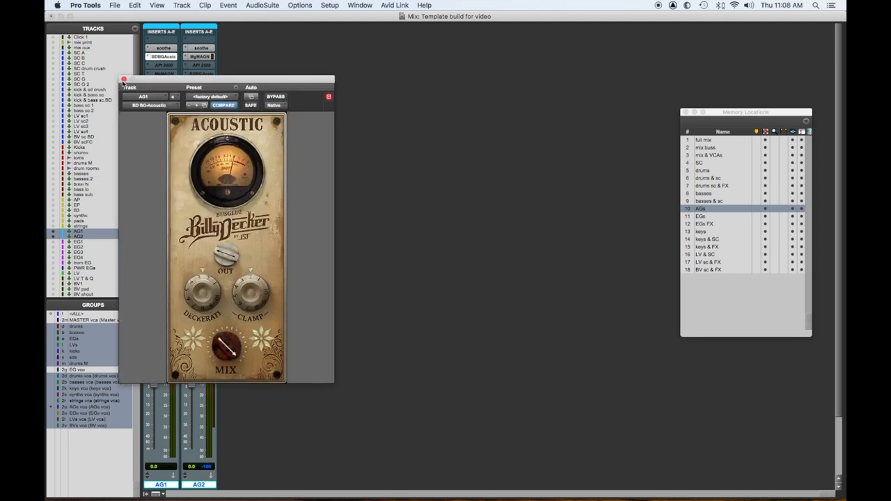
pyautogui.click(123, 78)
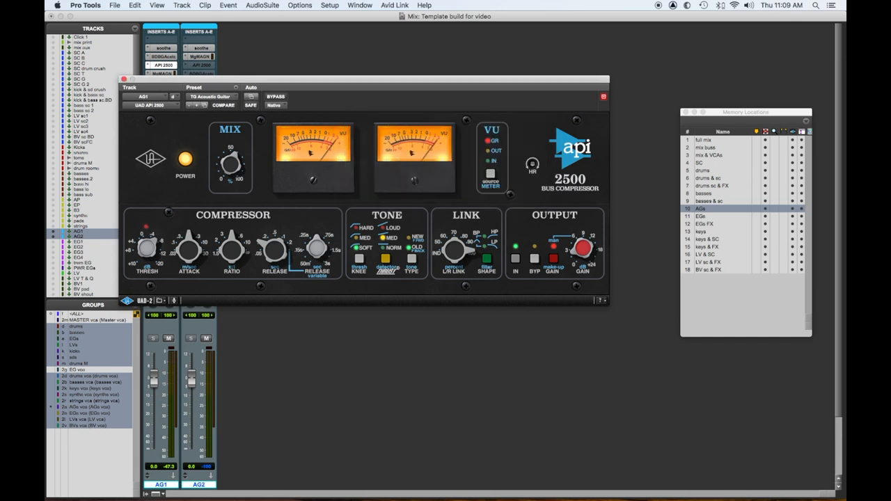
pyautogui.click(124, 78)
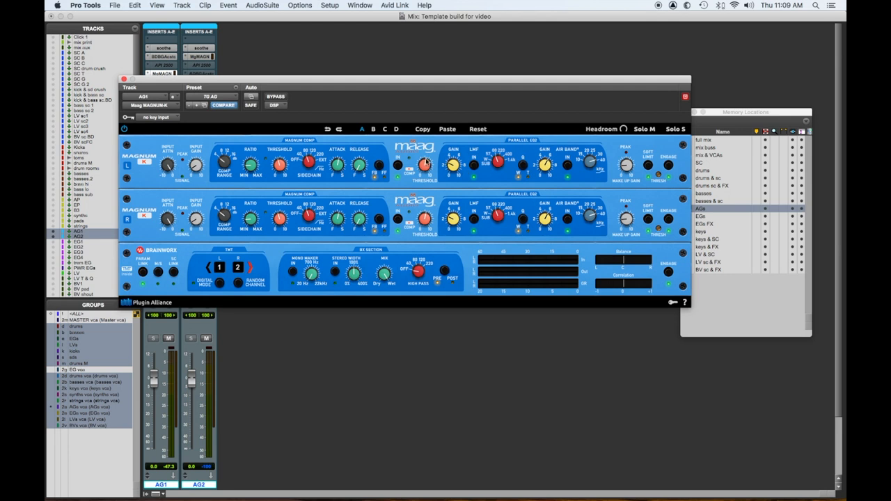
# Review the maag EQ and Pultec equalizer, then bring up the SSL 4000 E channel plugin.
pyautogui.click(124, 78)
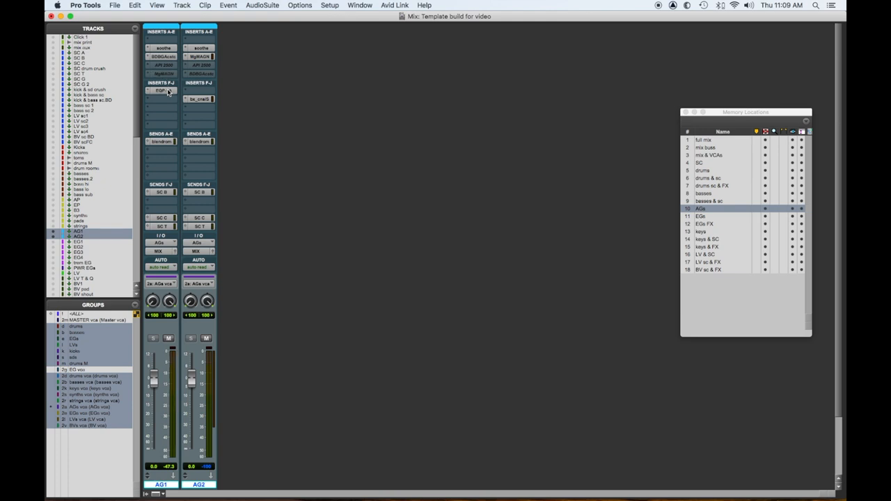
pyautogui.click(160, 90)
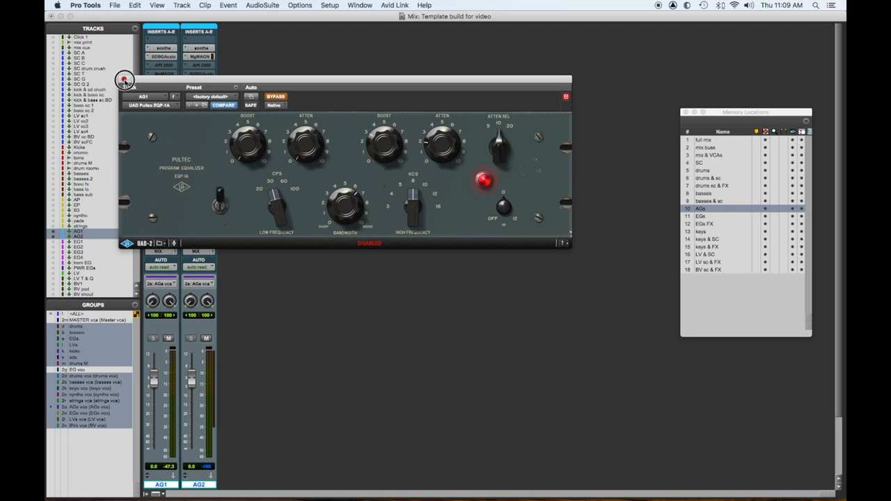
pyautogui.click(123, 78)
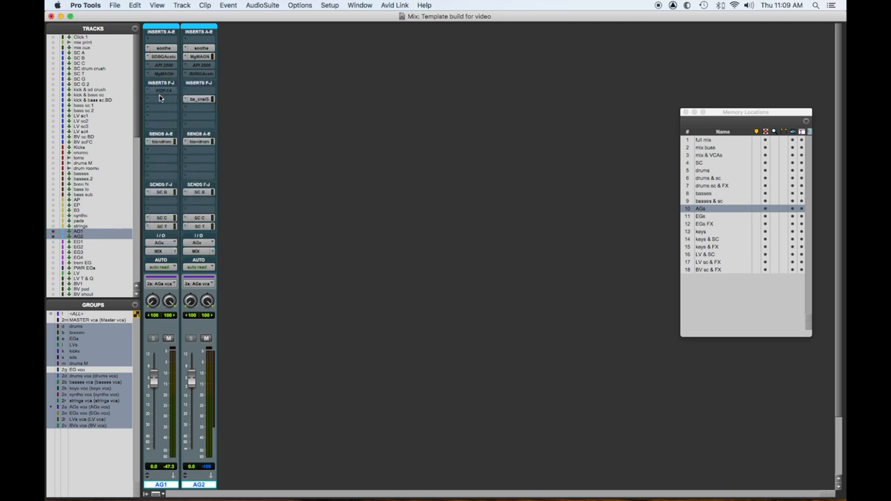
pyautogui.moveTo(279, 103)
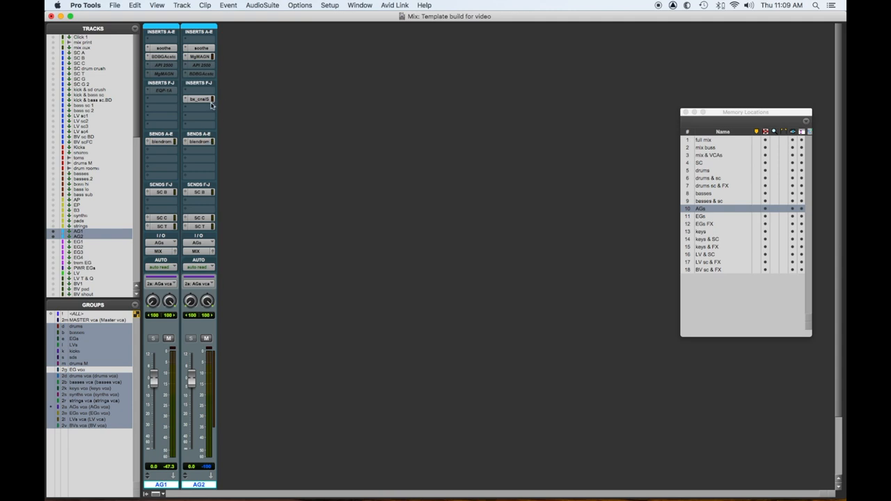
pyautogui.click(198, 98)
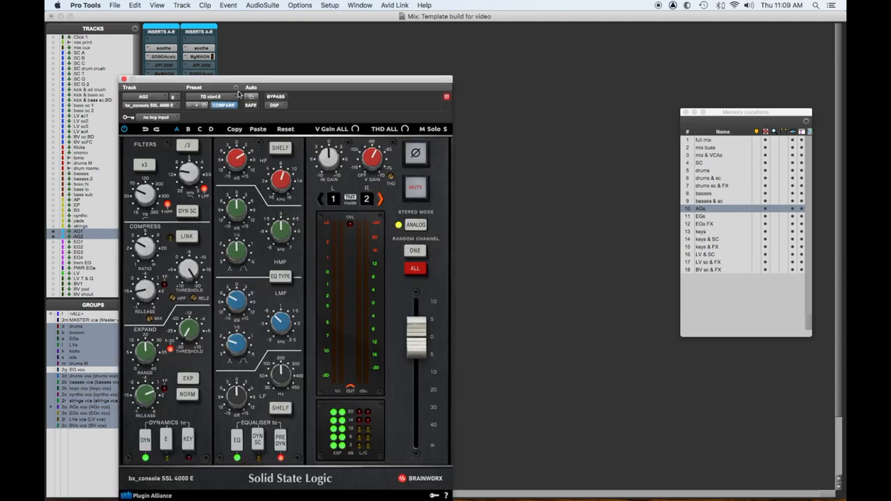
pyautogui.click(125, 78)
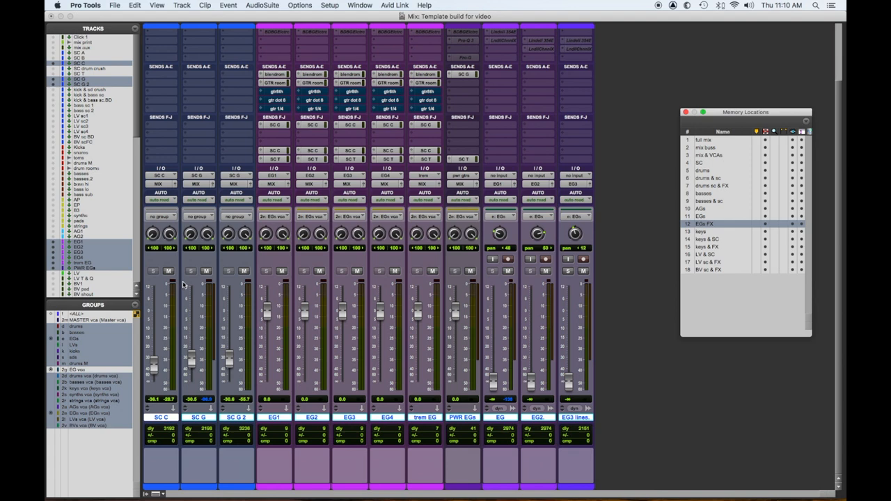
# Review the EQs FX memory location's properties in Edit Memory Location and confirm with OK.
pyautogui.scroll(-3)
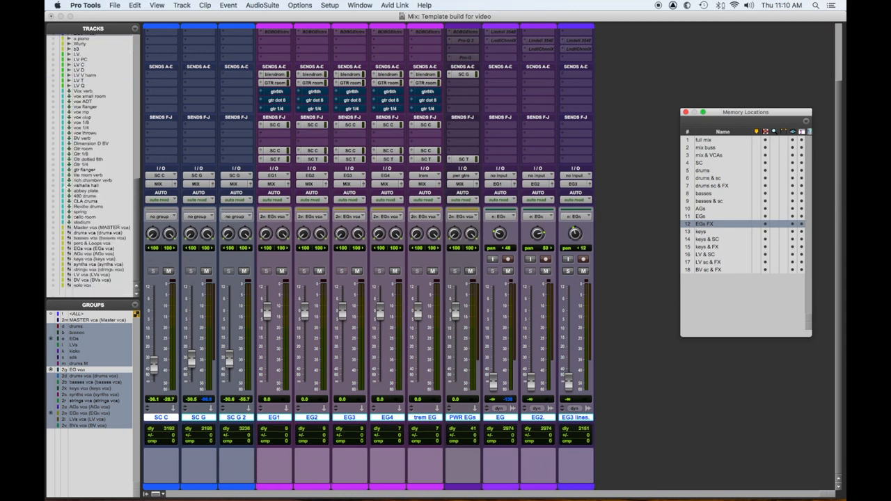
pyautogui.moveTo(125, 189)
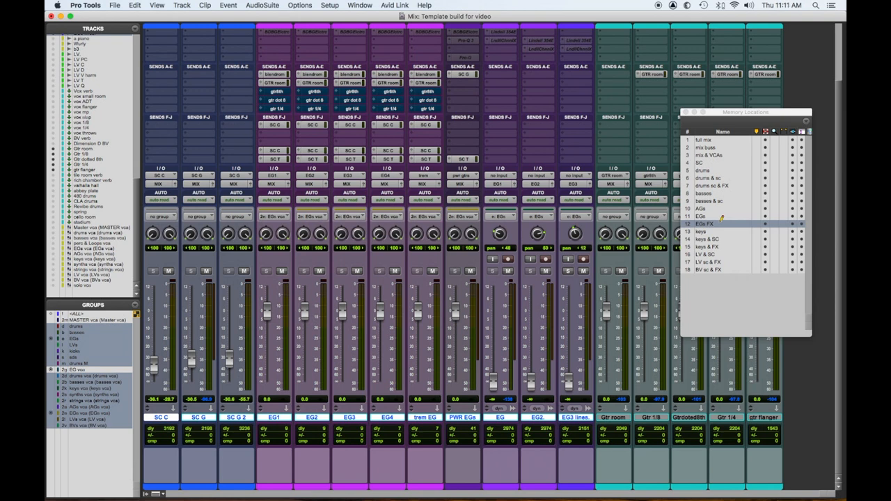
pyautogui.doubleClick(707, 223)
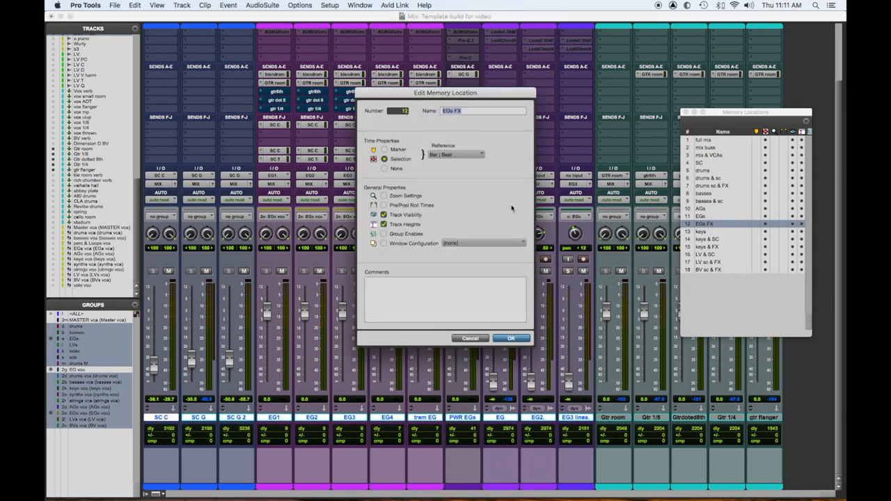
pyautogui.click(511, 338)
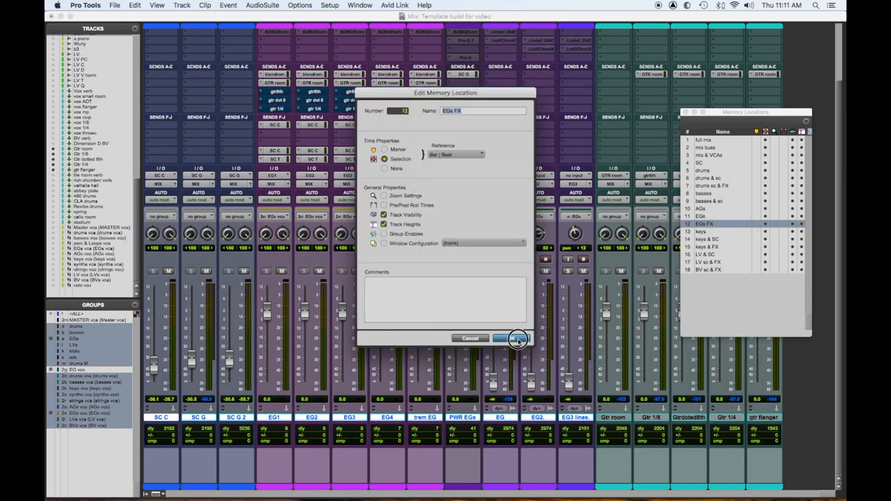
pyautogui.click(514, 338)
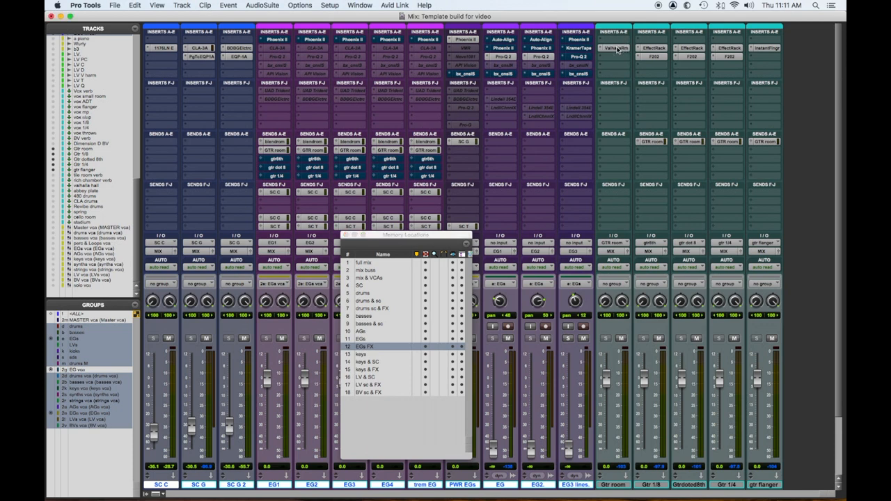
pyautogui.click(612, 47)
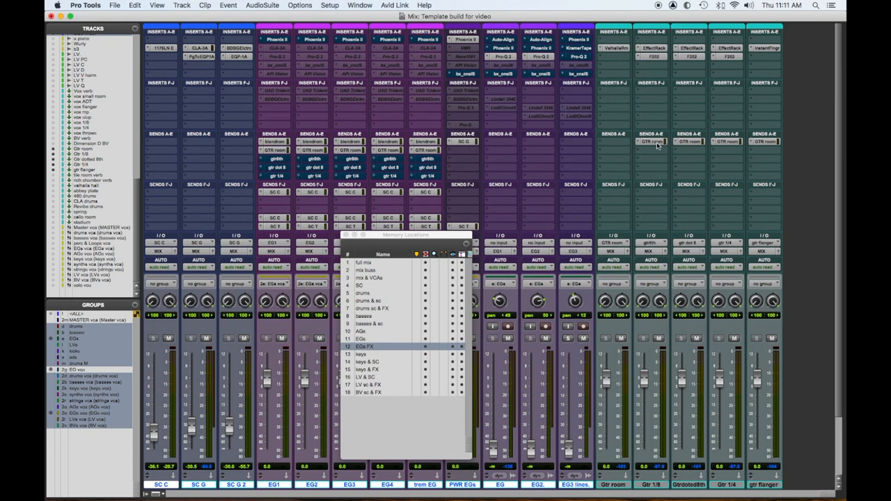
pyautogui.moveTo(735, 141)
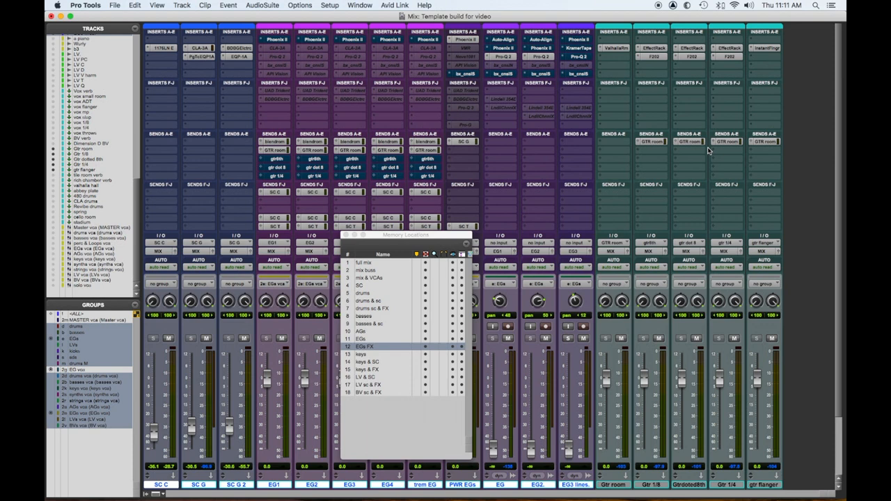
pyautogui.click(764, 47)
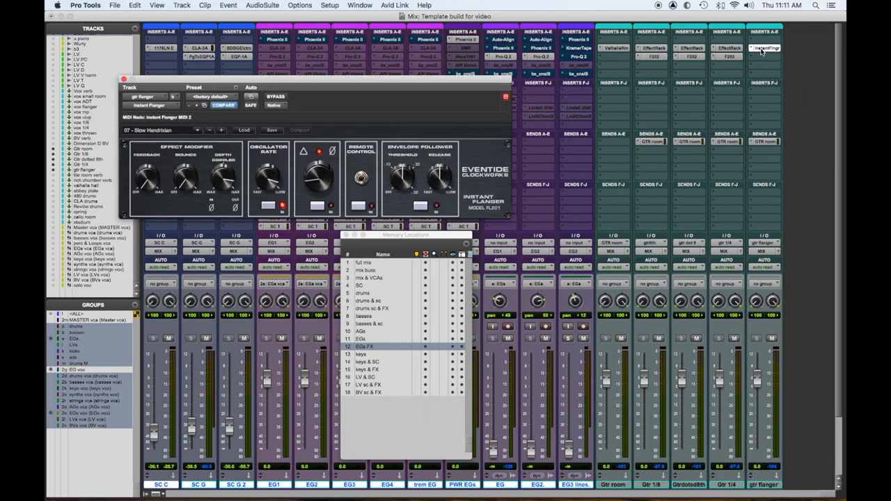
pyautogui.moveTo(132, 89)
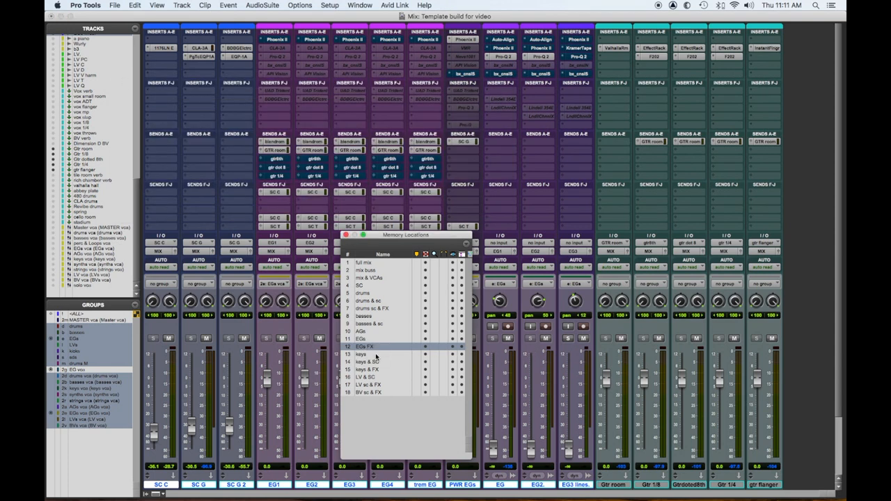
# Recall 'keys' with Memory Locations moved right, and review the SSL and Culture Vulture inserts.
pyautogui.click(362, 355)
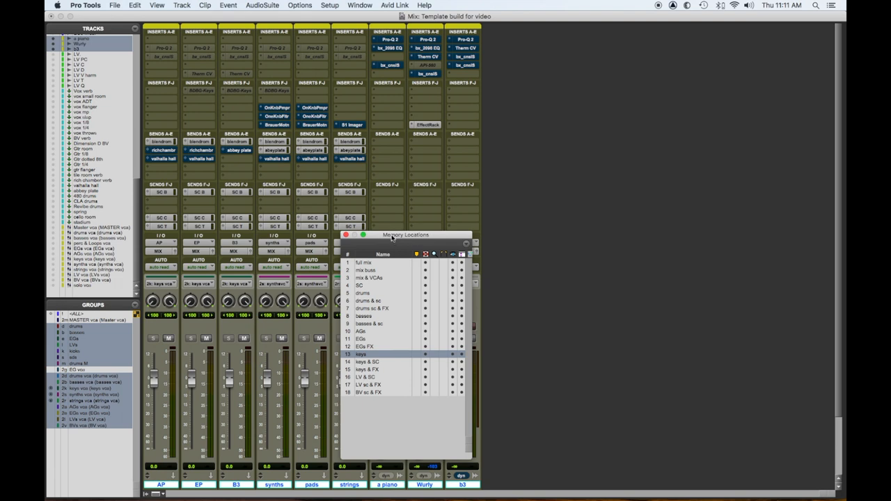
pyautogui.moveTo(406, 234); pyautogui.dragTo(704, 108)
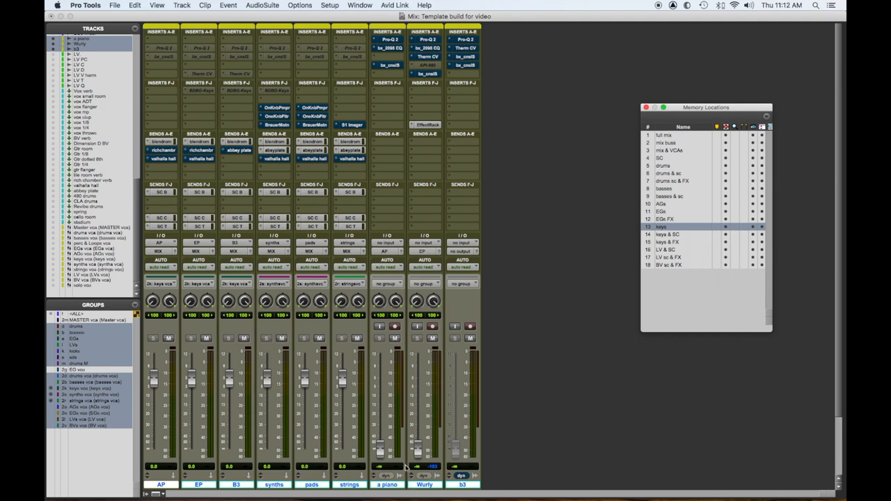
pyautogui.moveTo(448, 78)
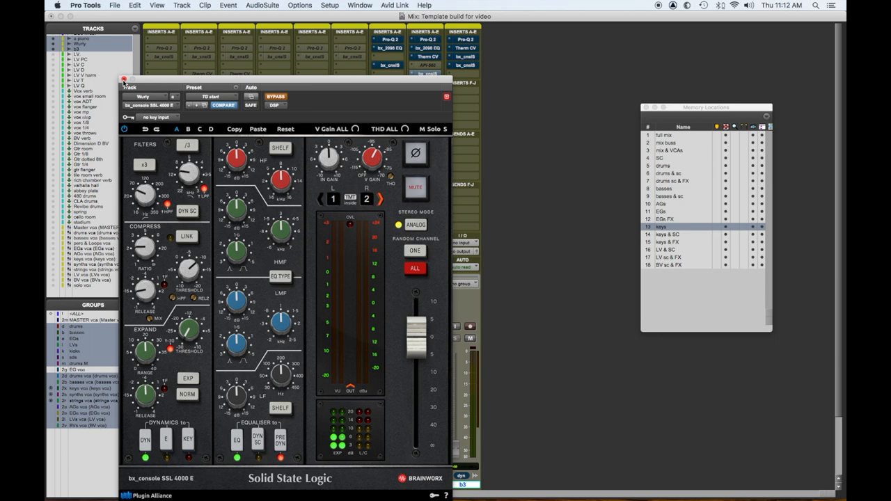
pyautogui.click(124, 78)
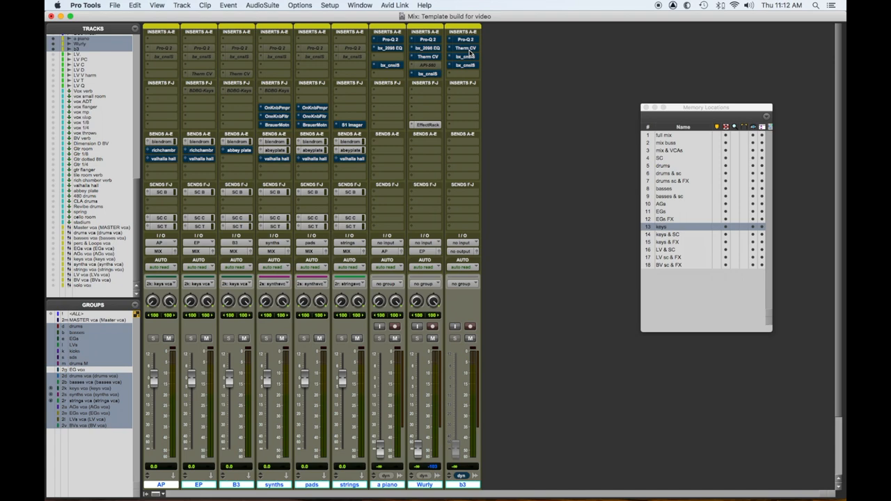
pyautogui.click(462, 48)
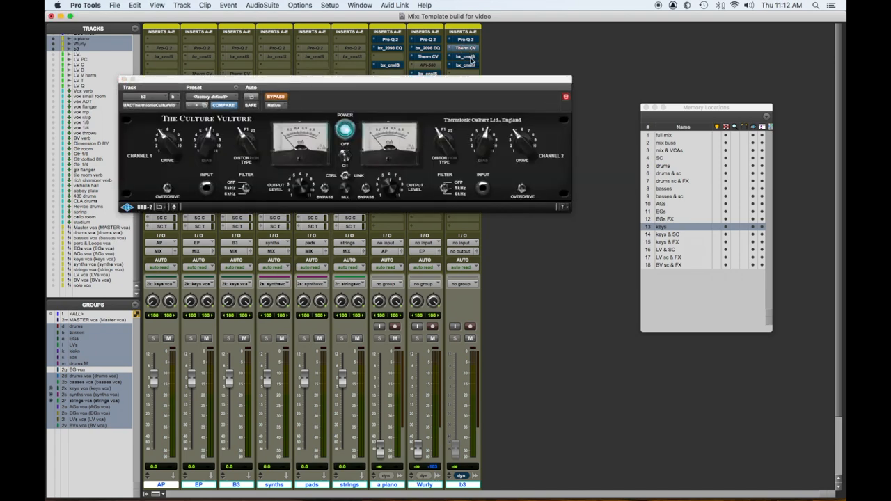
pyautogui.click(462, 65)
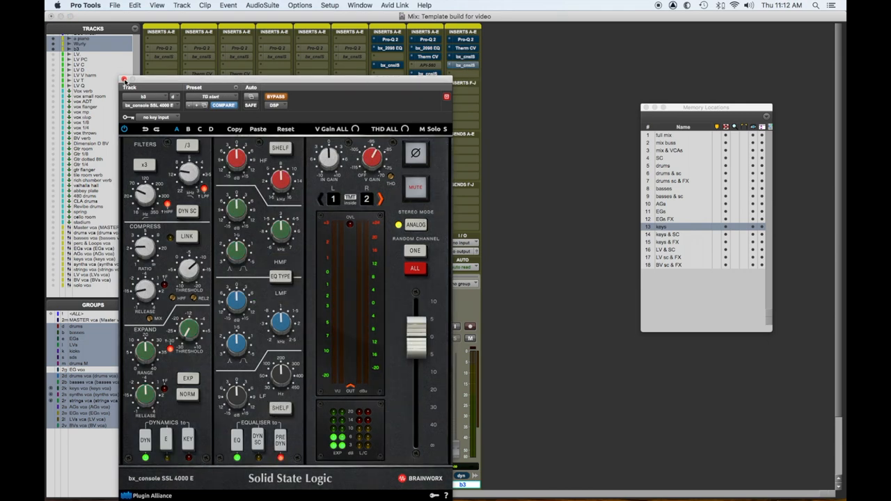
pyautogui.click(125, 78)
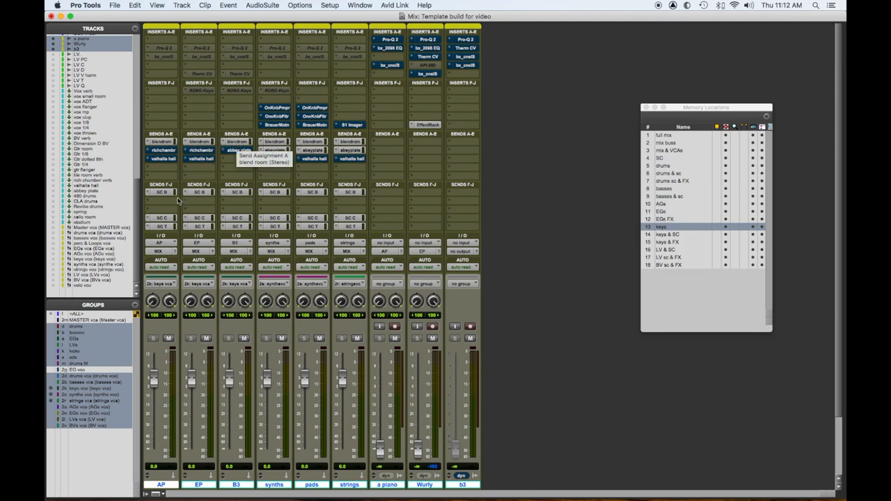
pyautogui.moveTo(167, 198)
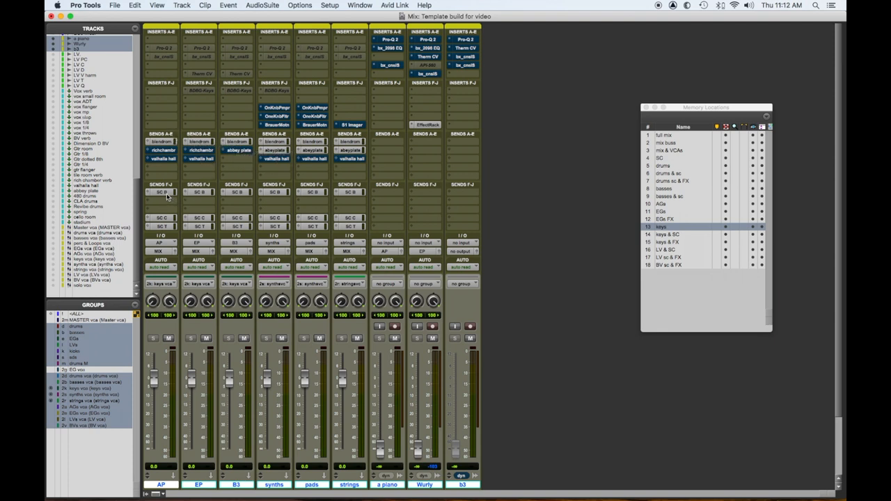
pyautogui.moveTo(163, 193)
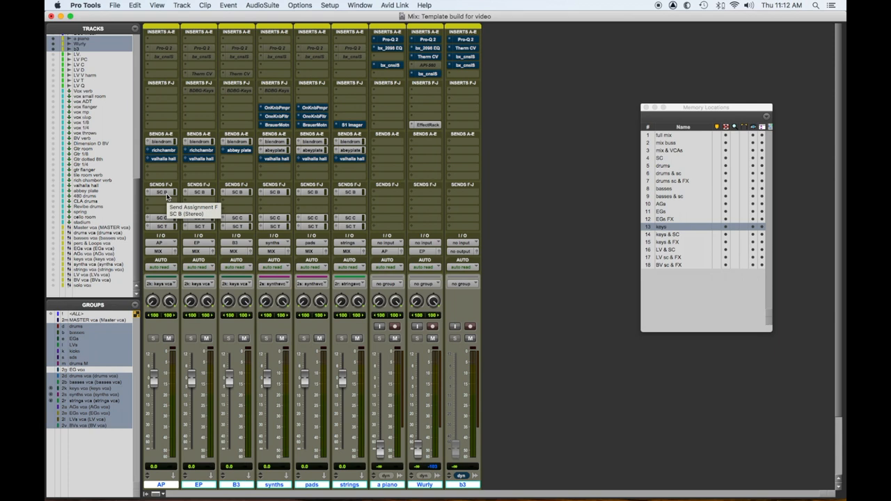
pyautogui.moveTo(164, 215)
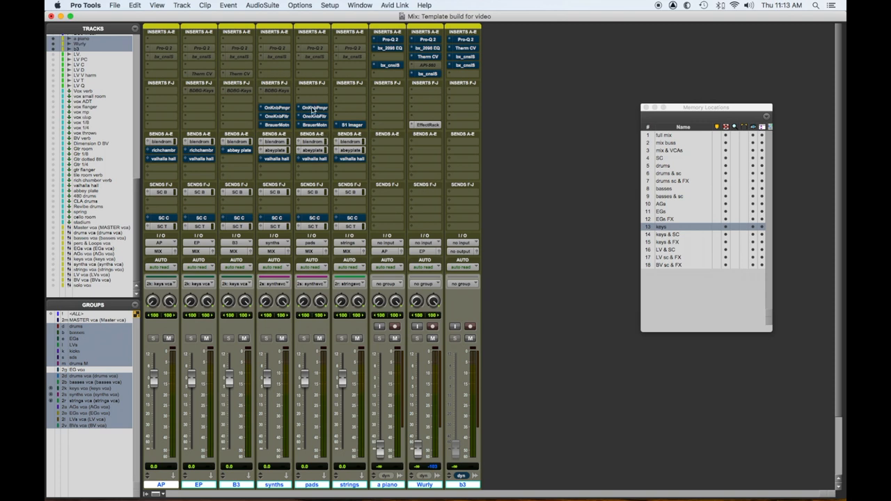
# Check the Brauer Motion panner on the synths track, then recall the 'keys & SC' location.
pyautogui.click(273, 109)
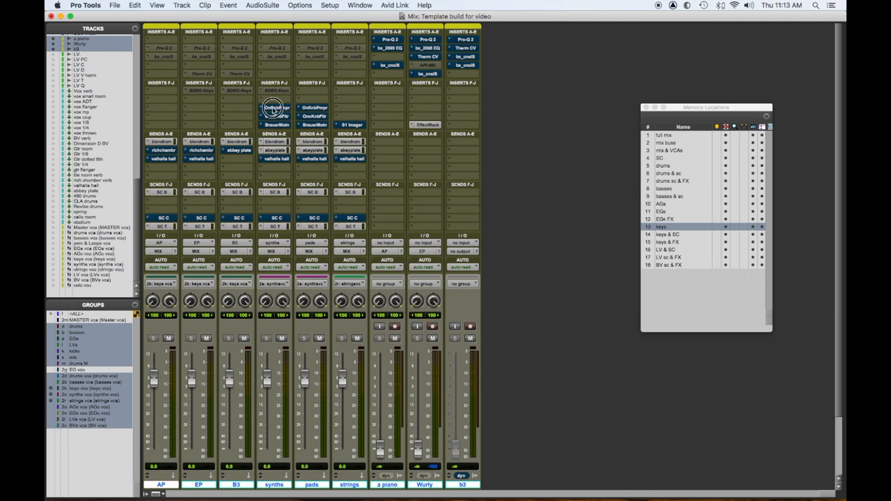
pyautogui.click(275, 108)
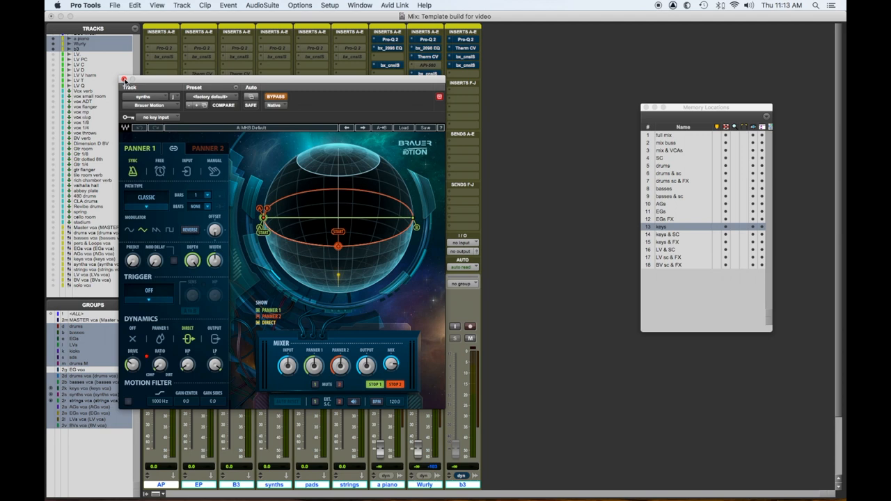
pyautogui.click(124, 78)
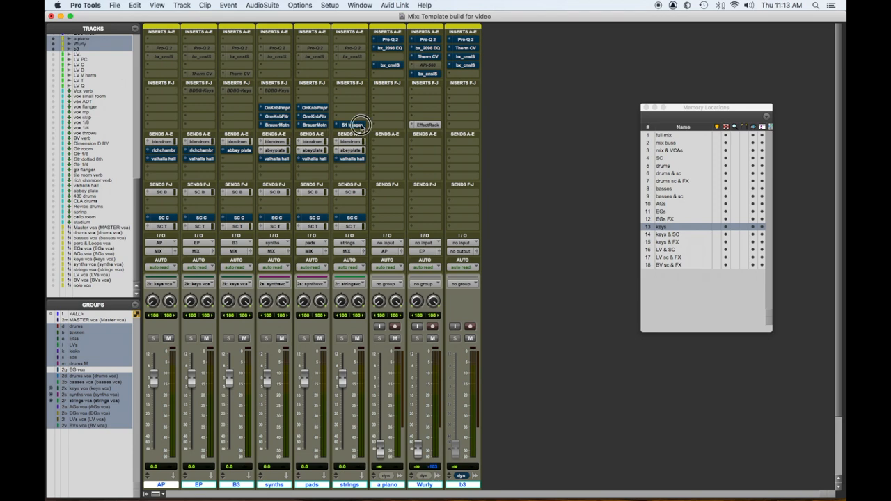
pyautogui.click(351, 125)
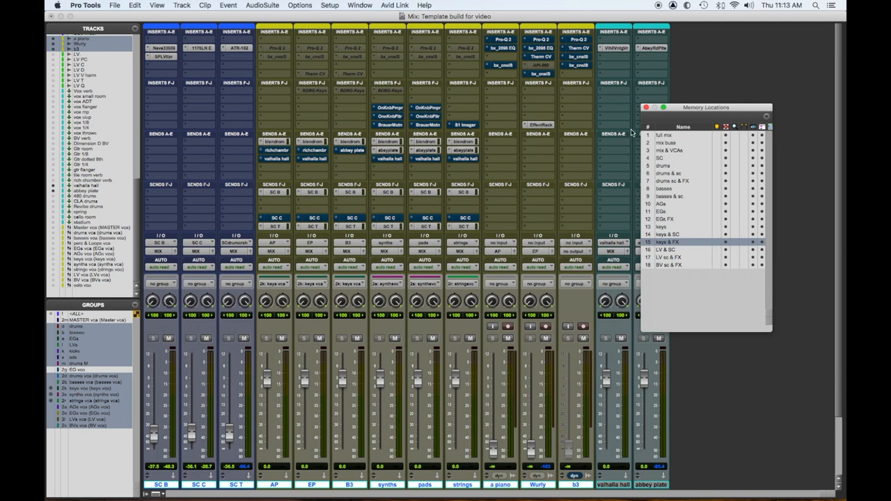
# Check Valhalla VintageVerb on the valhalla hall return, then recall the 'LV & SC' location.
pyautogui.click(614, 47)
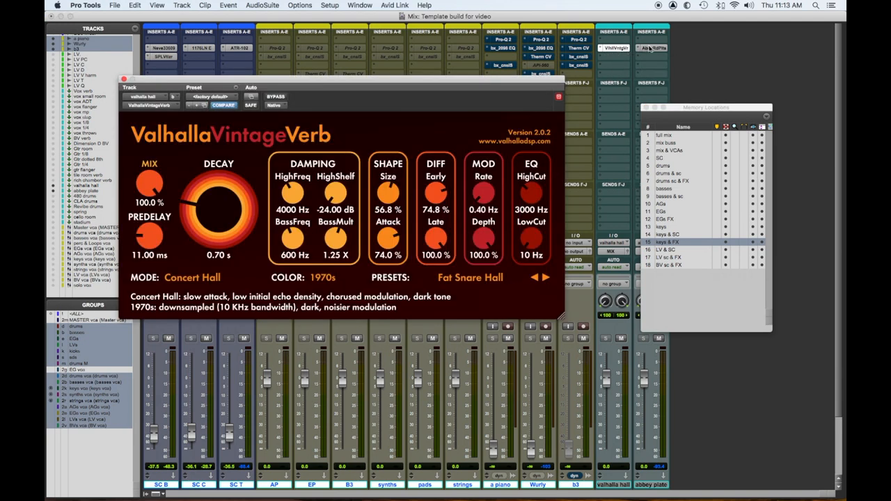
pyautogui.click(651, 48)
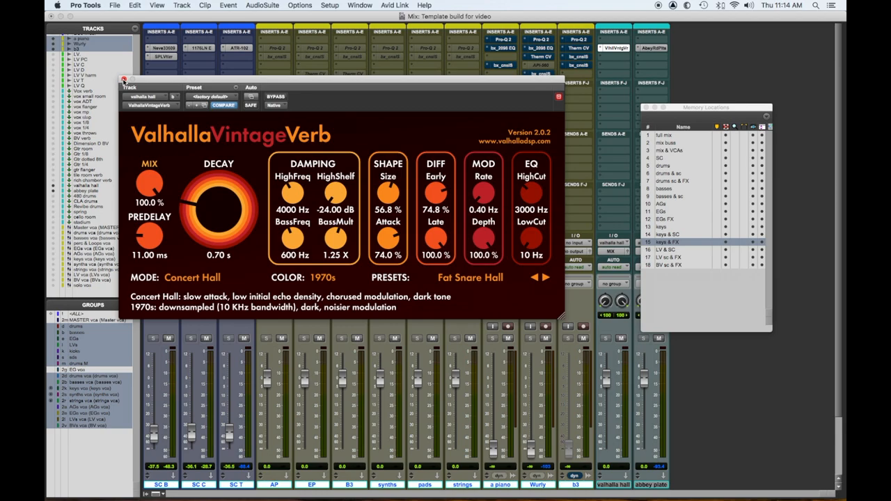
pyautogui.click(124, 78)
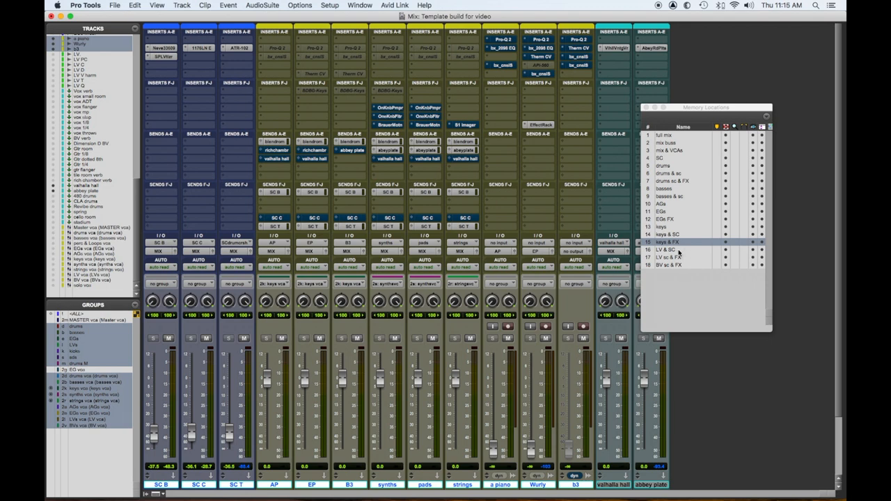
pyautogui.click(668, 249)
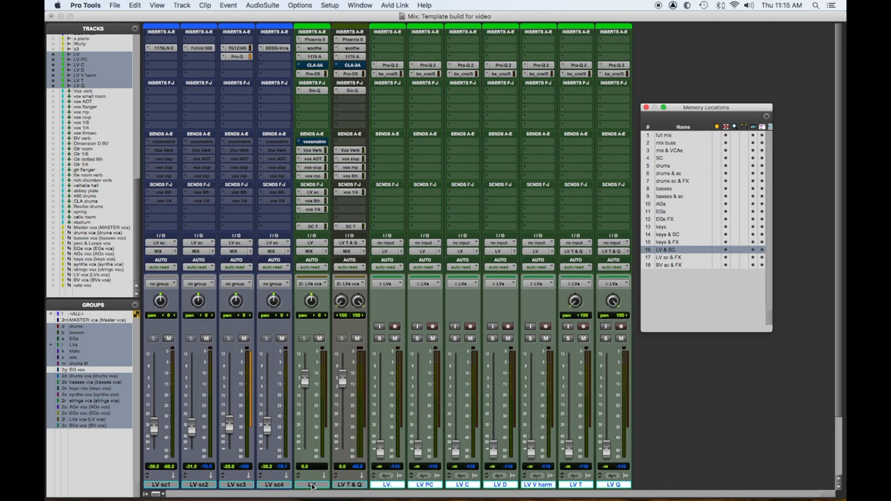
pyautogui.moveTo(351, 490)
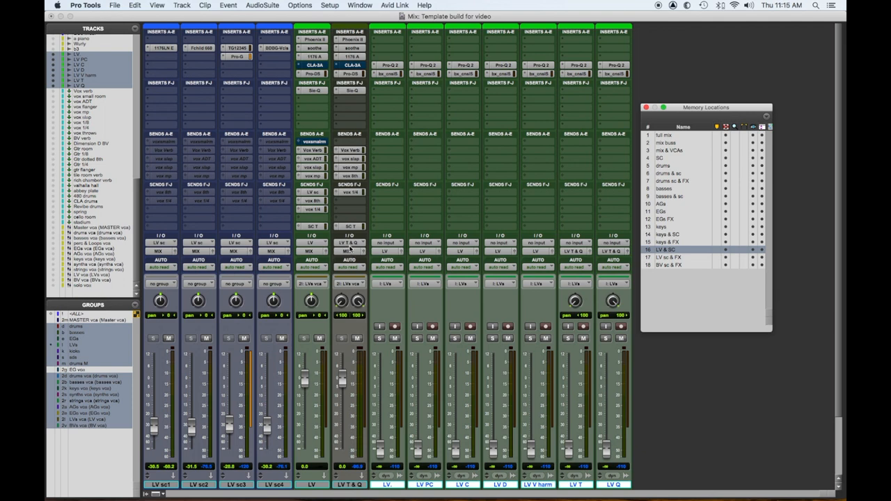
pyautogui.moveTo(387, 251)
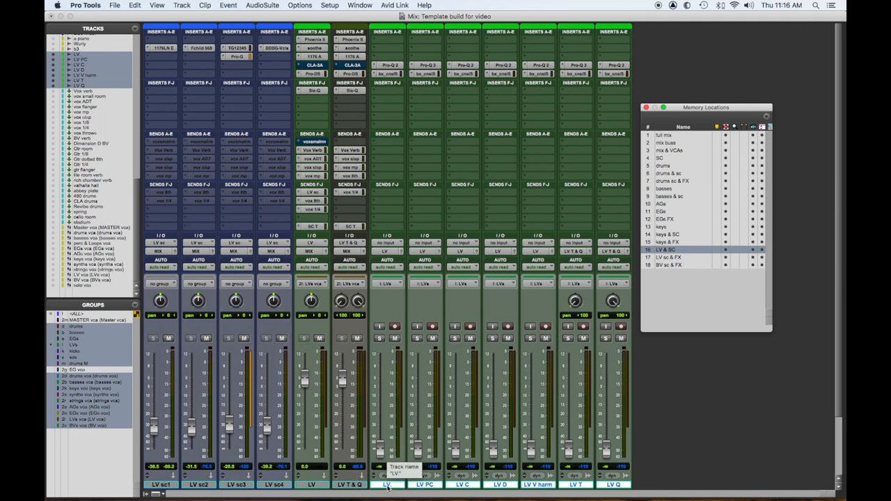
pyautogui.moveTo(431, 485)
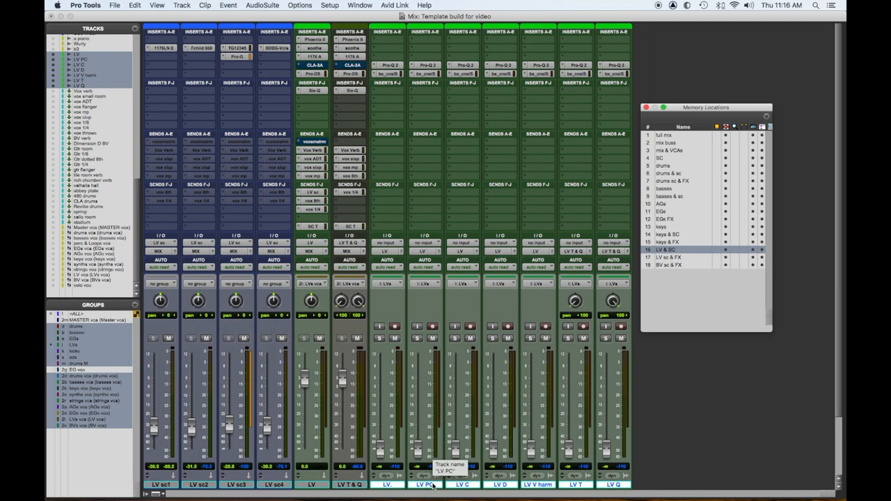
pyautogui.moveTo(459, 480)
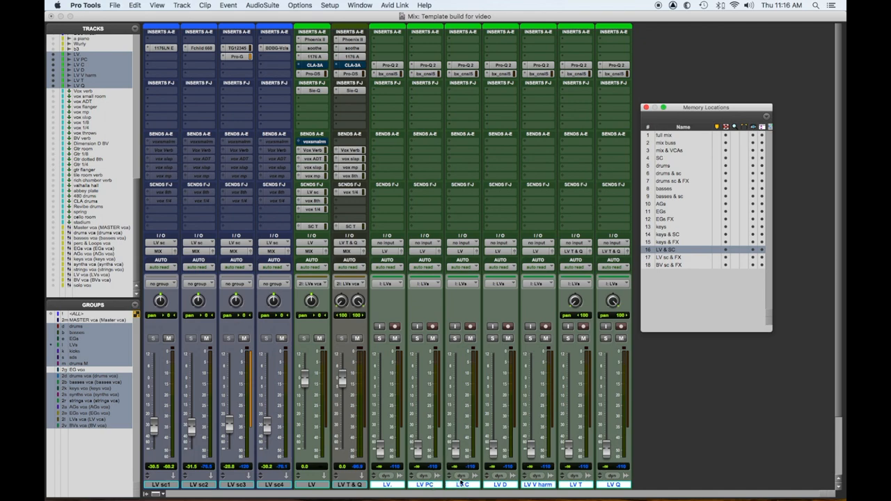
pyautogui.moveTo(458, 482)
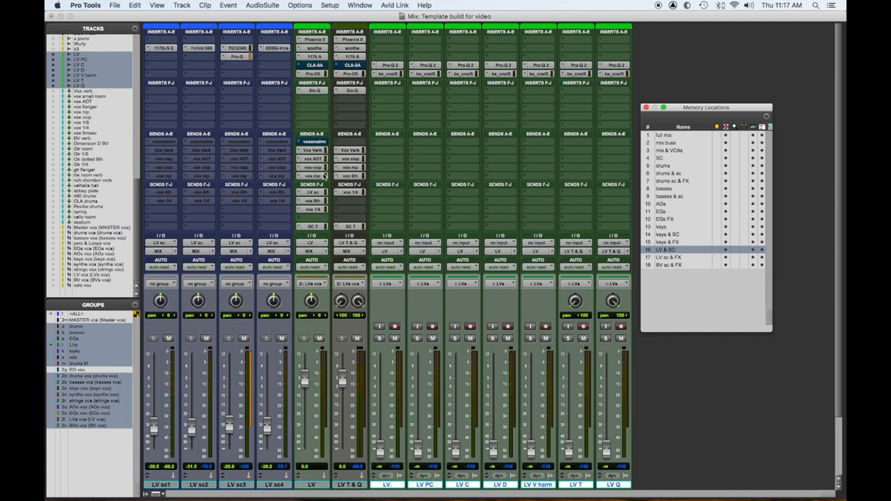
pyautogui.moveTo(261, 160)
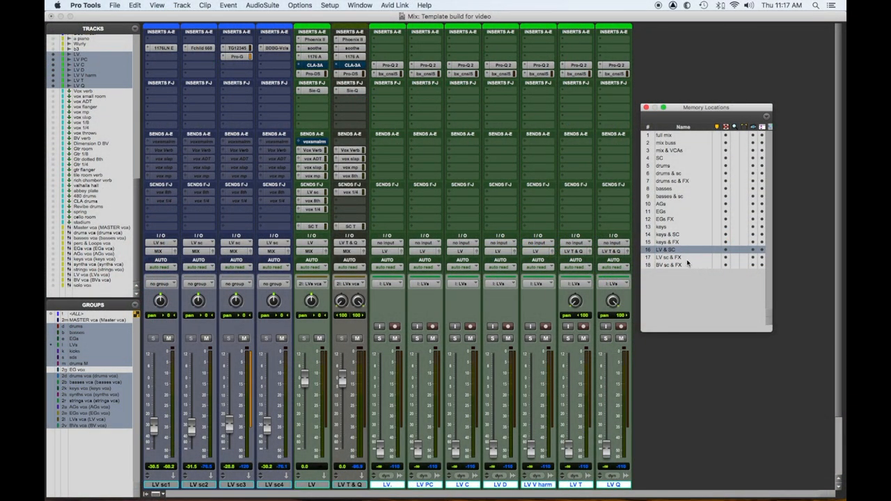
# Recall 'BV ac & FX' to show backing vocals and returns, then inspect their insert assignments.
pyautogui.click(671, 264)
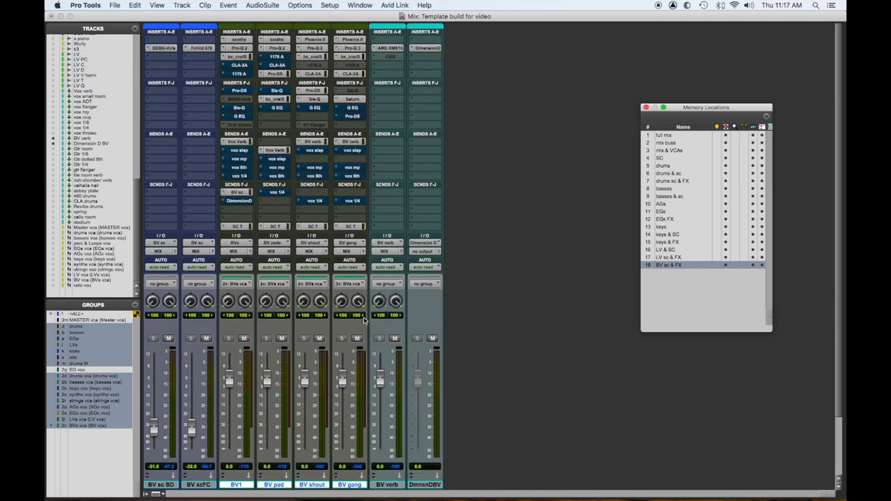
pyautogui.moveTo(363, 319)
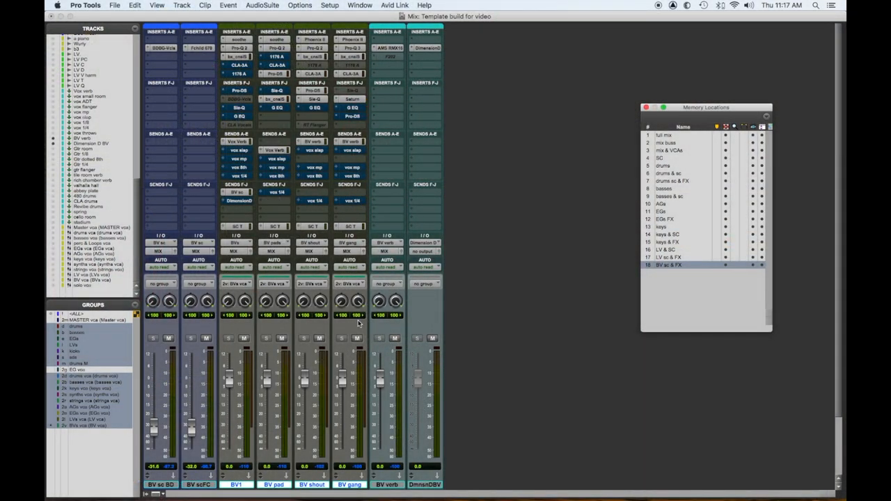
pyautogui.moveTo(281, 464)
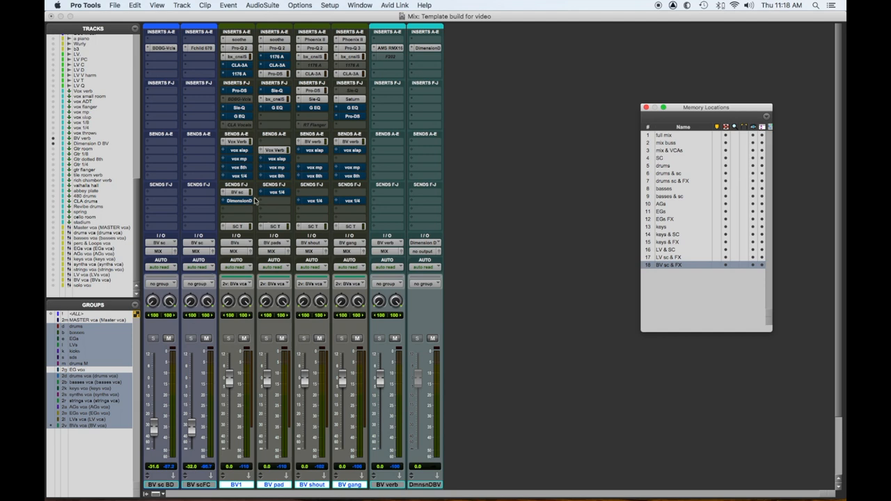
pyautogui.moveTo(245, 108)
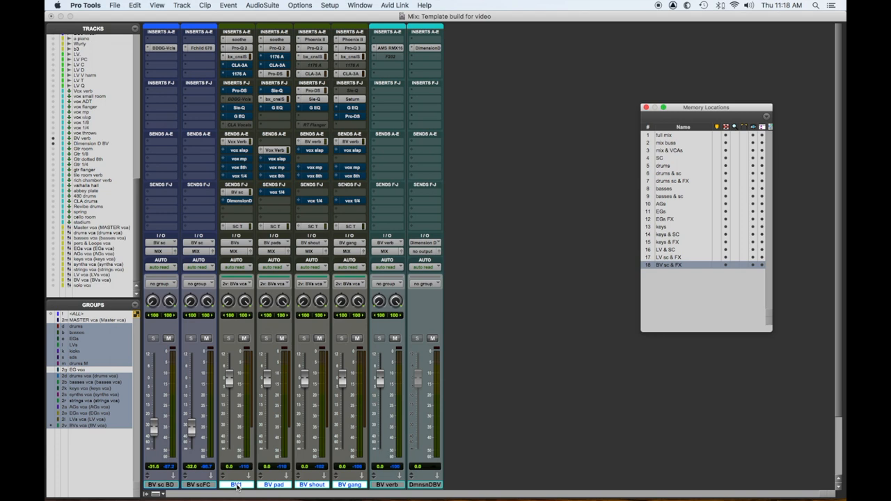
pyautogui.moveTo(237, 484)
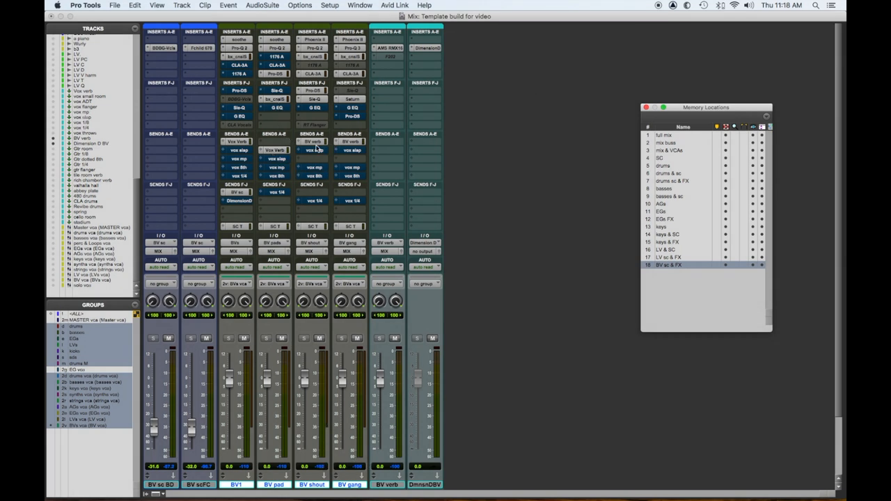
pyautogui.click(387, 47)
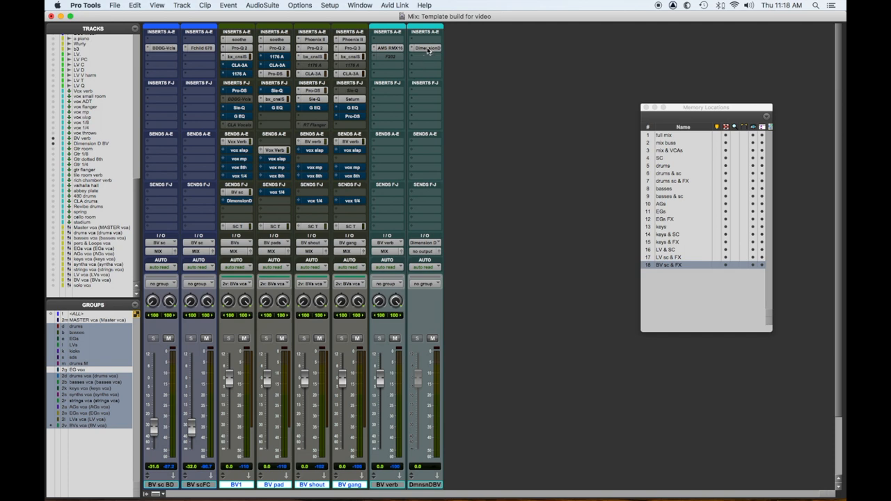
pyautogui.click(424, 48)
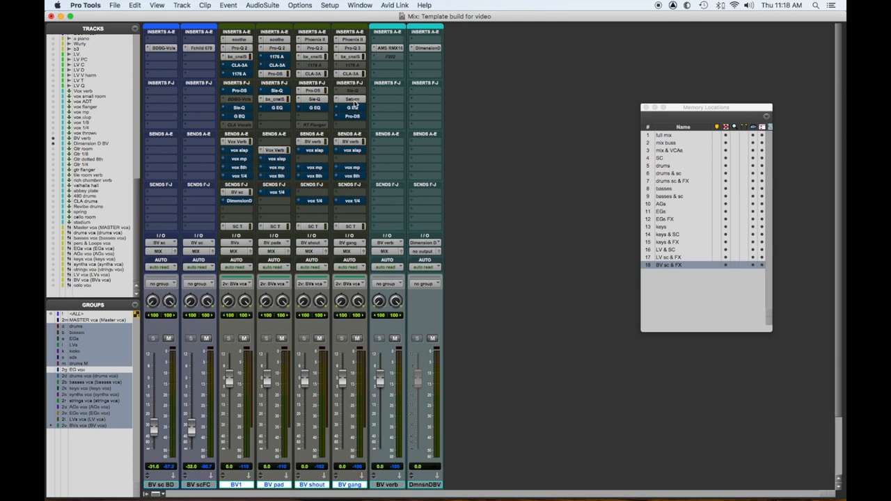
pyautogui.moveTo(354, 99)
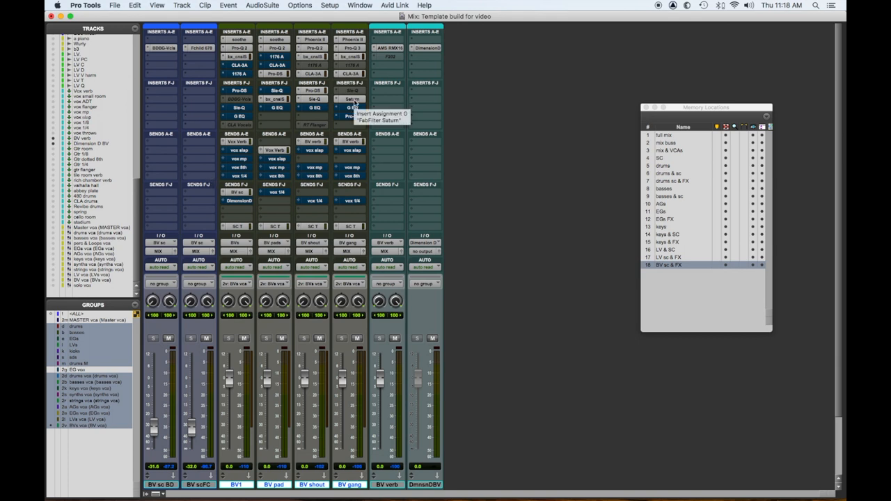
pyautogui.click(351, 99)
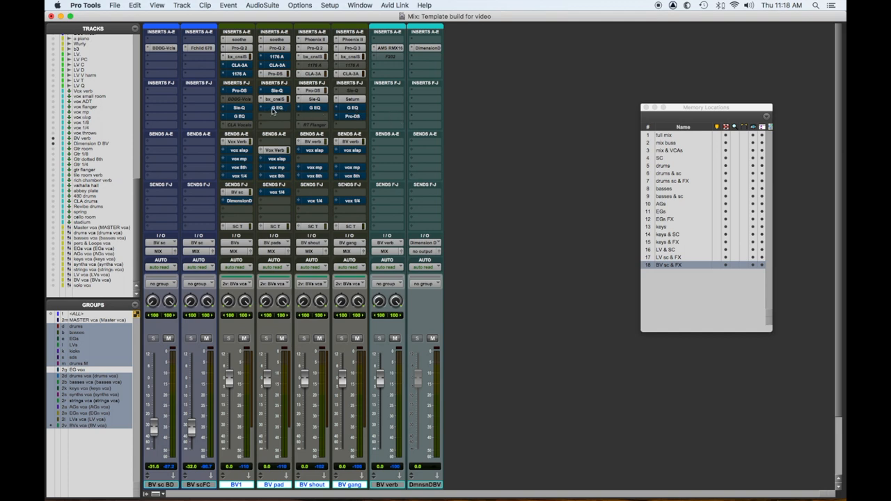
pyautogui.click(353, 107)
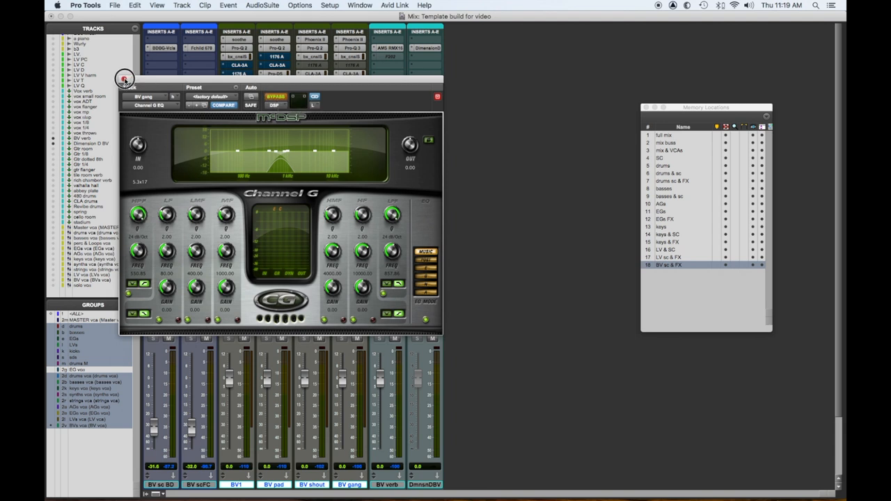
pyautogui.click(437, 96)
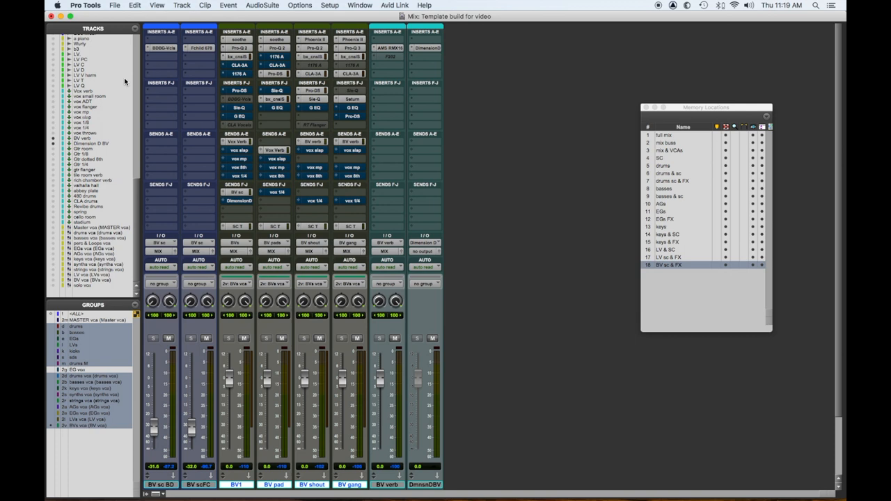
pyautogui.moveTo(179, 75)
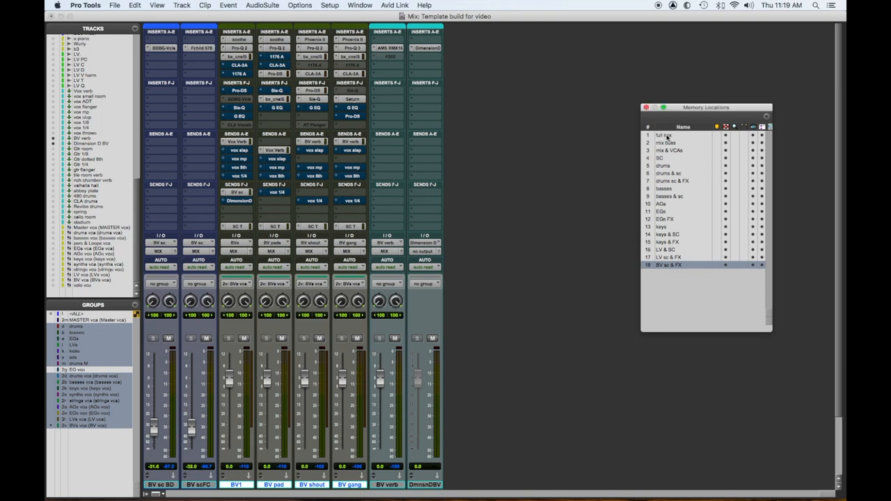
# Recall the 'full mix' memory location and scroll the mixer to the reverb returns and VCA masters.
pyautogui.click(665, 135)
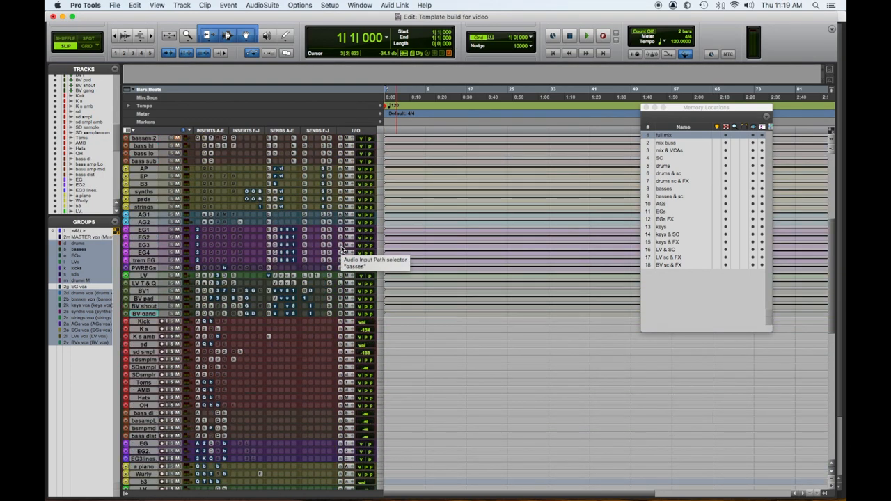
pyautogui.scroll(-3)
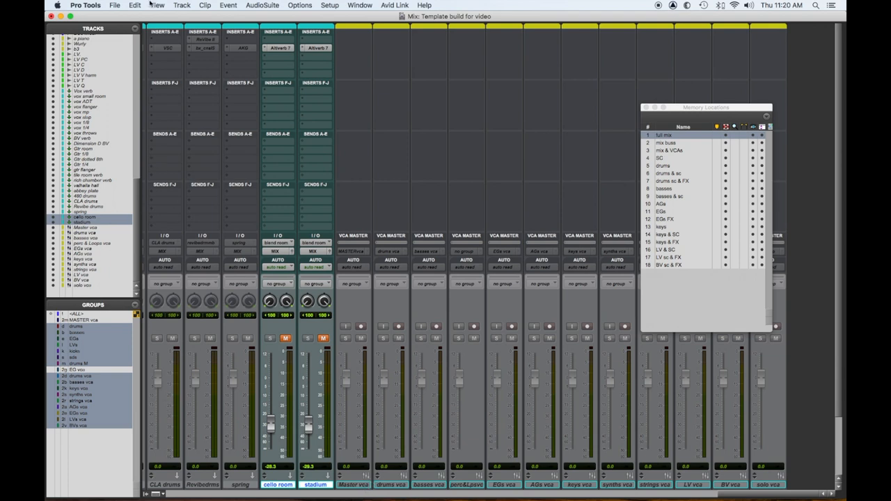
pyautogui.click(278, 47)
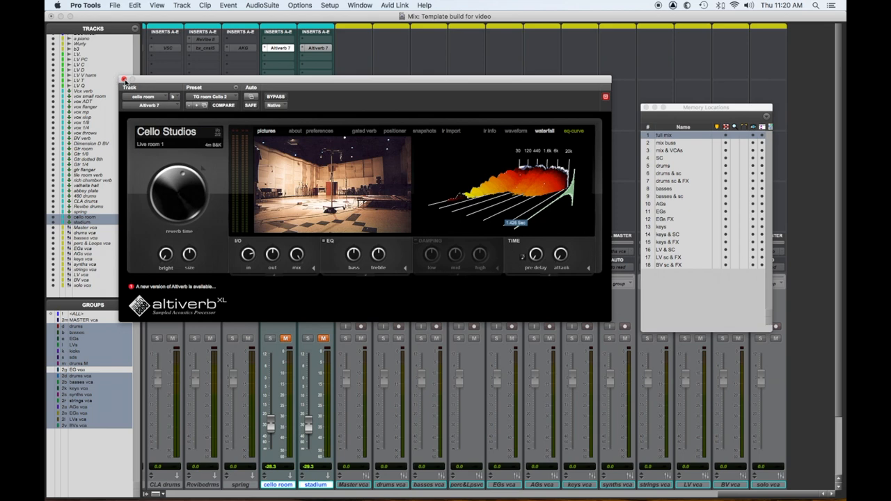
pyautogui.click(316, 48)
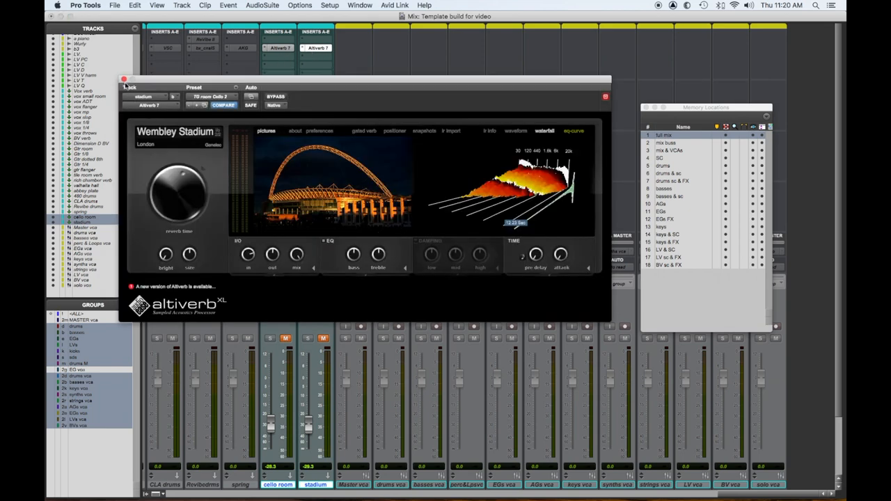
pyautogui.click(124, 78)
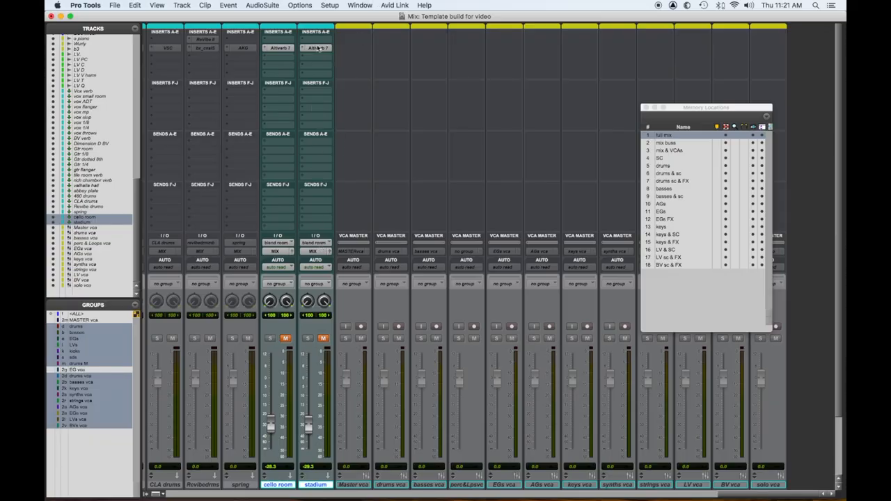
# Browse the stadium Altiverb's impulse responses back to all categories, then close the browser.
pyautogui.click(314, 48)
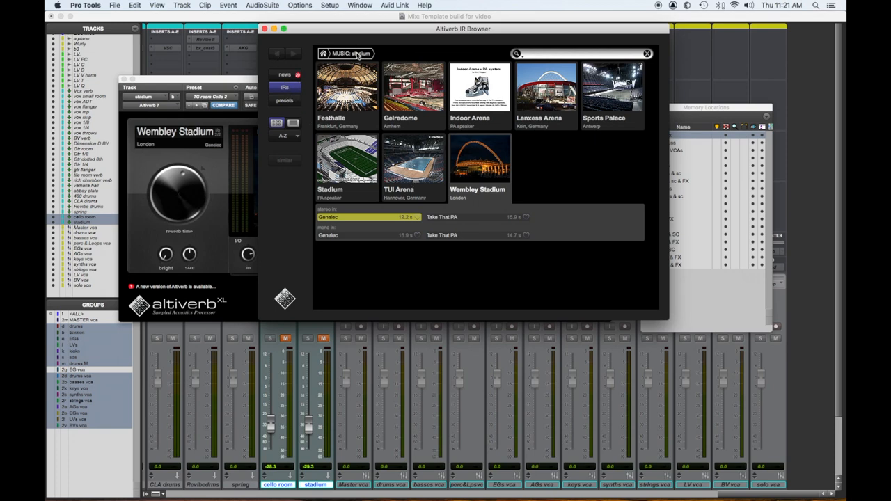
pyautogui.click(322, 53)
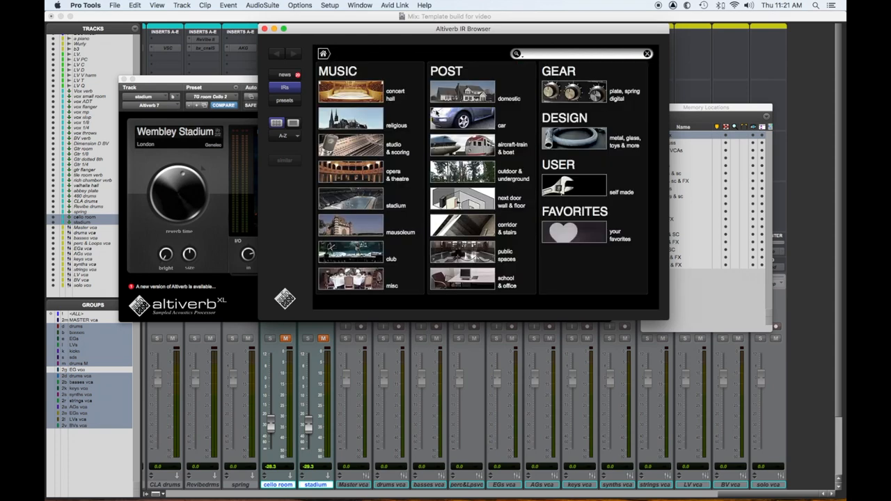
pyautogui.moveTo(586, 281)
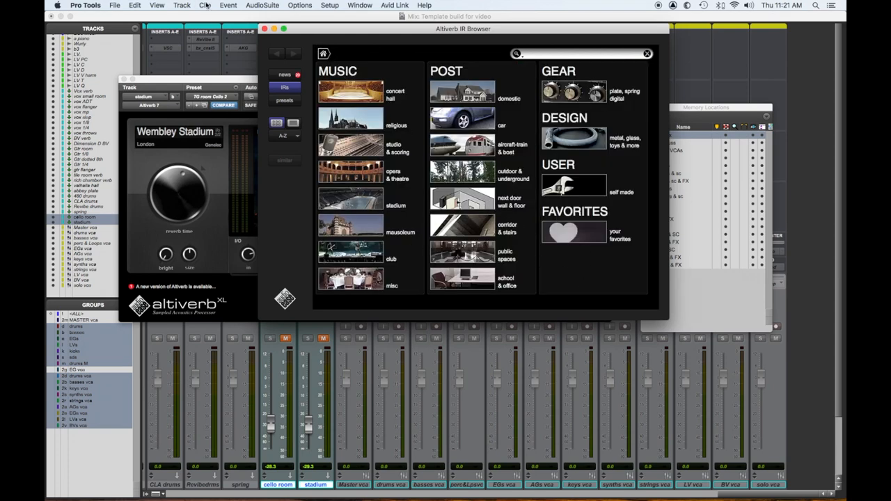
pyautogui.click(646, 53)
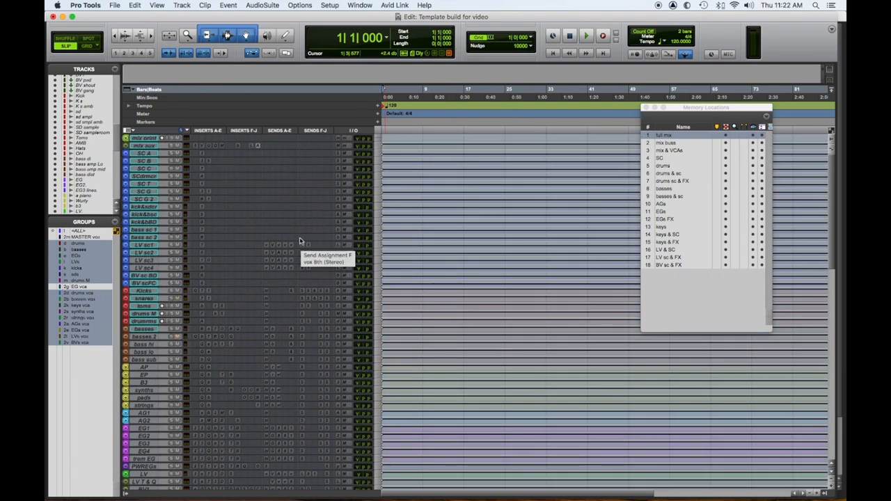
pyautogui.moveTo(318, 192)
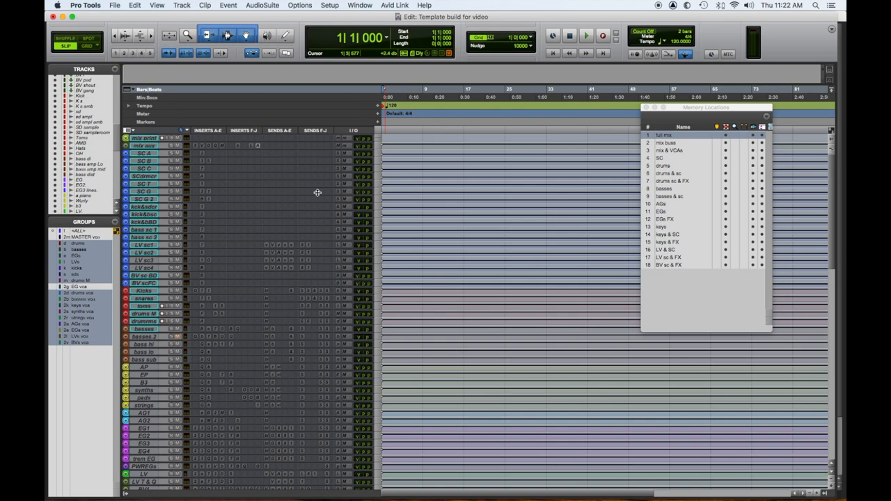